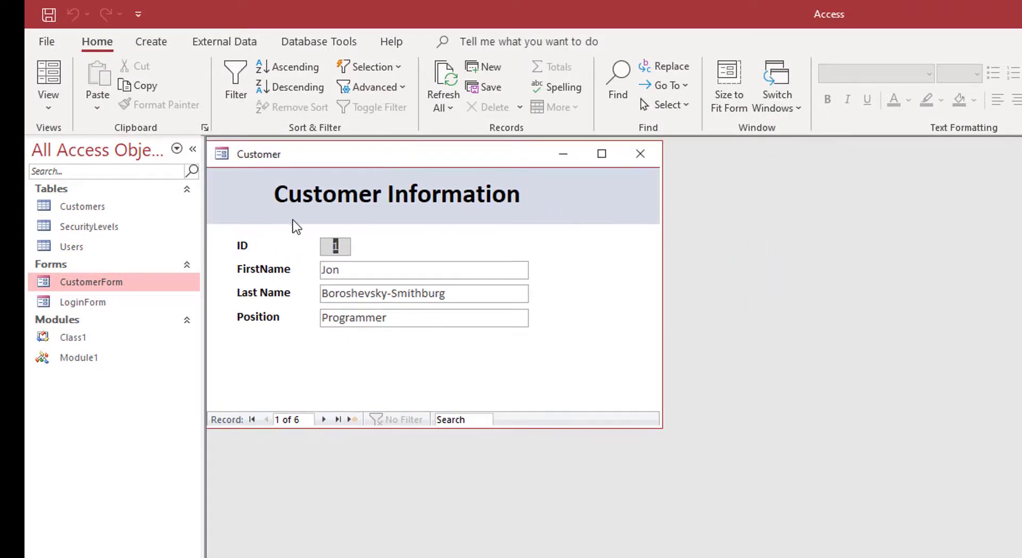
Step: Open the Customers table/form from the navigation pane
{"action": "left_click", "coordinate": [82, 206]}
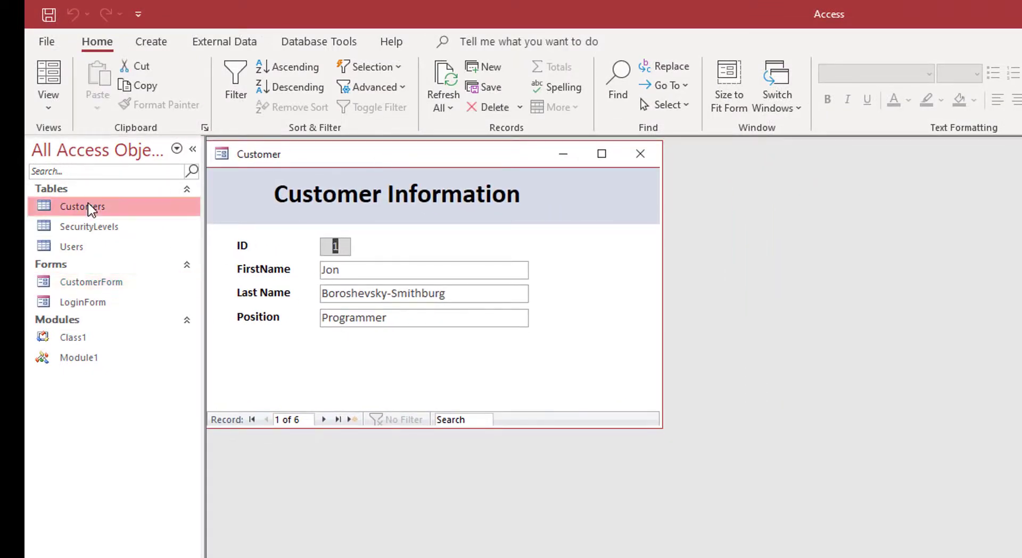
{"action": "double_click", "coordinate": [82, 206]}
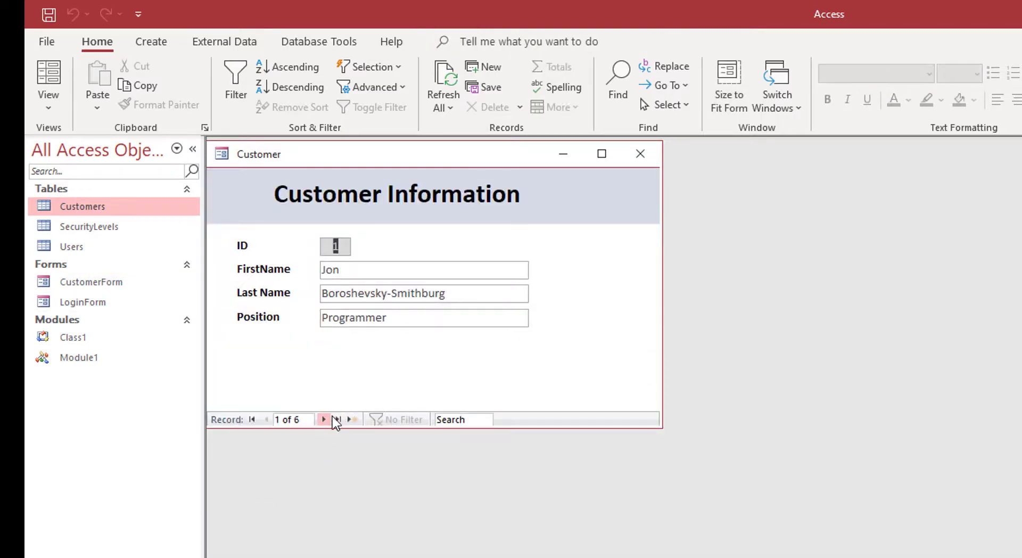
Step: Page forward and back through the customer records, selecting the last name Boroshevsky-Smithburg
{"action": "left_click", "coordinate": [323, 420]}
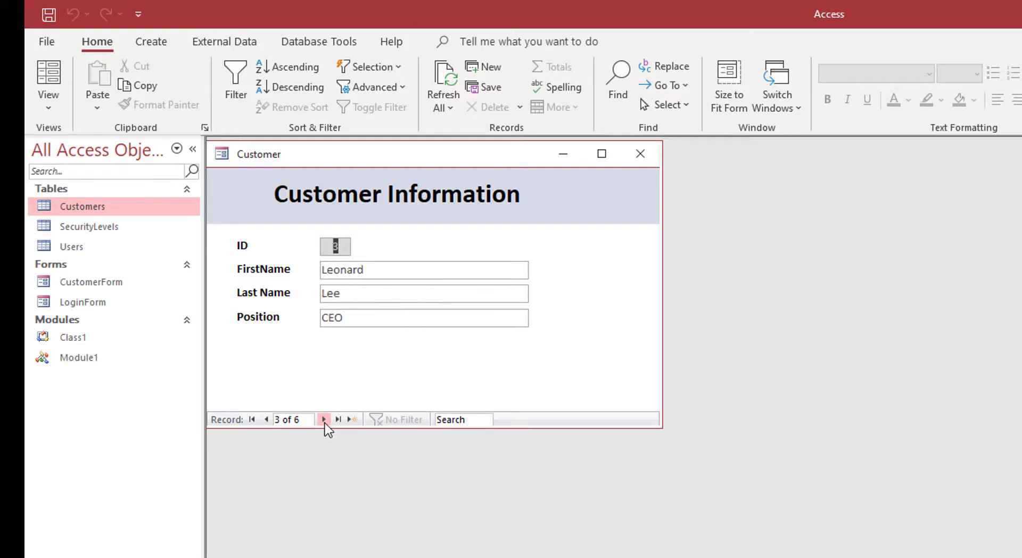
{"action": "left_click", "coordinate": [337, 419]}
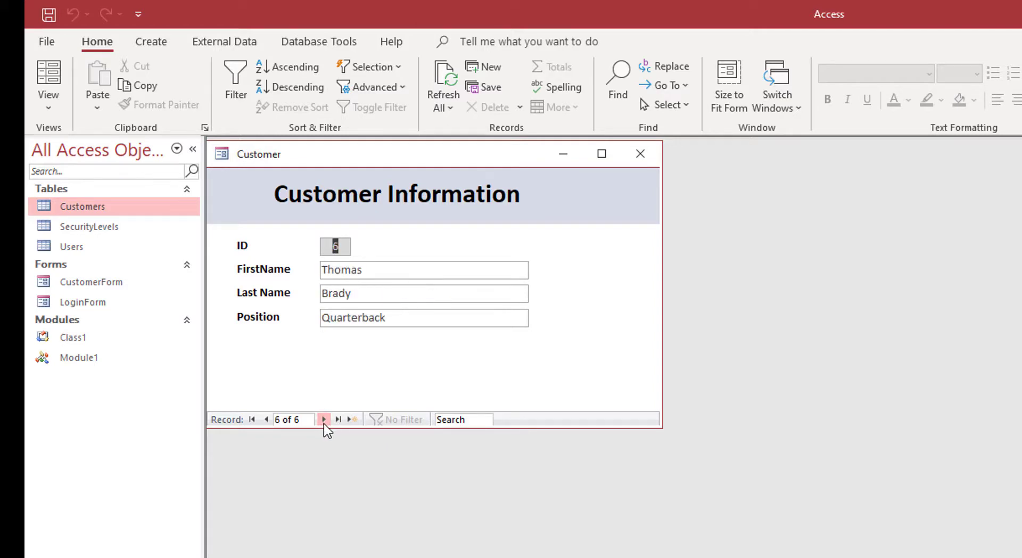
{"action": "left_click", "coordinate": [266, 419]}
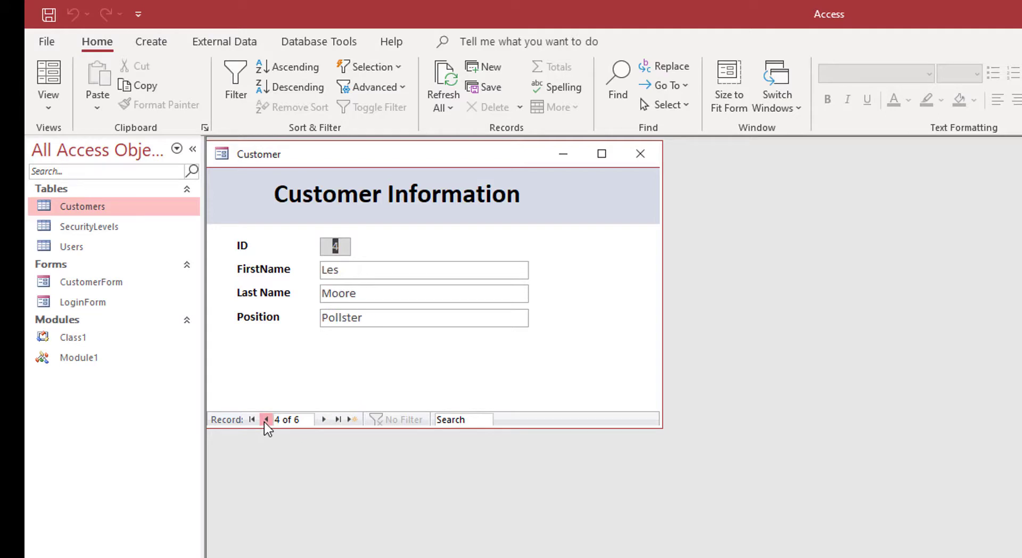
{"action": "left_click", "coordinate": [251, 420]}
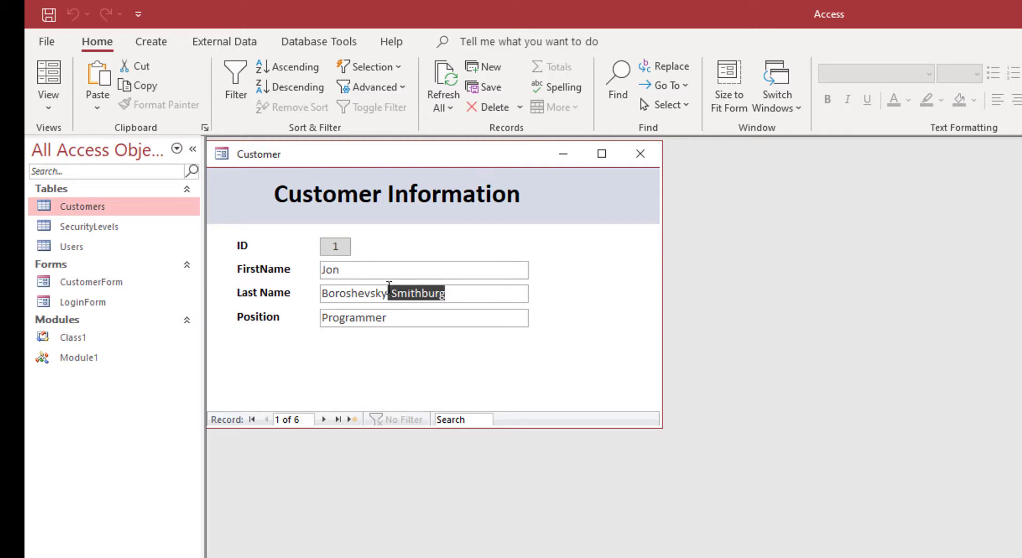
{"action": "triple_click", "coordinate": [424, 293]}
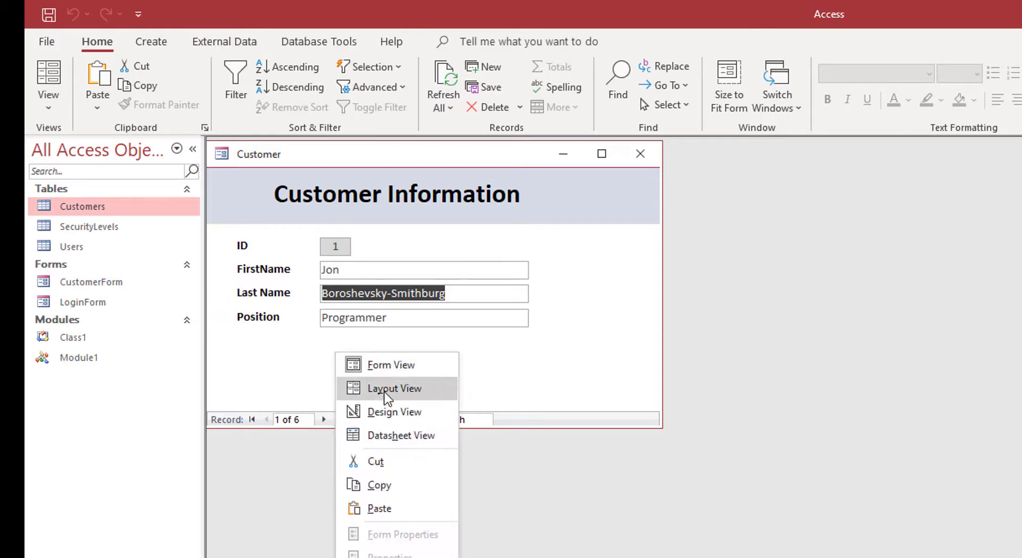
Step: Switch to Design View and rename the FirstName label to 'Name'
{"action": "left_click", "coordinate": [393, 411]}
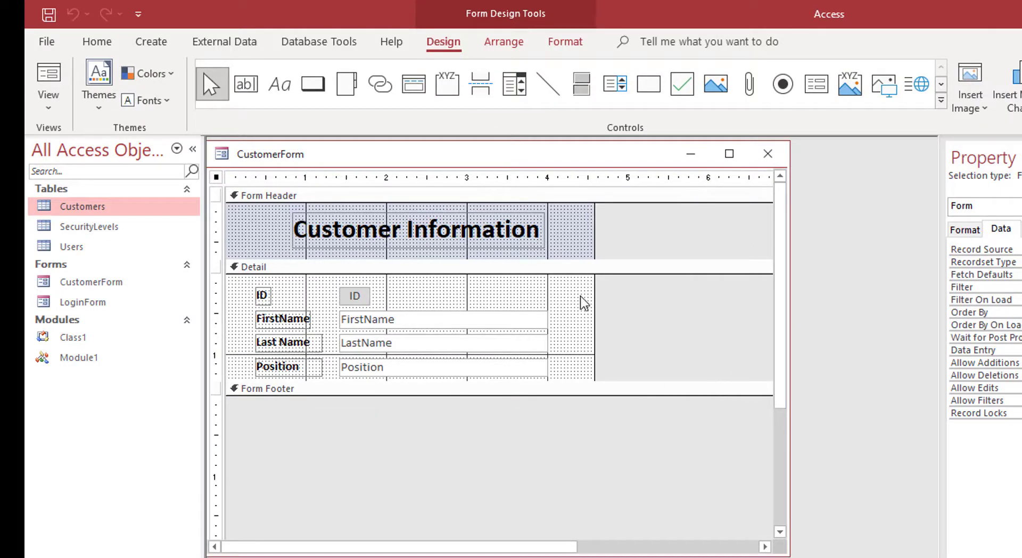
{"action": "mouse_move", "coordinate": [289, 326]}
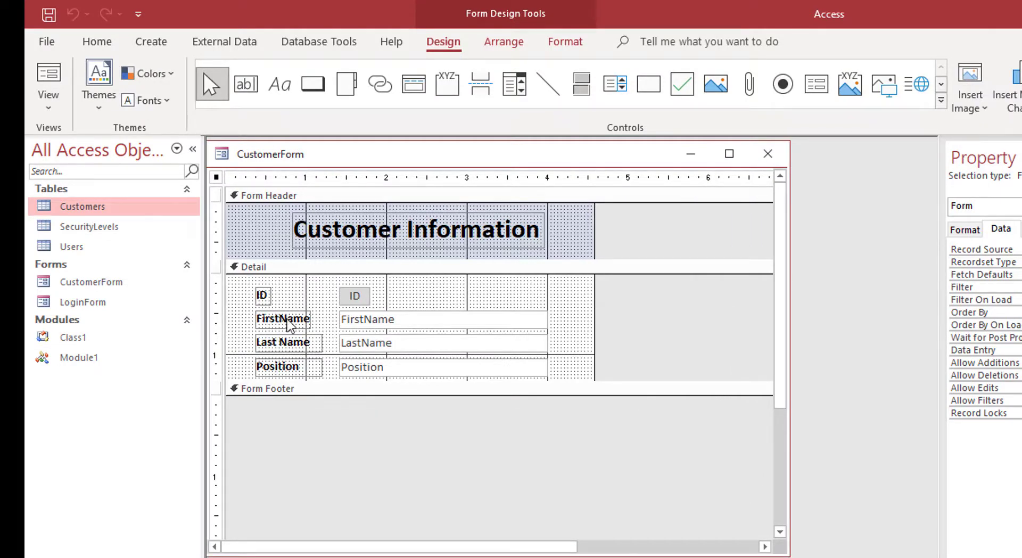
{"action": "left_click", "coordinate": [284, 318]}
{"action": "type", "text": "Name"}
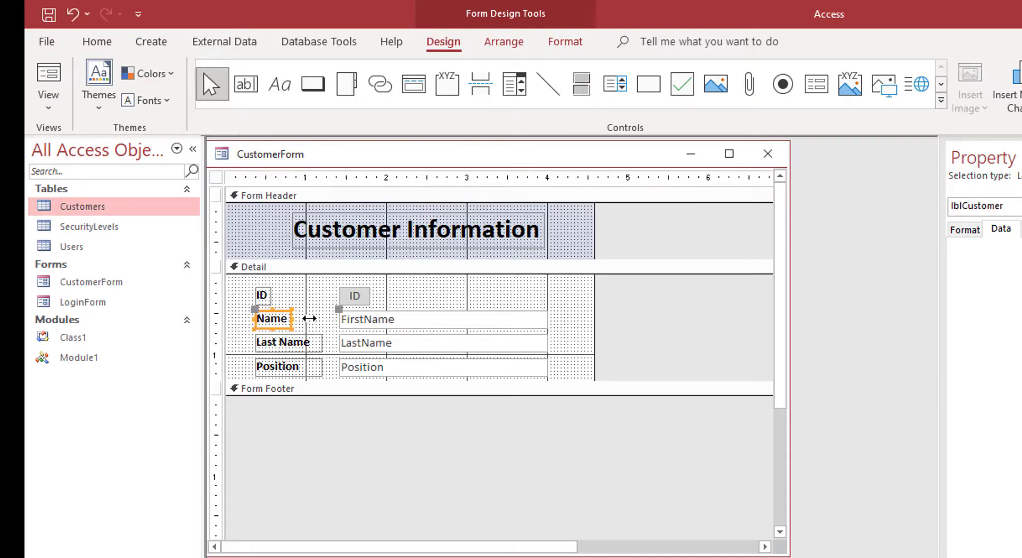
{"action": "left_click", "coordinate": [282, 342]}
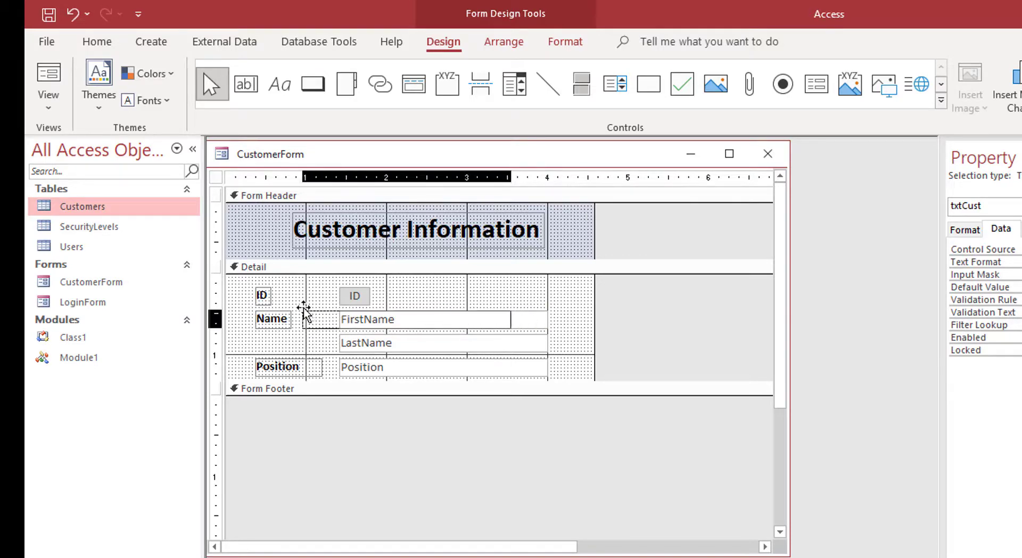
Step: Remove the Last Name label and shift the ID and FirstName boxes left beside their labels
{"action": "left_click", "coordinate": [354, 295]}
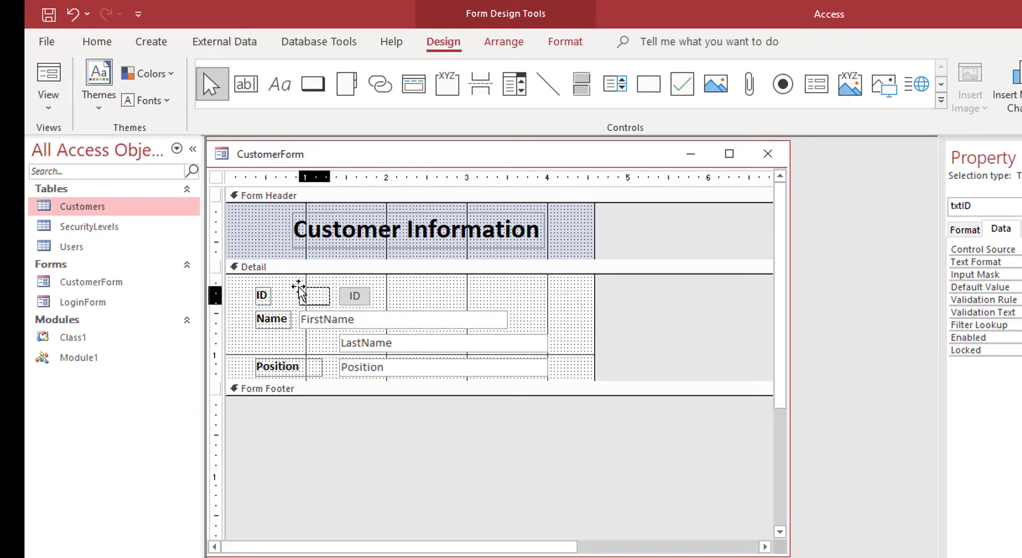
{"action": "left_click", "coordinate": [261, 266]}
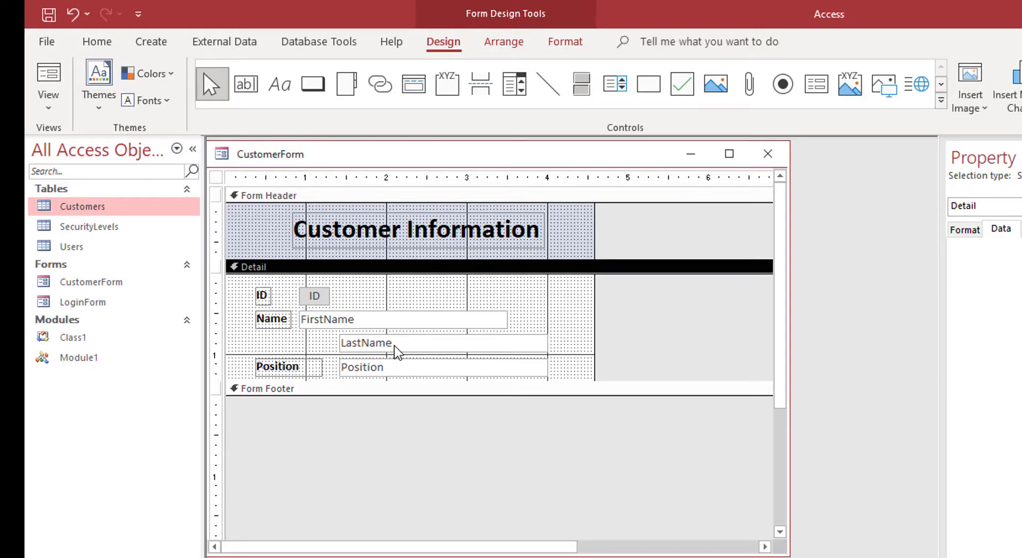
{"action": "left_click", "coordinate": [403, 319]}
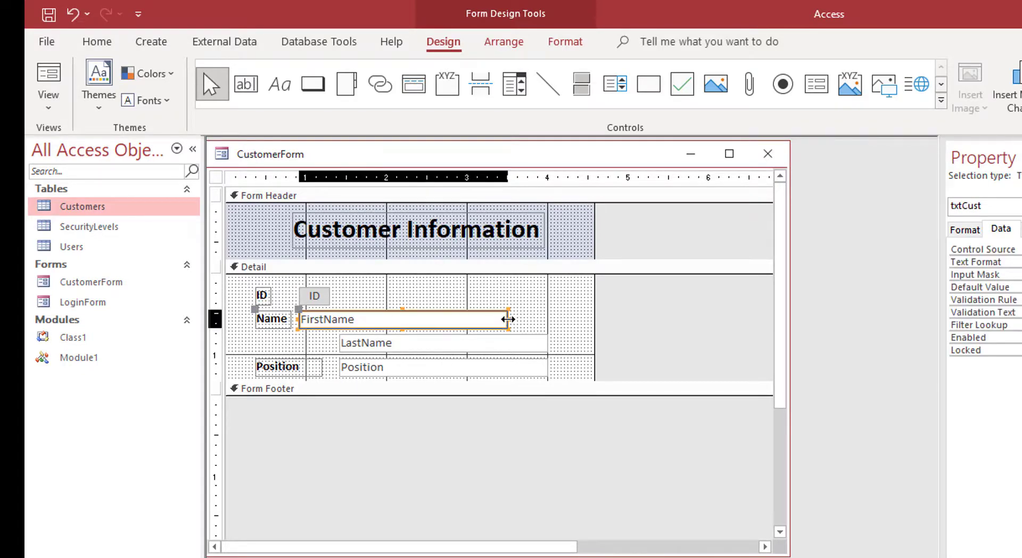
Step: Narrow the FirstName box and move LastName beside it on the Name row
{"action": "left_click_drag", "start_coordinate": [509, 318], "coordinate": [414, 318]}
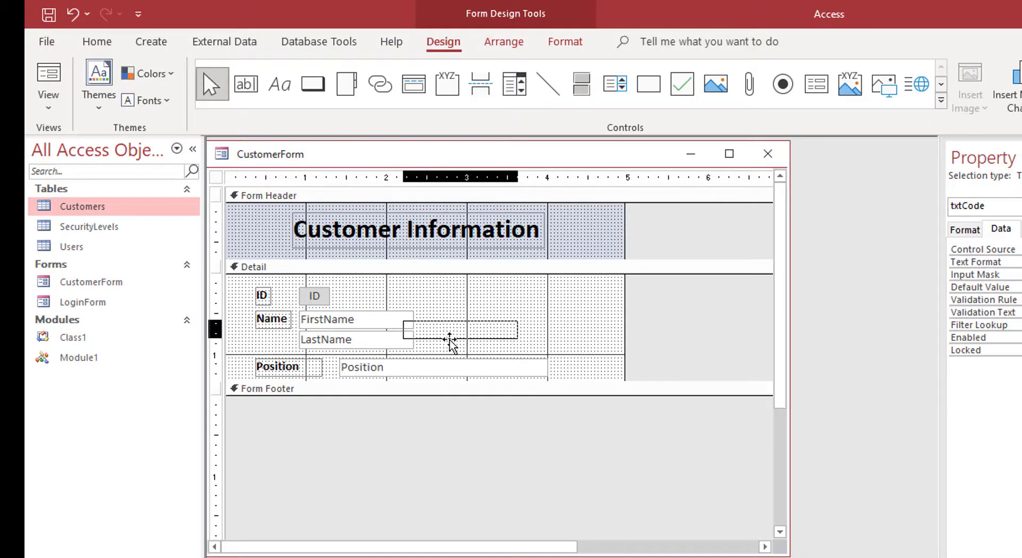
{"action": "left_click_drag", "start_coordinate": [356, 339], "coordinate": [473, 318]}
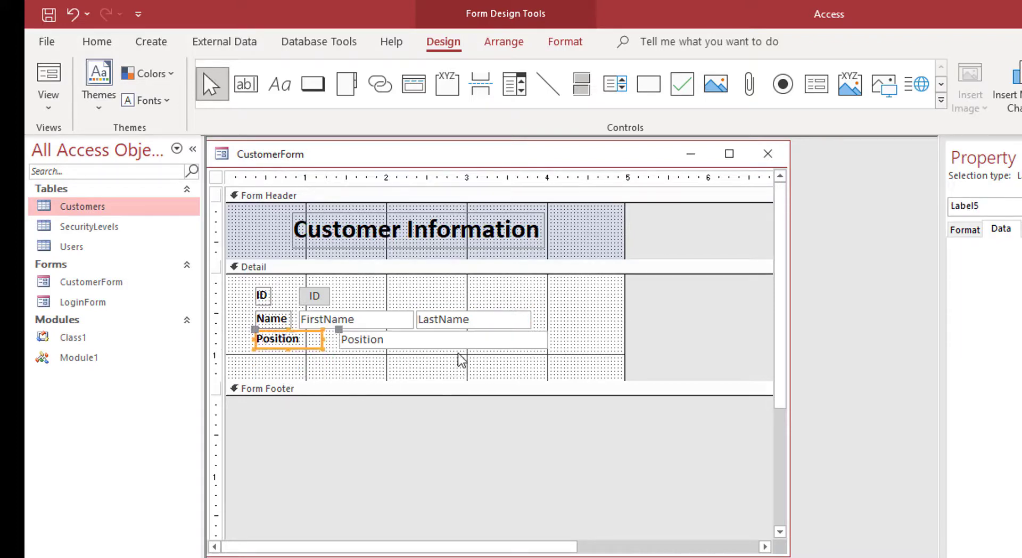
Step: Select the Position label and box together to move them up beneath Name
{"action": "left_click", "coordinate": [442, 338]}
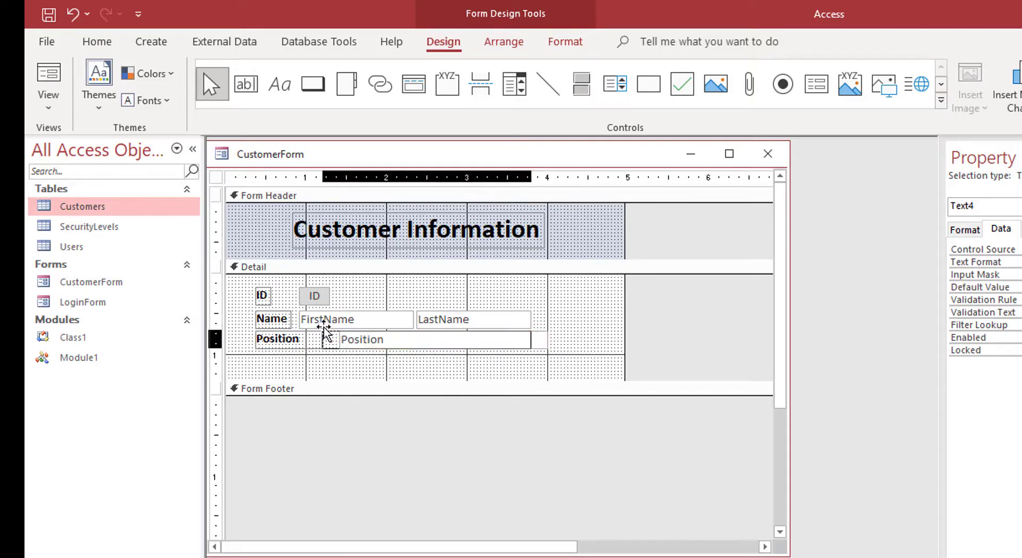
{"action": "left_click", "coordinate": [424, 339]}
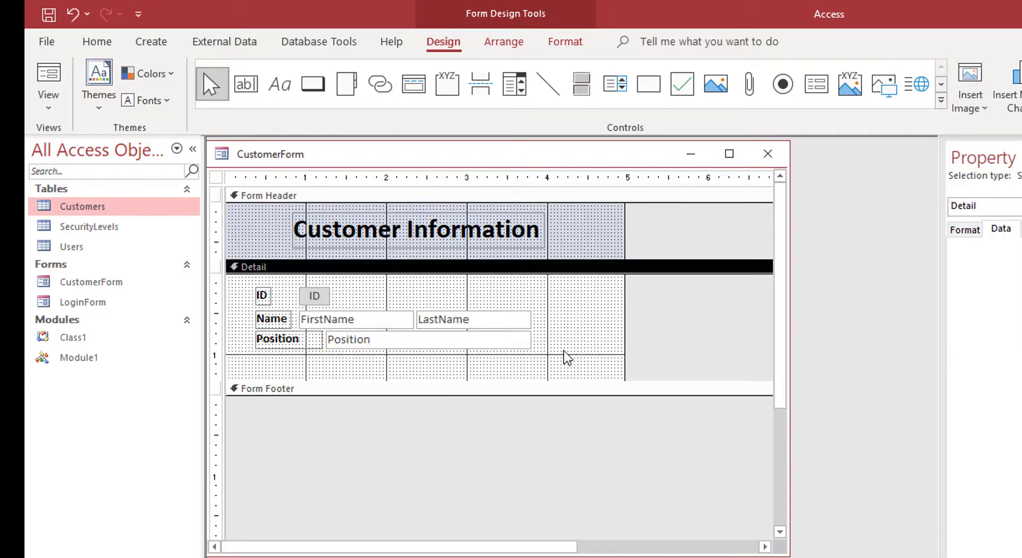
{"action": "left_click", "coordinate": [276, 339]}
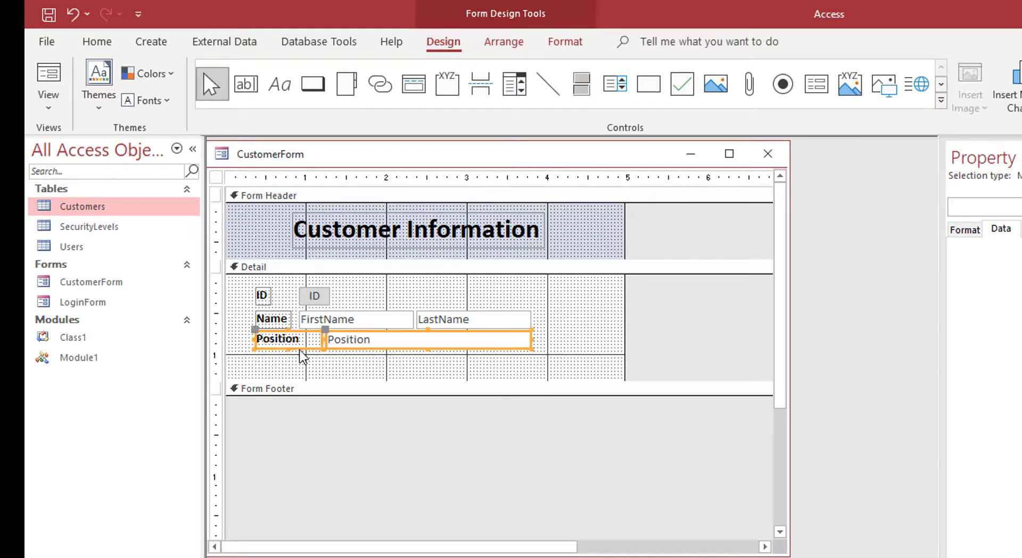
{"action": "mouse_move", "coordinate": [505, 357]}
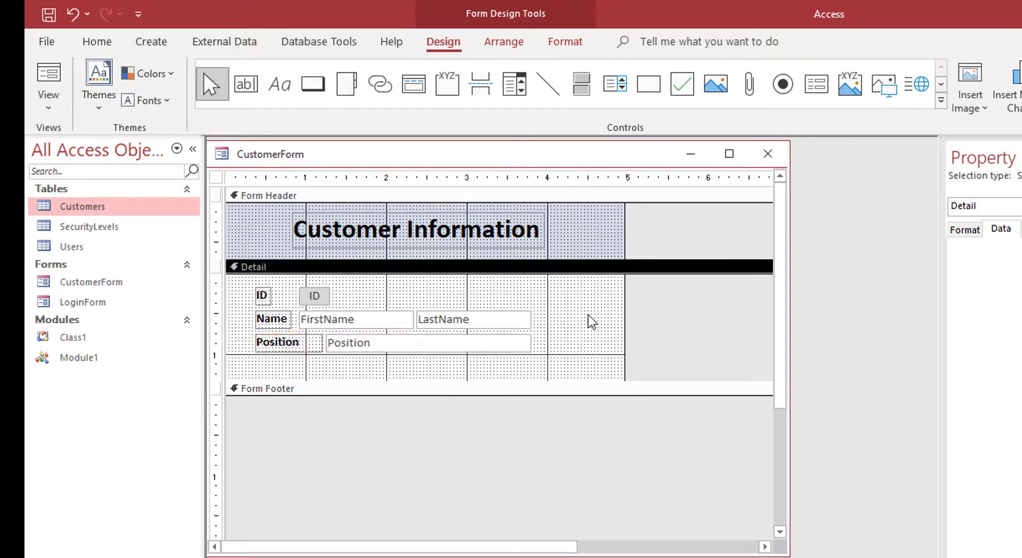
{"action": "mouse_move", "coordinate": [475, 276]}
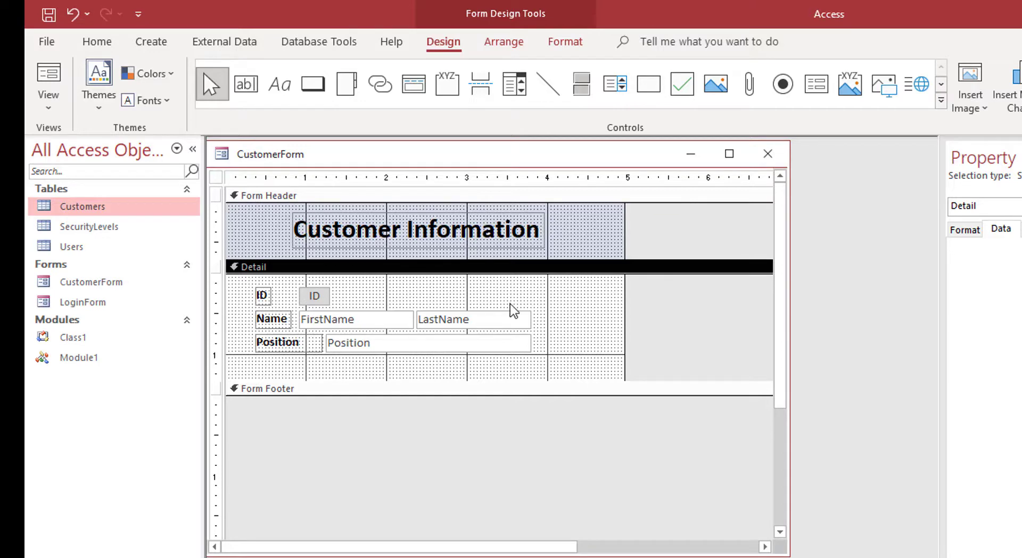
{"action": "mouse_move", "coordinate": [909, 336]}
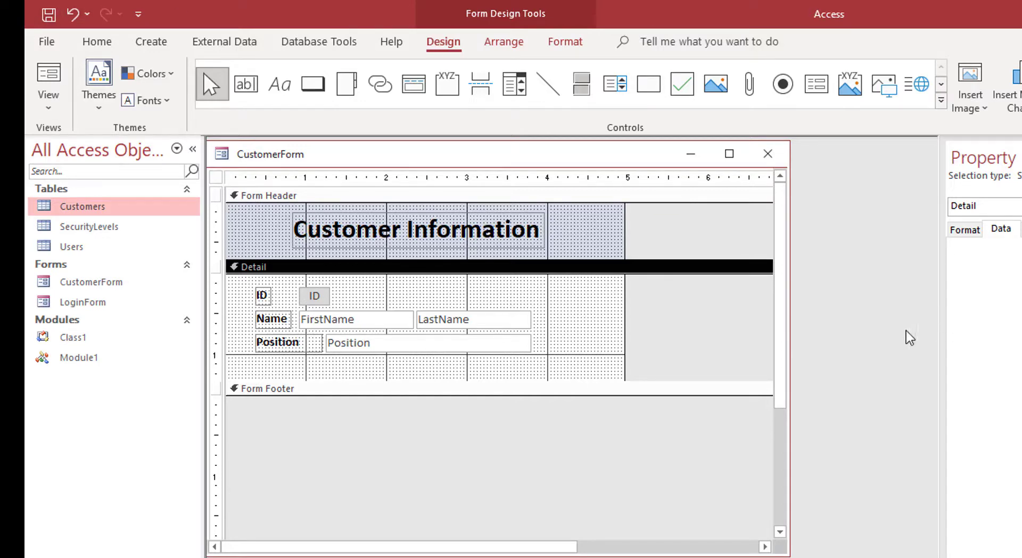
{"action": "mouse_move", "coordinate": [234, 250]}
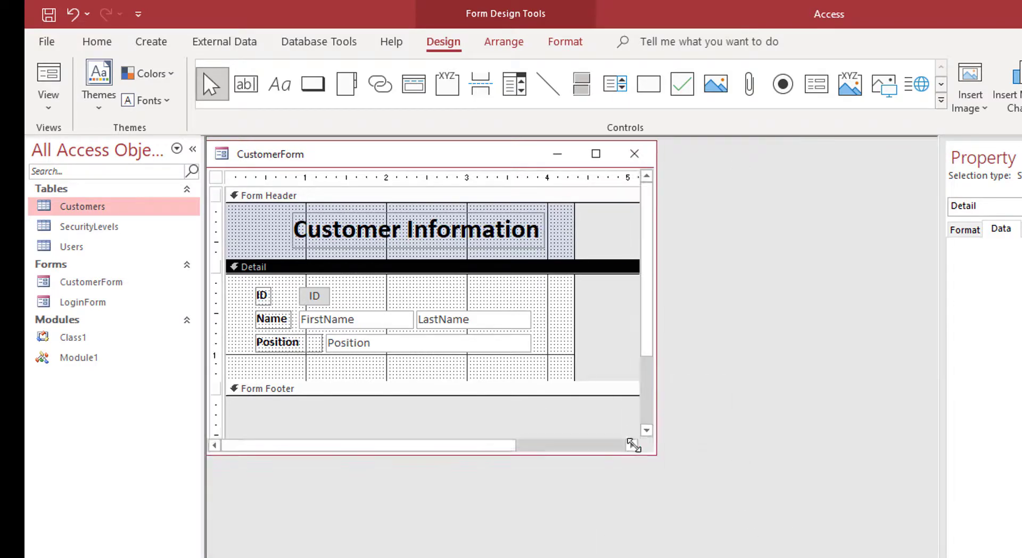
Step: Shrink the form window to fit the layout and return to Form View
{"action": "left_click_drag", "start_coordinate": [632, 445], "coordinate": [632, 426]}
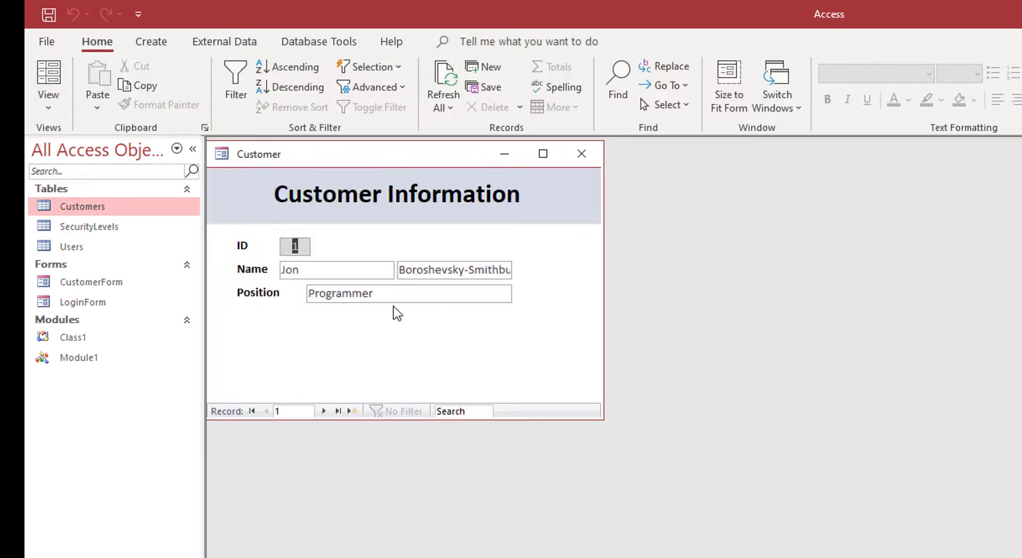
{"action": "left_click", "coordinate": [454, 270]}
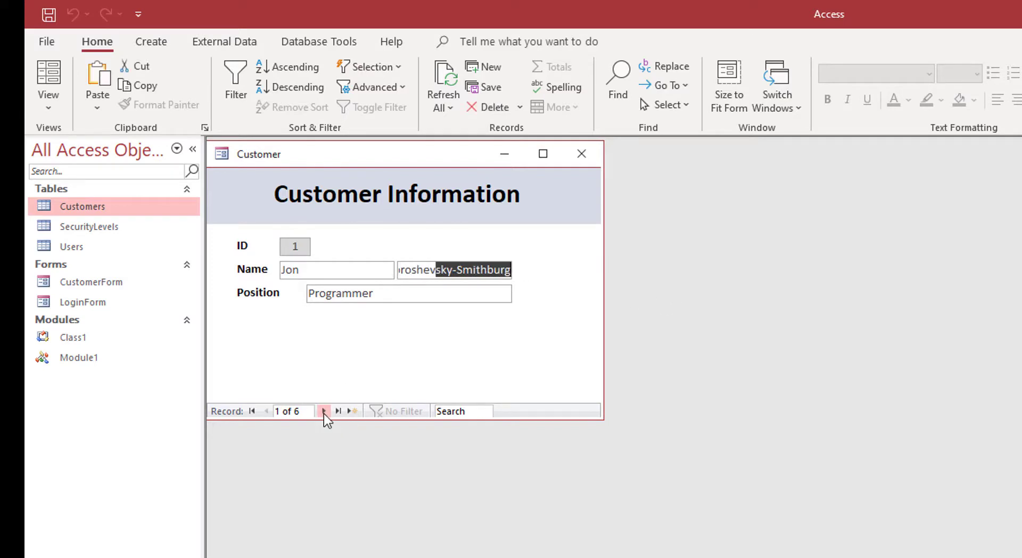
Step: Navigate through the customer records to record 6, Ben the Quarterback
{"action": "left_click", "coordinate": [324, 411]}
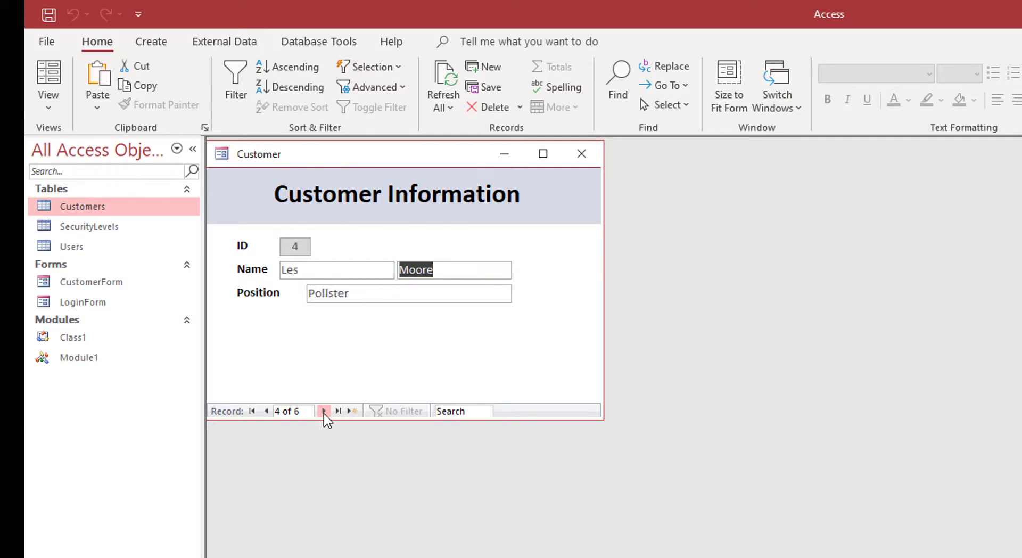
{"action": "left_click", "coordinate": [324, 411]}
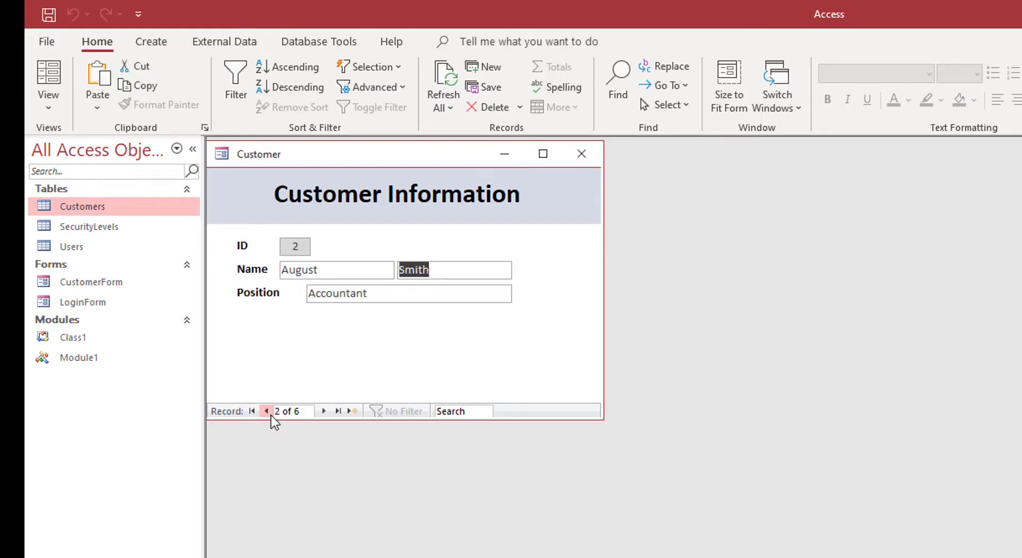
{"action": "left_click", "coordinate": [266, 411]}
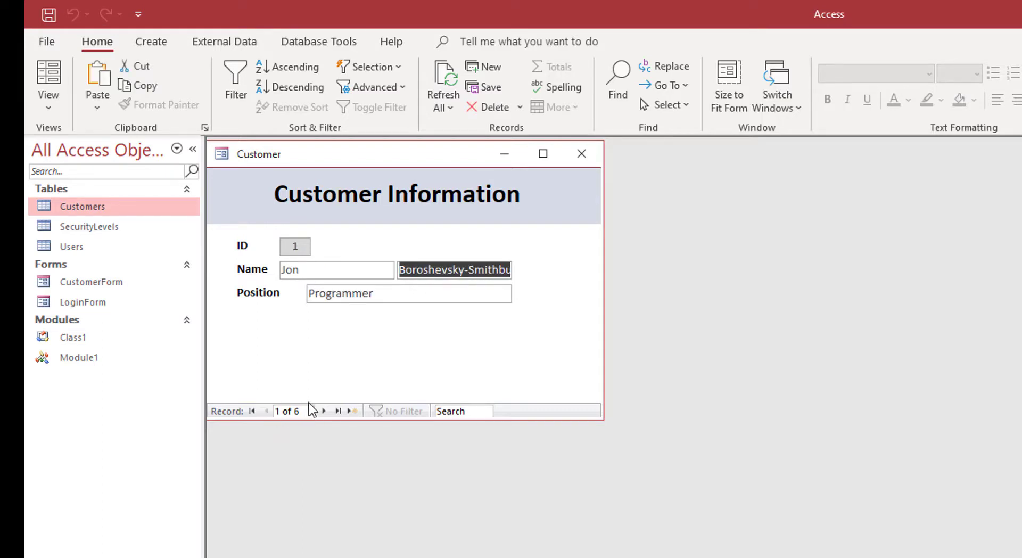
{"action": "left_click", "coordinate": [324, 411]}
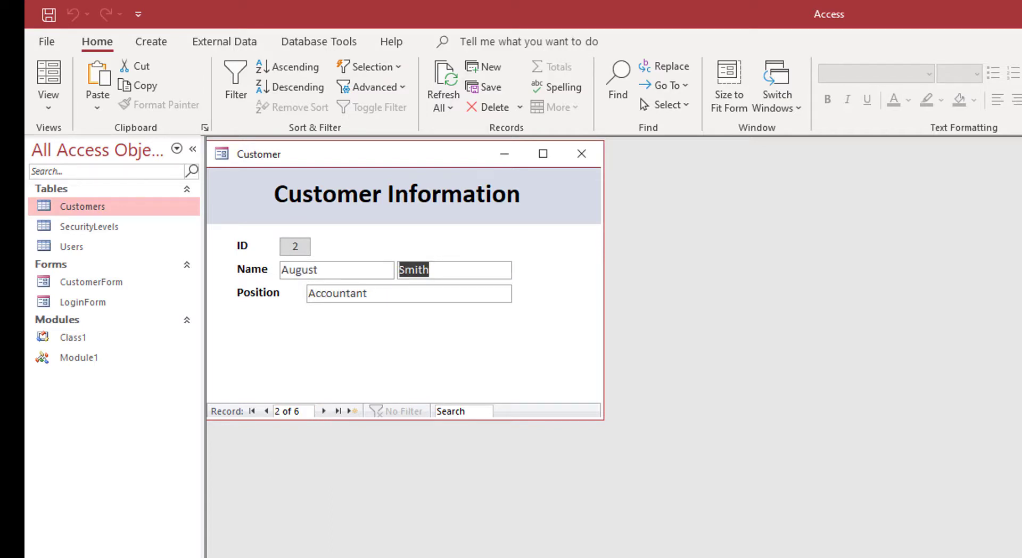
{"action": "left_click", "coordinate": [323, 411]}
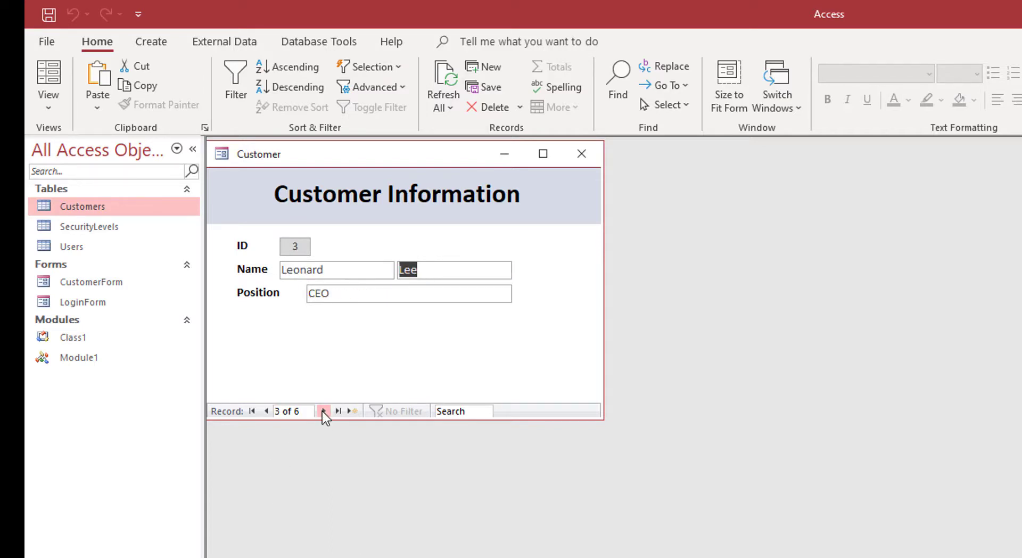
{"action": "left_click", "coordinate": [324, 411]}
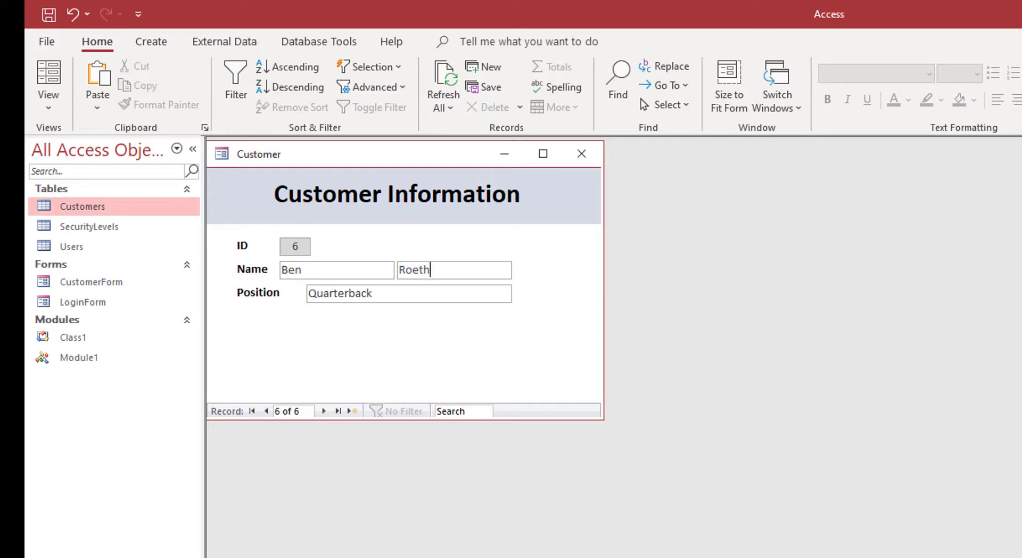
Step: Complete the sixth customer's last name as Roethlisberger
{"action": "type", "text": "lisberger"}
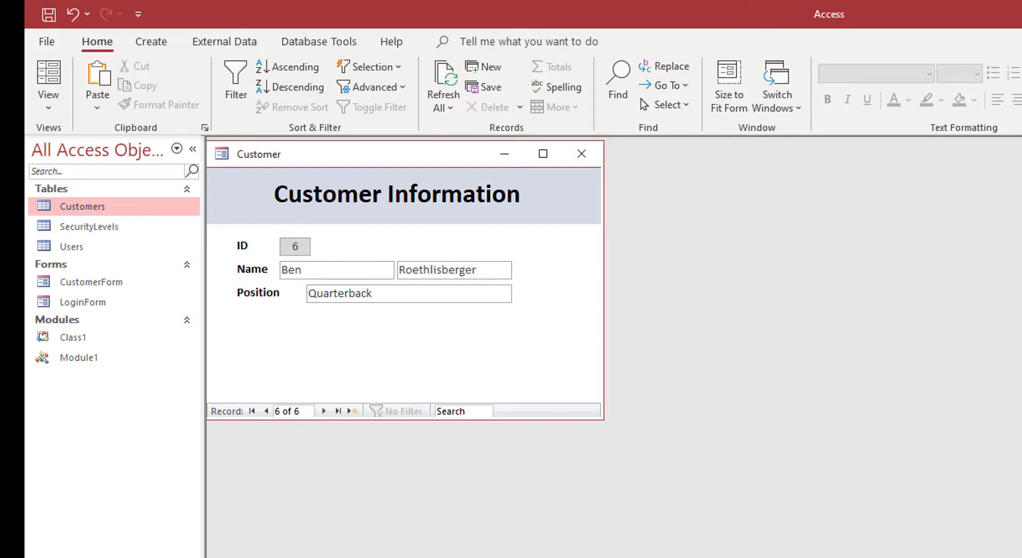
{"action": "left_click", "coordinate": [454, 270]}
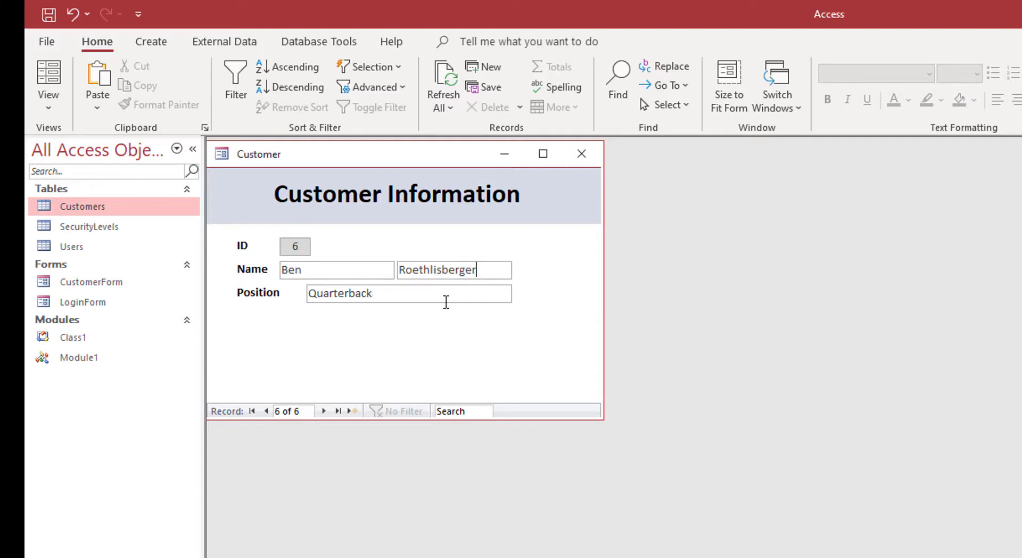
Step: Browse back and forth through the customer records to the first one
{"action": "left_click", "coordinate": [323, 411]}
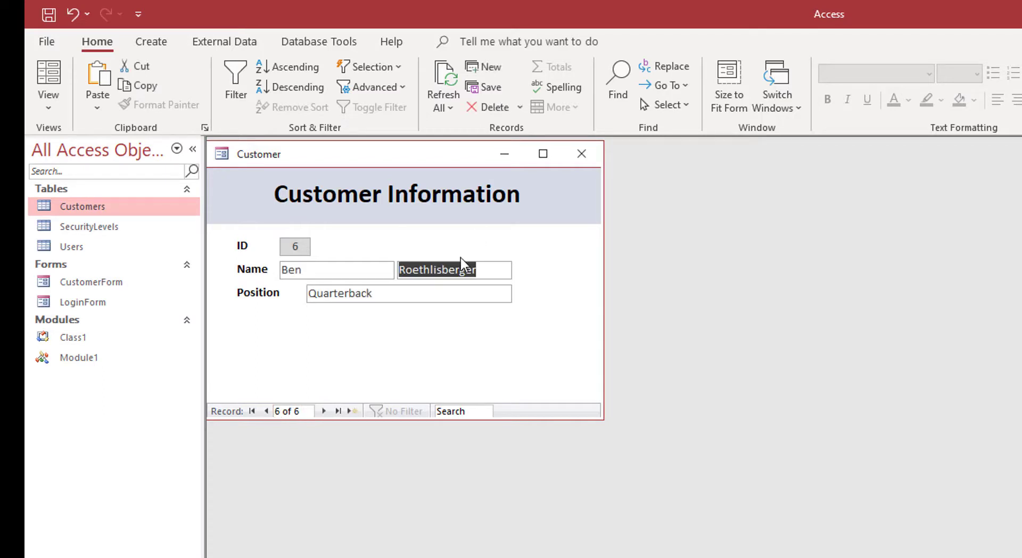
{"action": "left_click", "coordinate": [267, 410]}
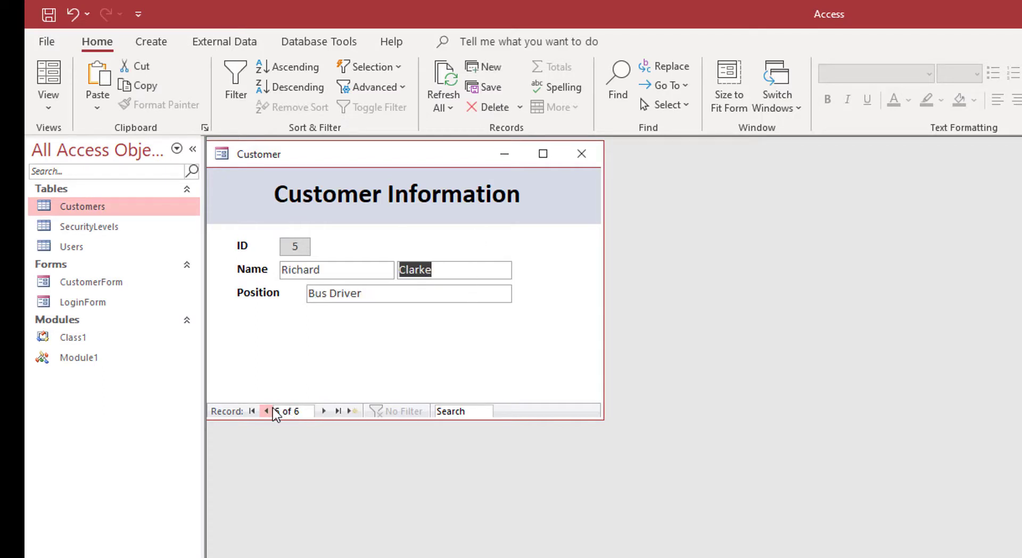
{"action": "left_click", "coordinate": [268, 410]}
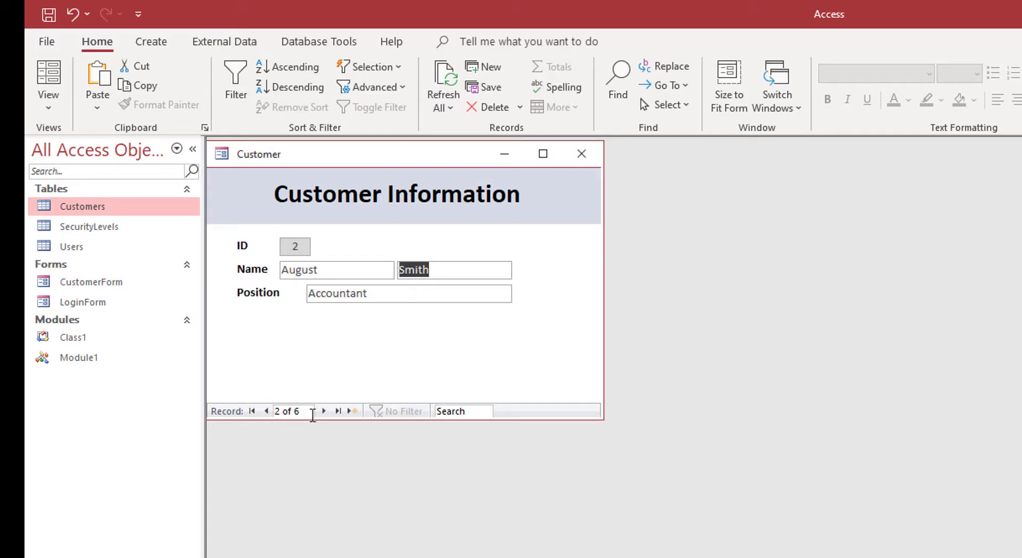
{"action": "left_click", "coordinate": [323, 411]}
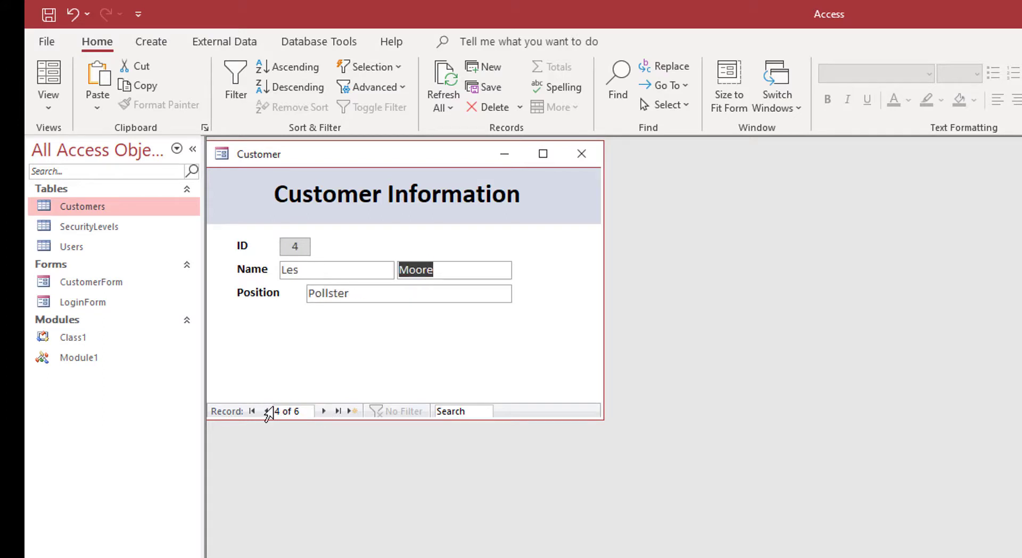
{"action": "mouse_move", "coordinate": [266, 411]}
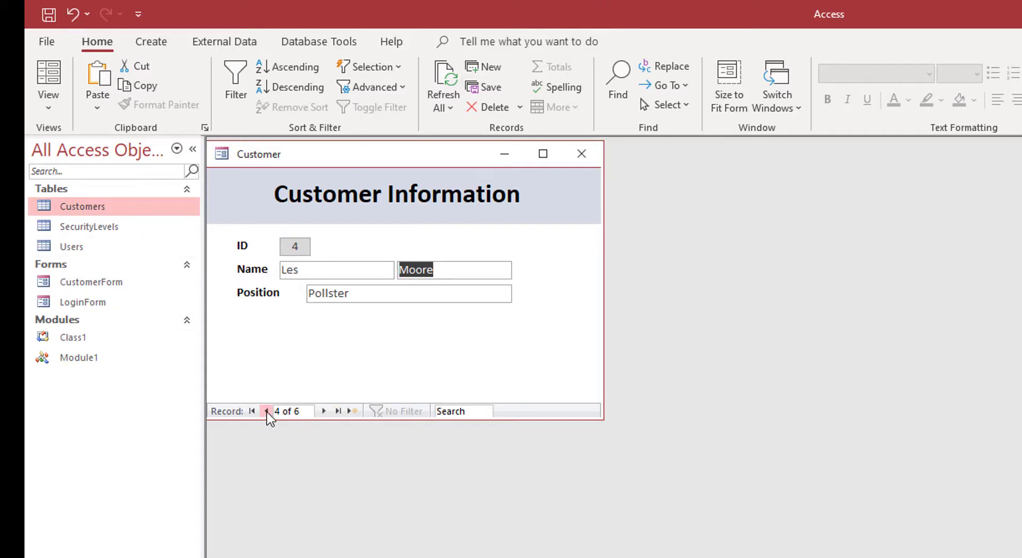
{"action": "left_click", "coordinate": [265, 411]}
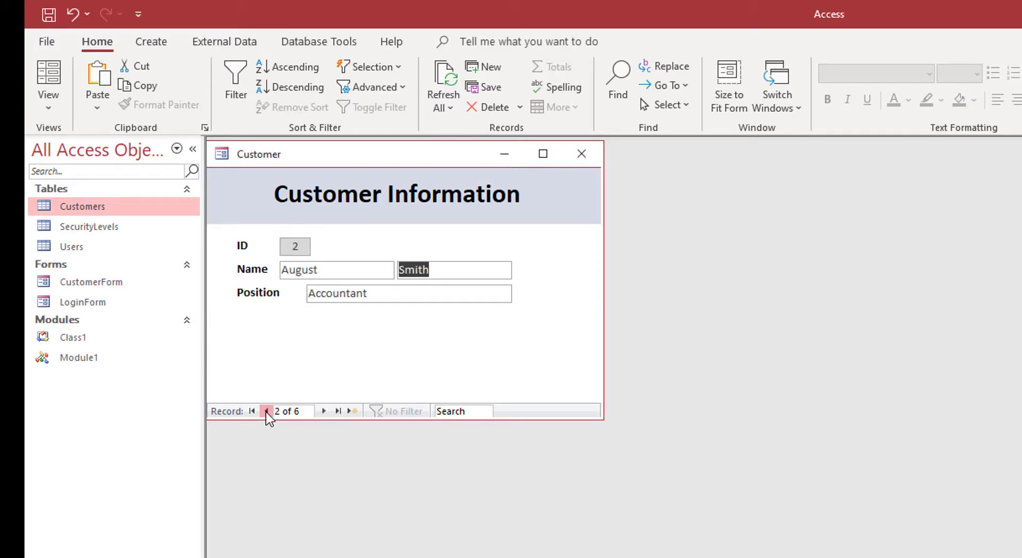
{"action": "left_click", "coordinate": [266, 411]}
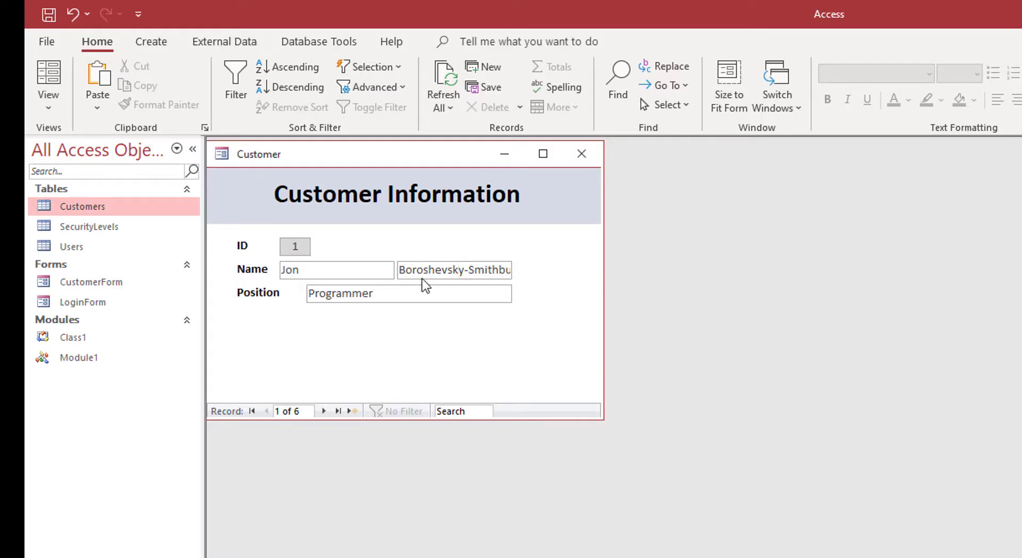
{"action": "mouse_move", "coordinate": [313, 410]}
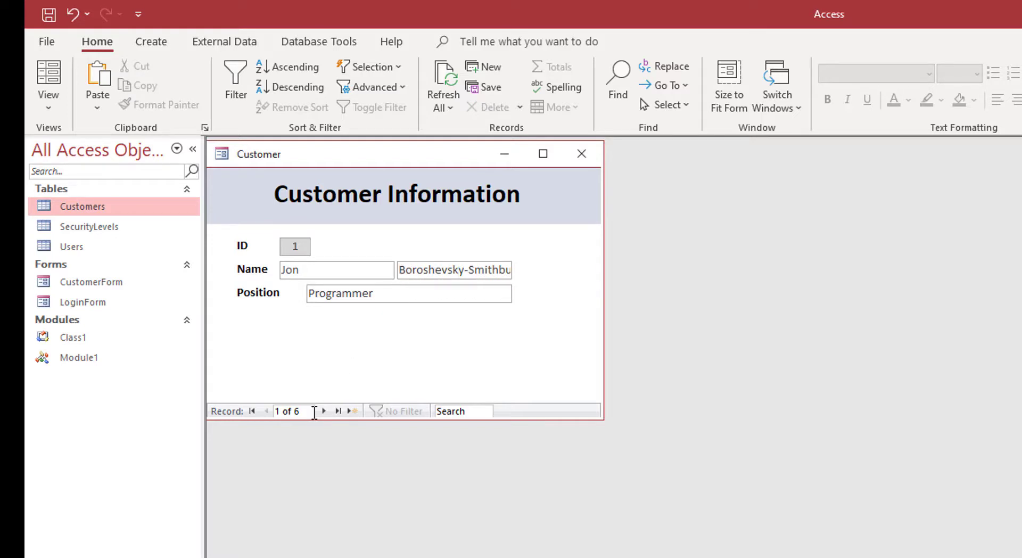
{"action": "left_click", "coordinate": [350, 411]}
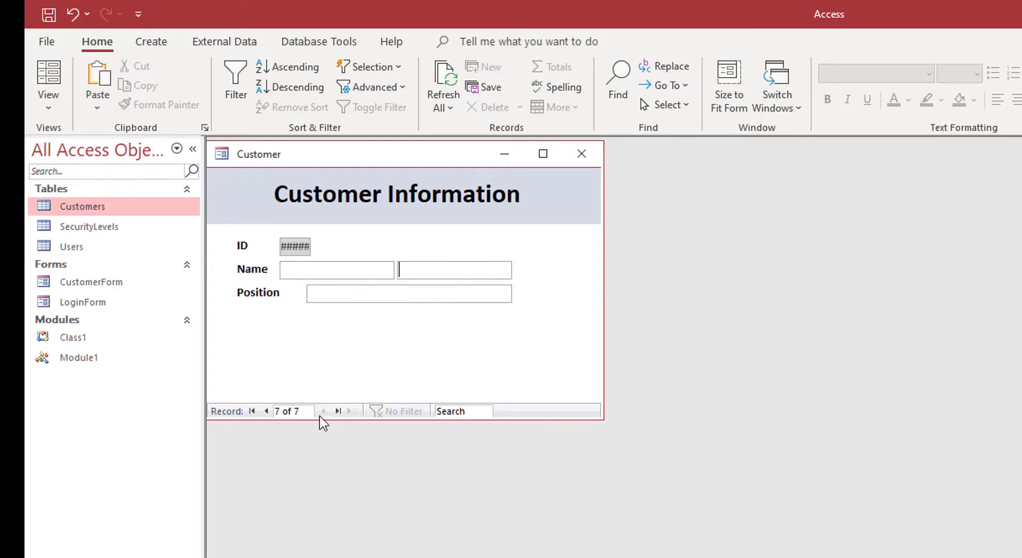
{"action": "left_click", "coordinate": [266, 411]}
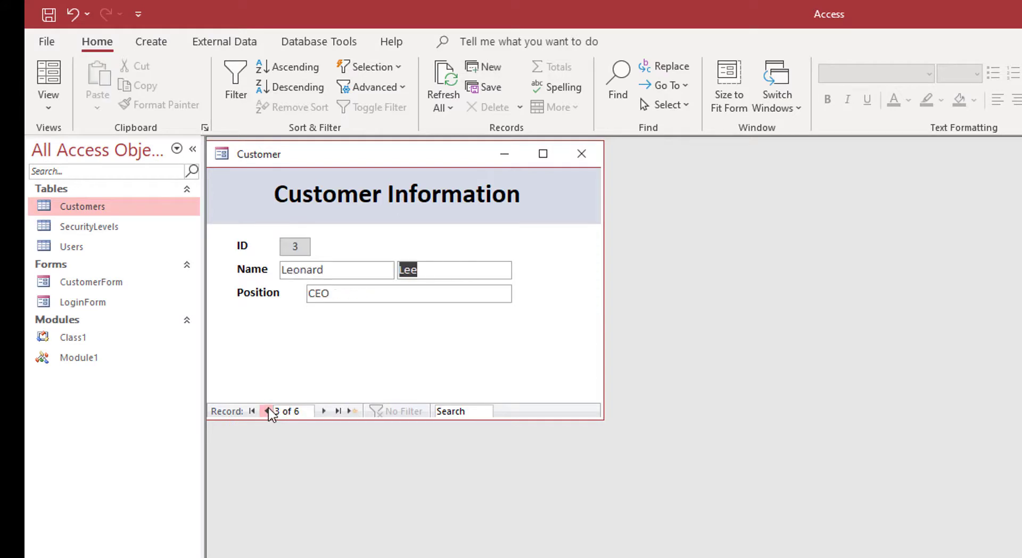
{"action": "left_click", "coordinate": [266, 411]}
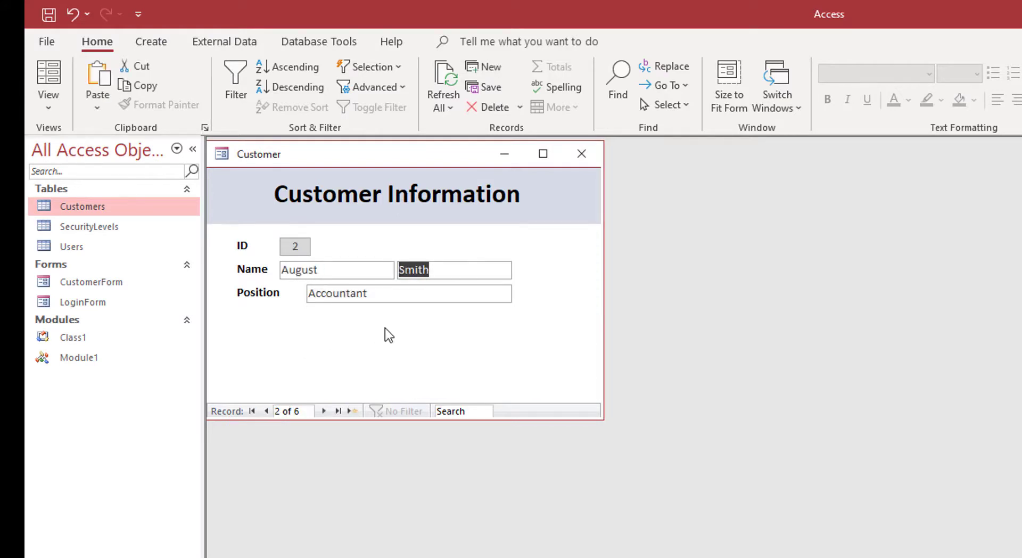
{"action": "mouse_move", "coordinate": [690, 261]}
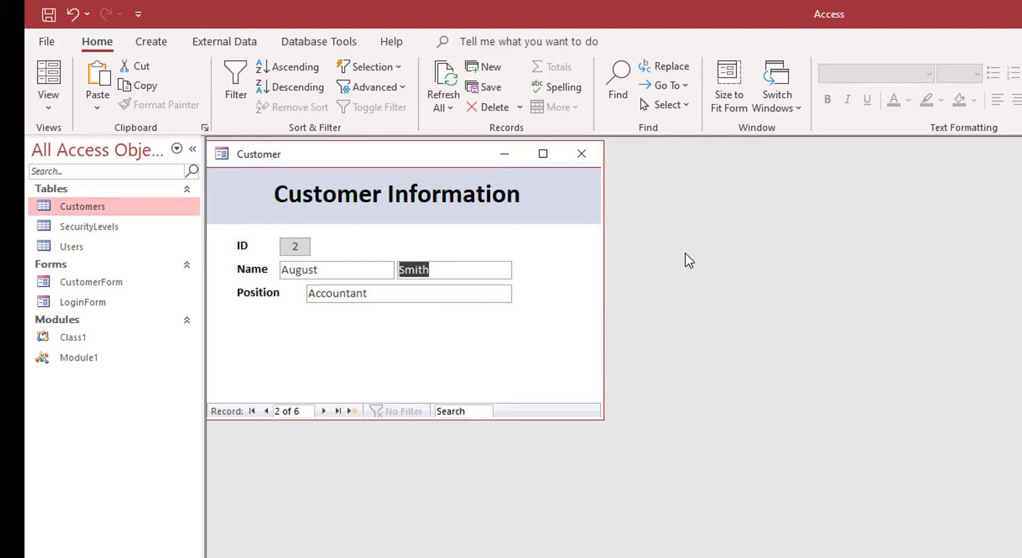
{"action": "mouse_move", "coordinate": [385, 315]}
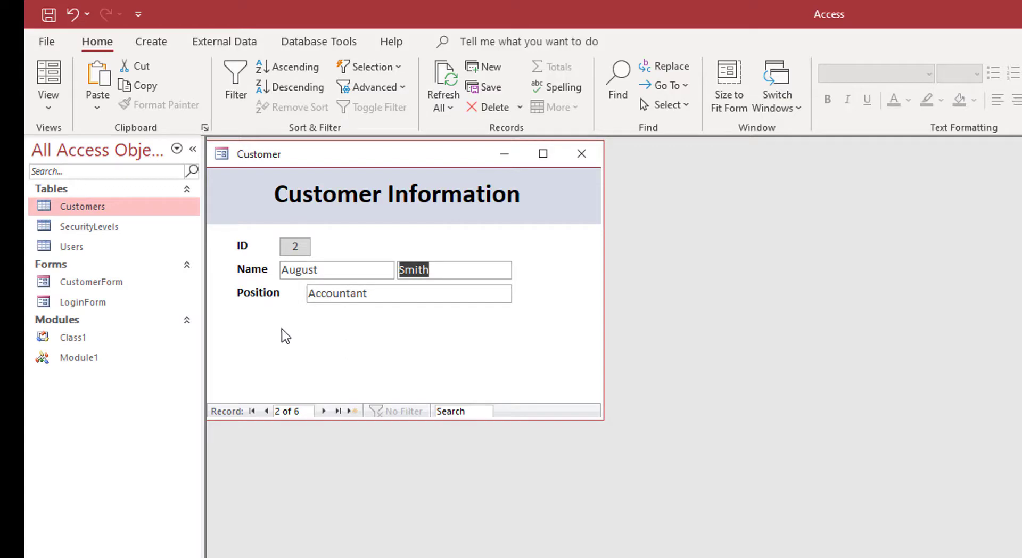
Step: Switch to Design View, delete the LastName box and select the FirstName box (txtCust)
{"action": "right_click", "coordinate": [401, 381]}
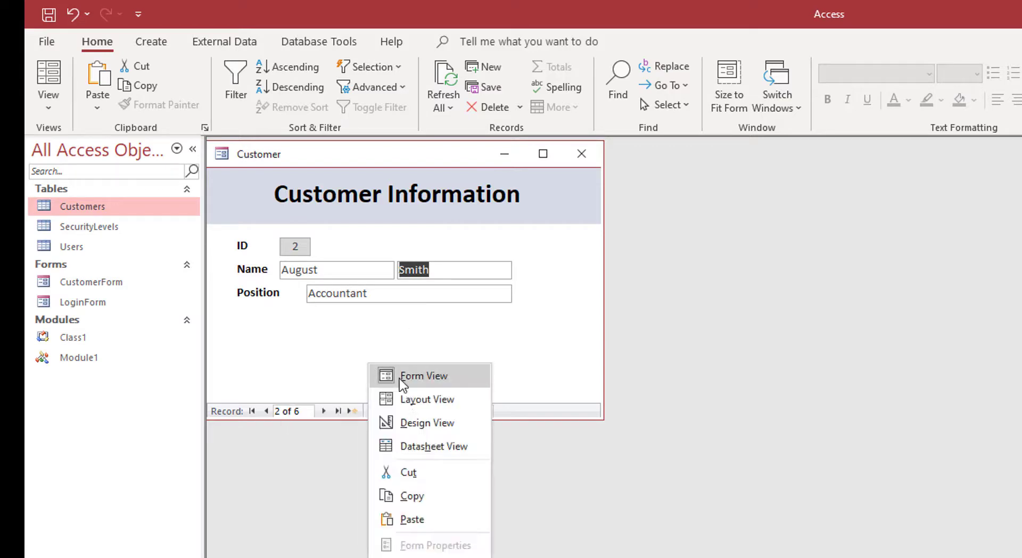
{"action": "left_click", "coordinate": [428, 422]}
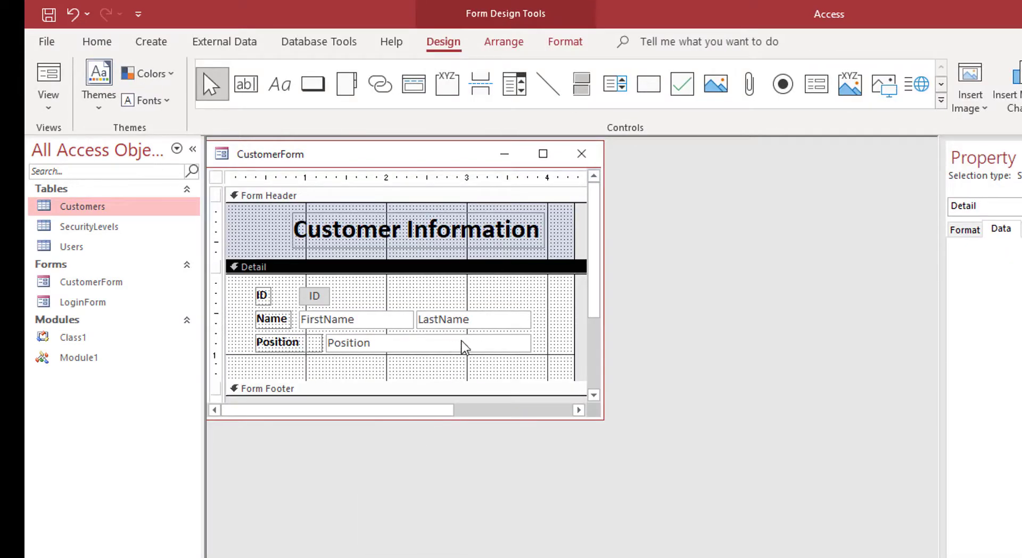
{"action": "left_click", "coordinate": [473, 319]}
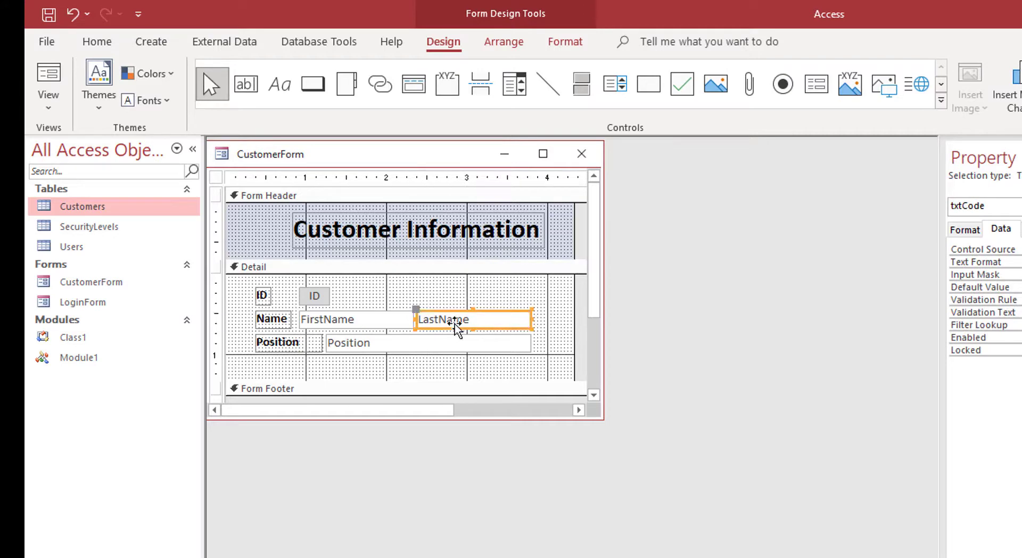
{"action": "left_click", "coordinate": [327, 320]}
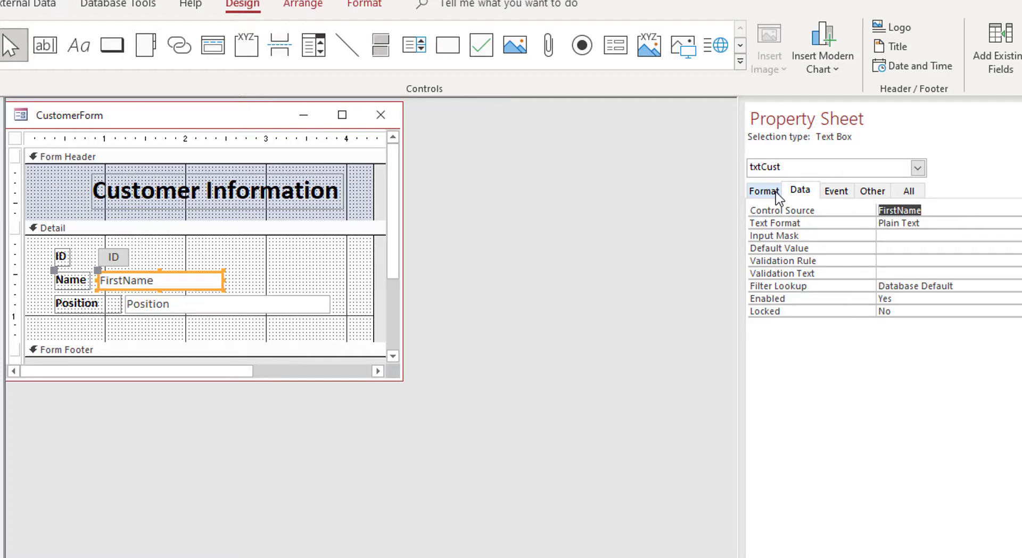
{"action": "mouse_move", "coordinate": [826, 213]}
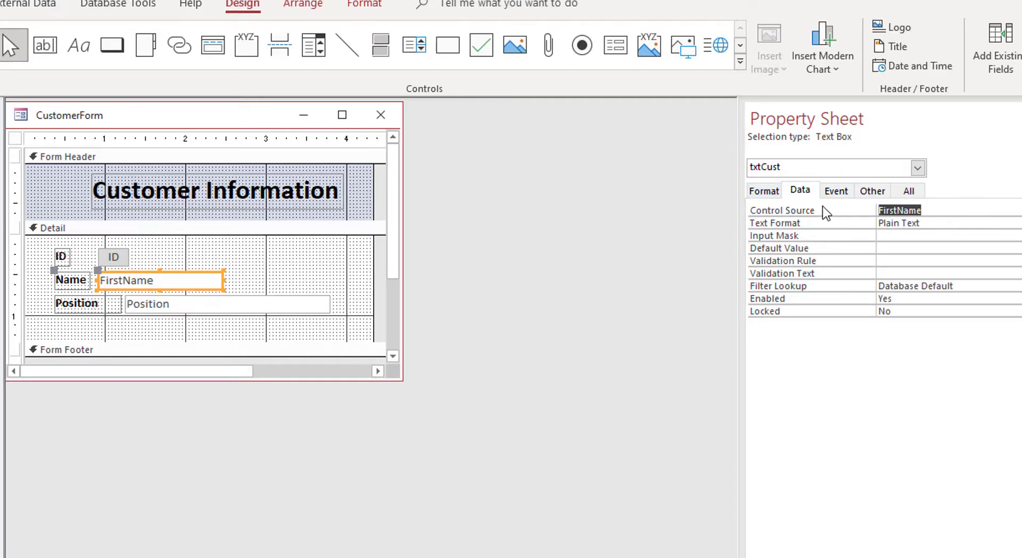
Step: Set the Name box Control Source to =[FirstName] & " " & [LastName]
{"action": "left_click", "coordinate": [912, 210]}
{"action": "type", "text": "="}
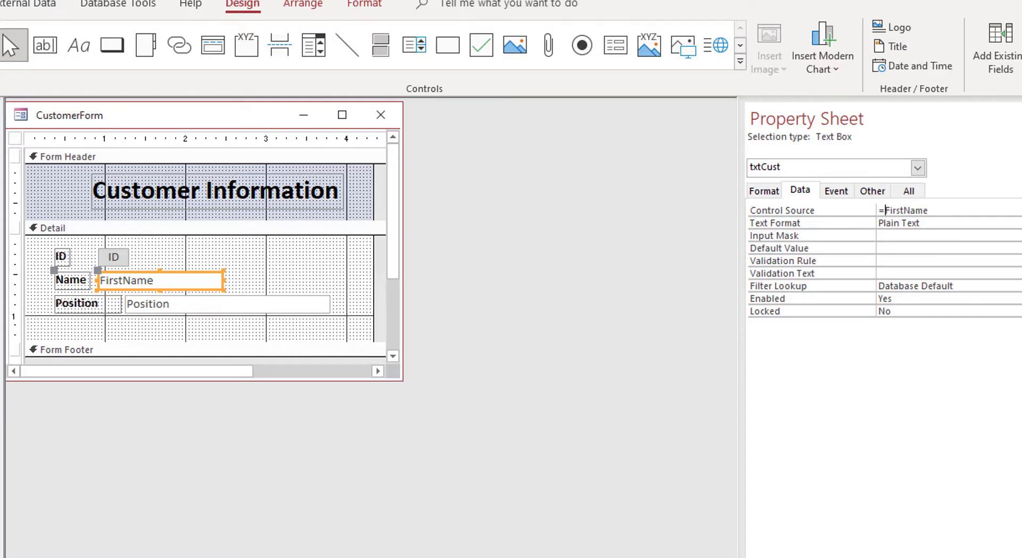
{"action": "type", "text": "&"}
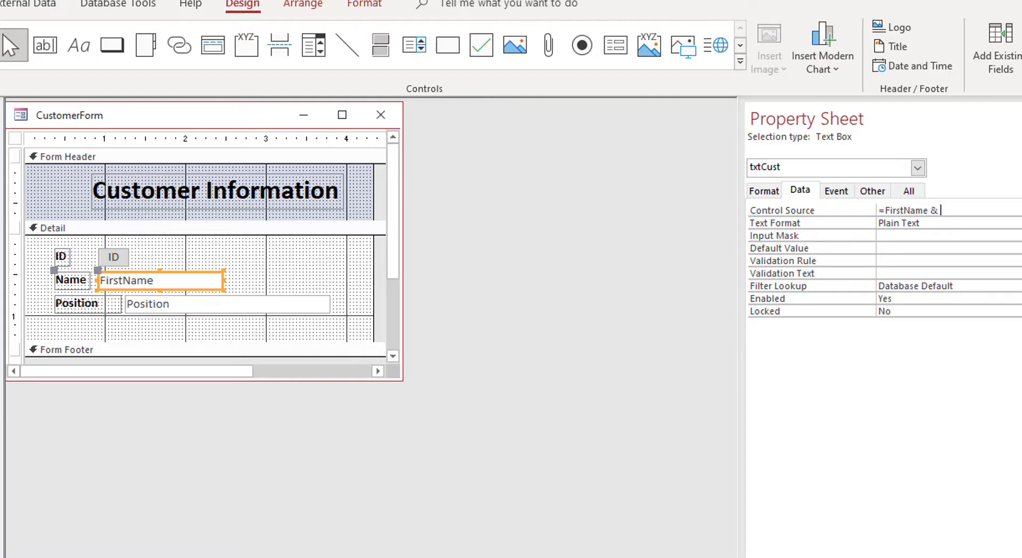
{"action": "type", "text": "\" \" & [LastName"}
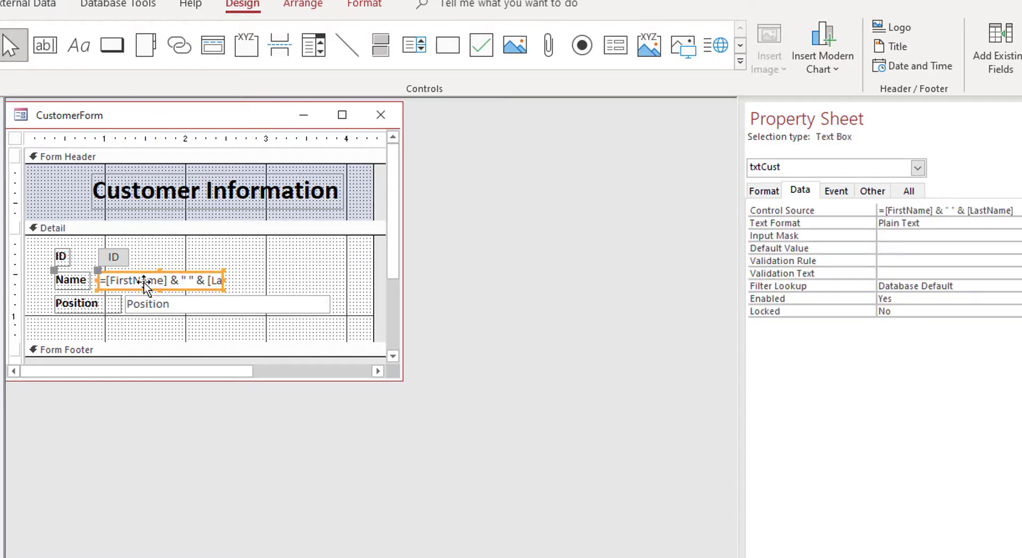
{"action": "mouse_move", "coordinate": [97, 264]}
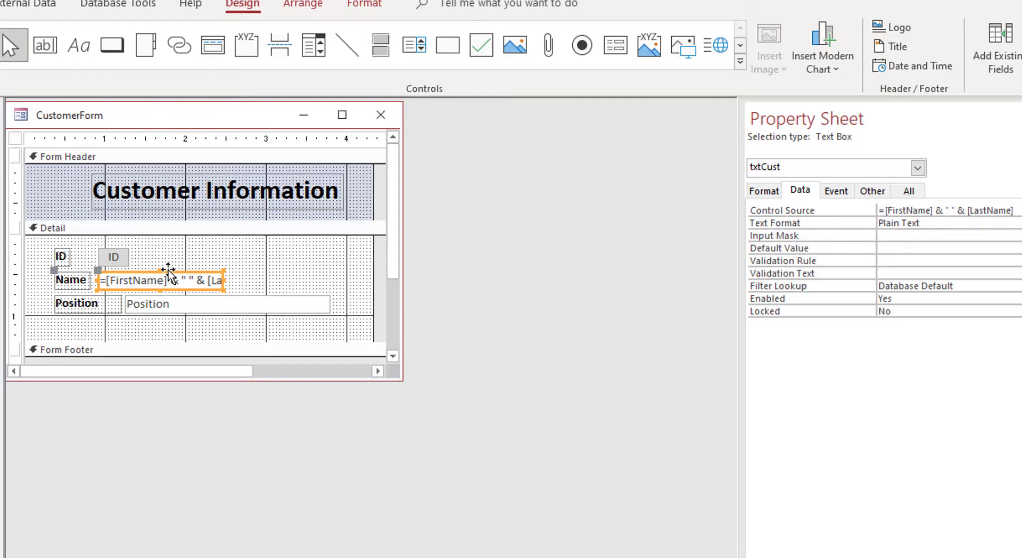
{"action": "mouse_move", "coordinate": [209, 262]}
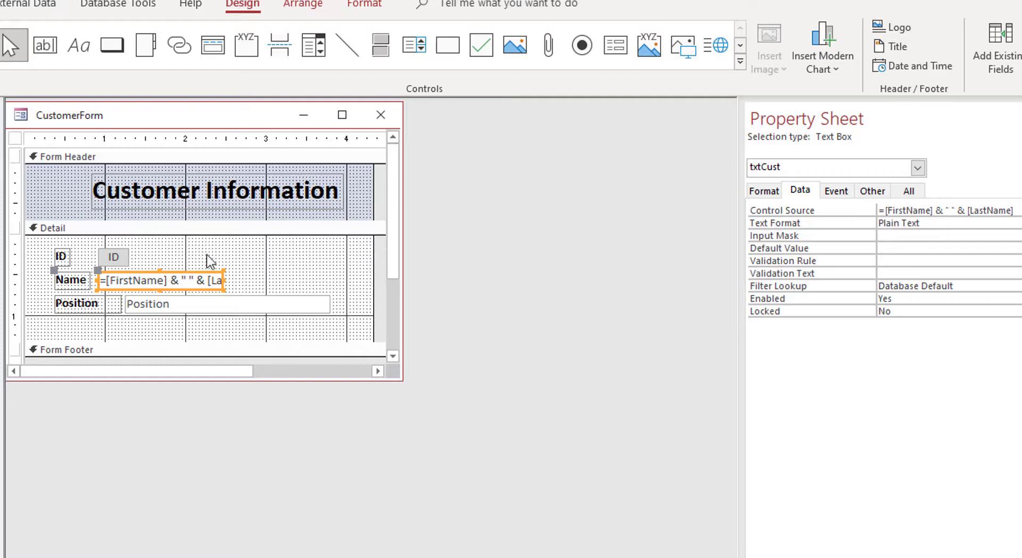
{"action": "mouse_move", "coordinate": [617, 135]}
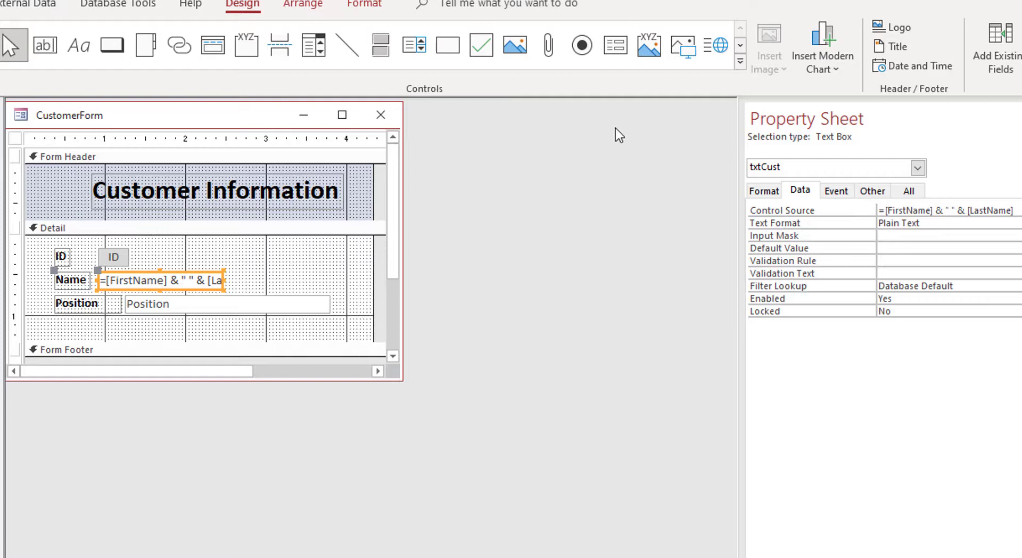
{"action": "mouse_move", "coordinate": [259, 272]}
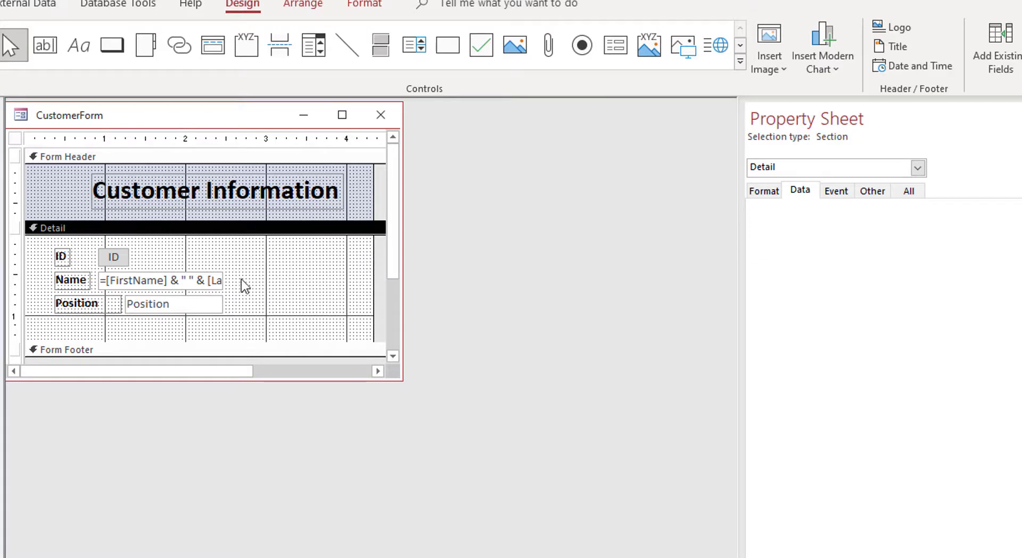
Step: Select the Position label and box to view its Position field data source
{"action": "left_click", "coordinate": [77, 303]}
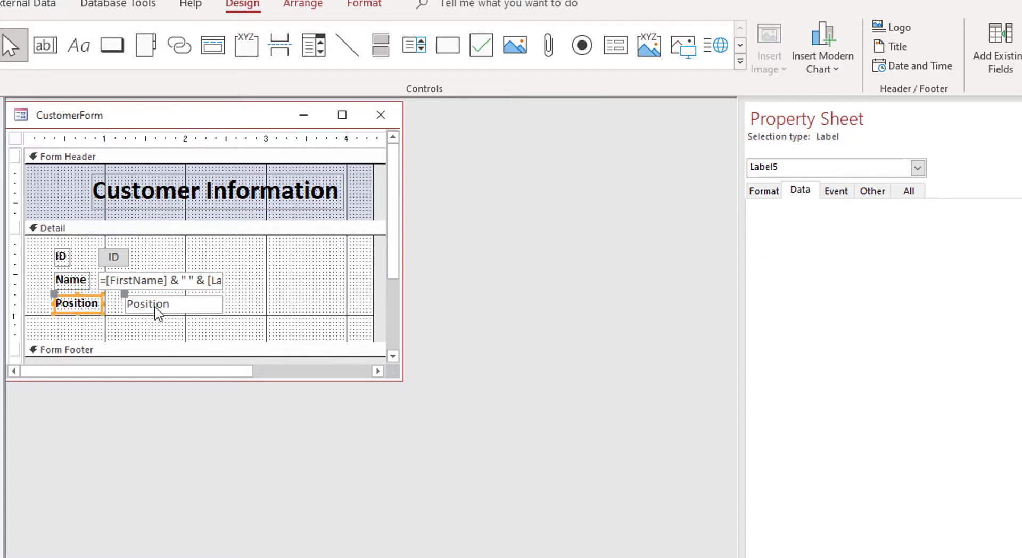
{"action": "mouse_move", "coordinate": [127, 295]}
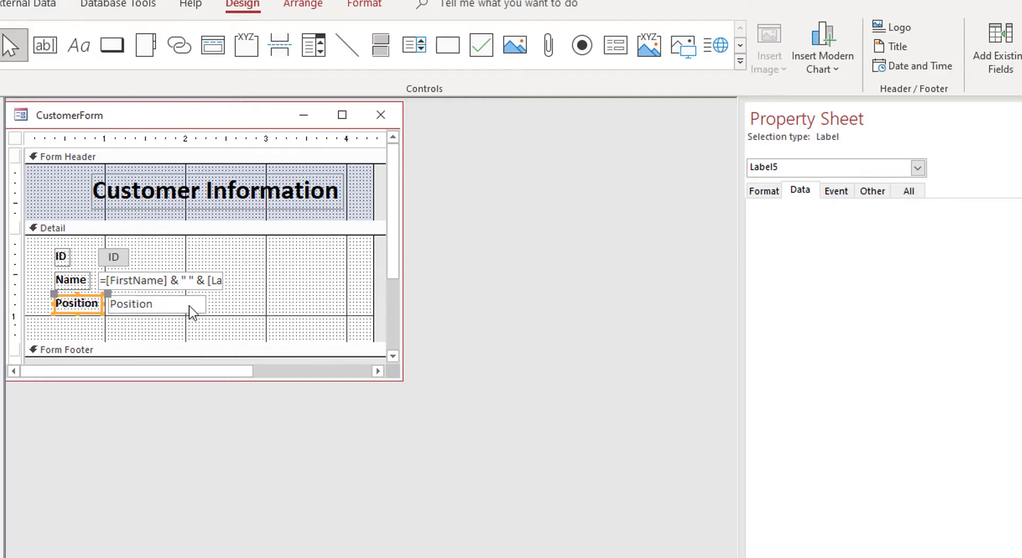
{"action": "left_click", "coordinate": [157, 304]}
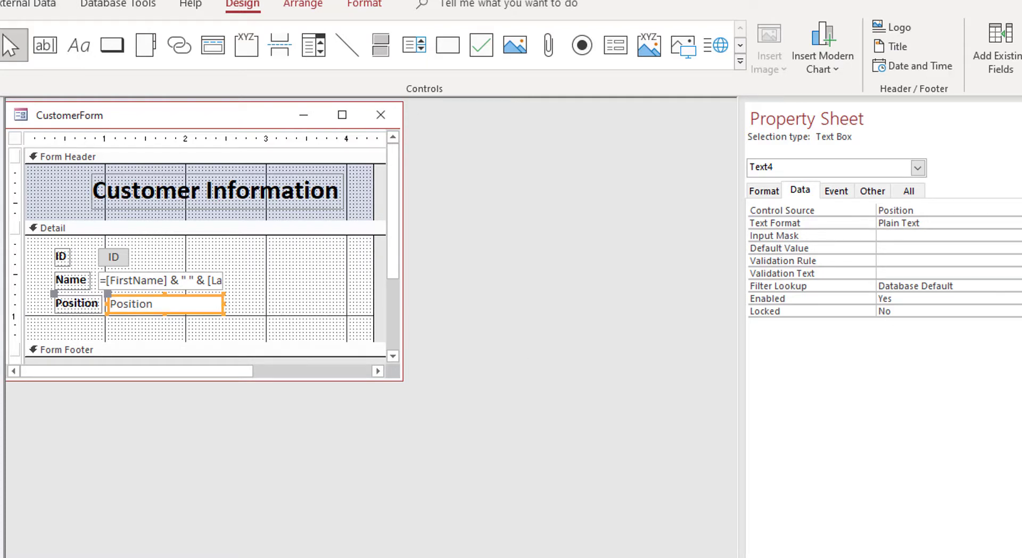
{"action": "mouse_move", "coordinate": [214, 212]}
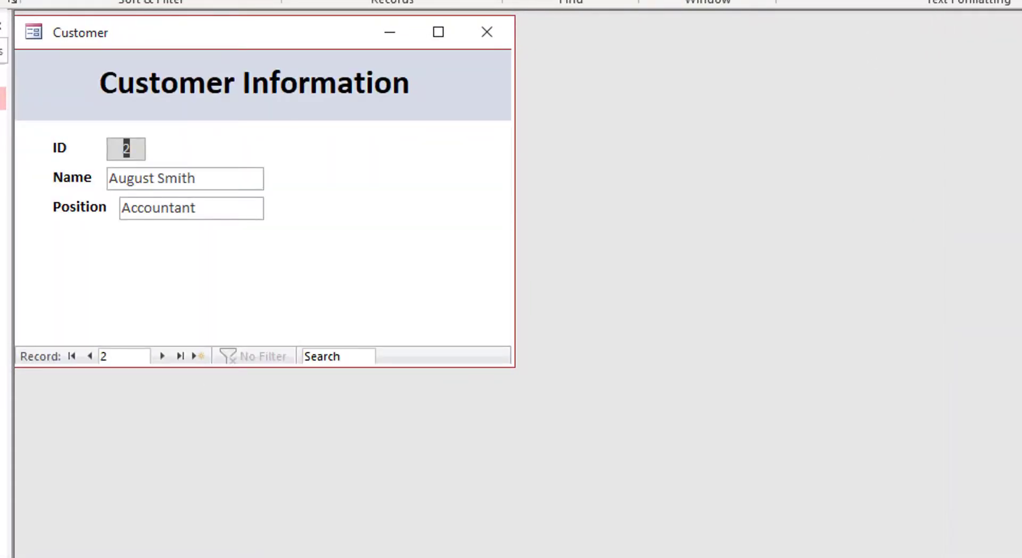
{"action": "mouse_move", "coordinate": [163, 355]}
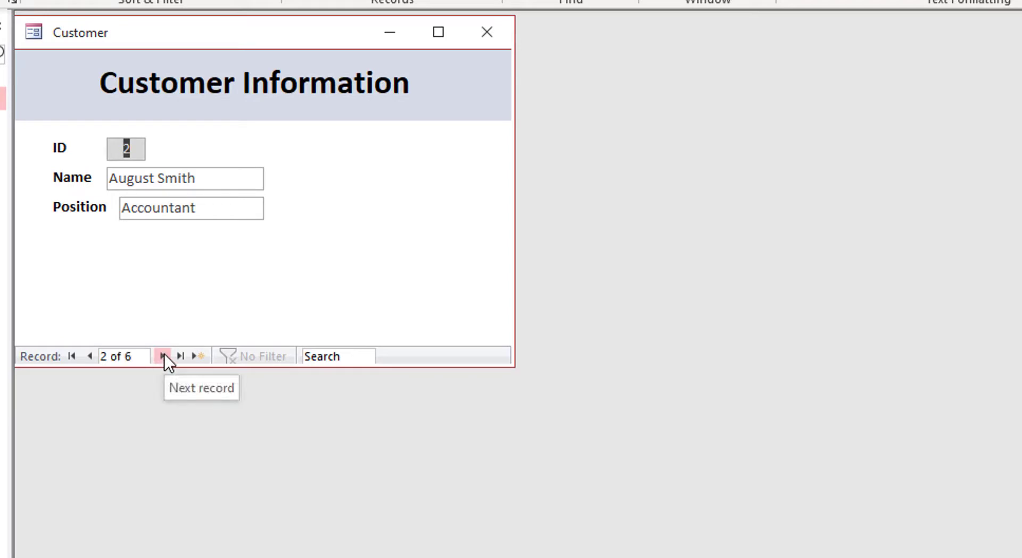
{"action": "left_click", "coordinate": [184, 356]}
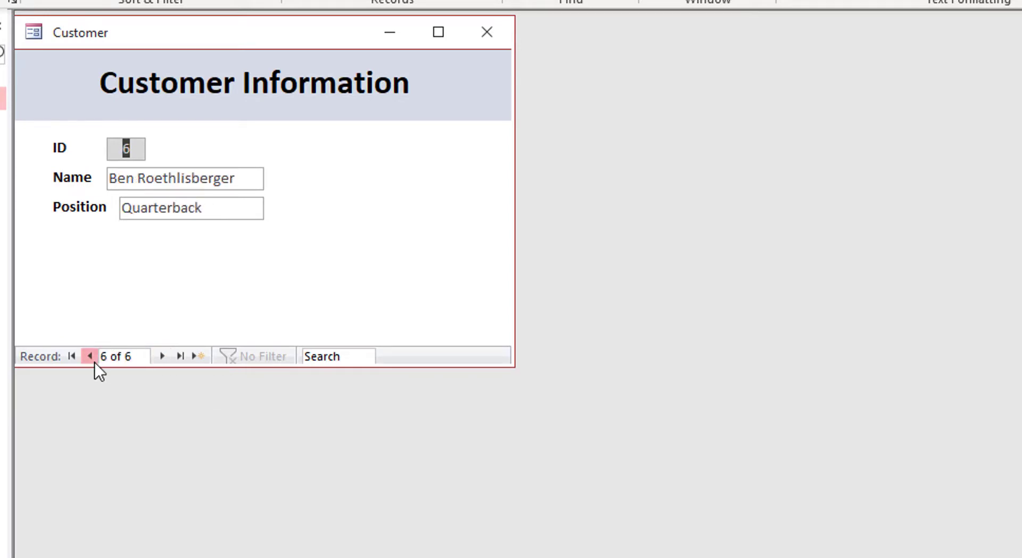
{"action": "left_click", "coordinate": [71, 356]}
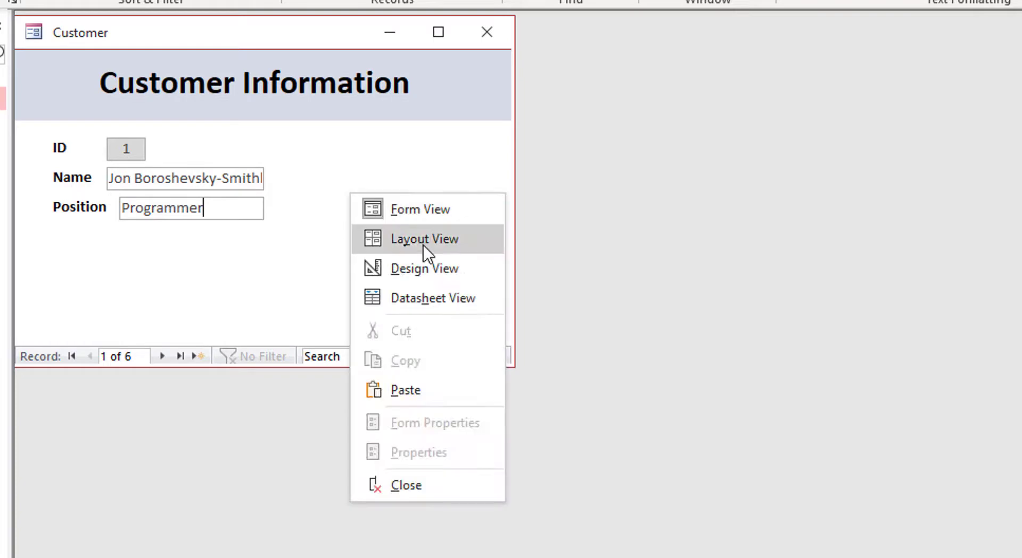
{"action": "left_click", "coordinate": [425, 268]}
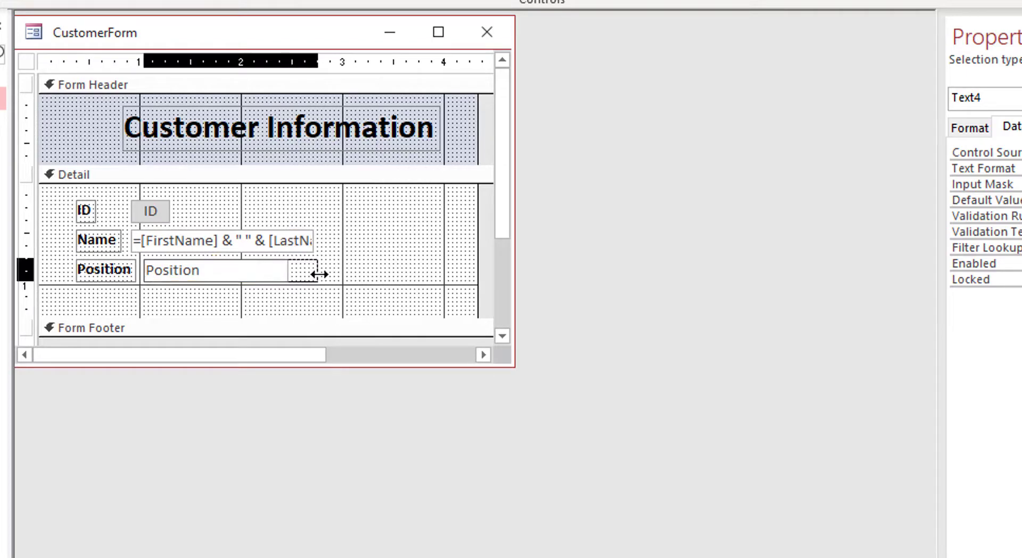
{"action": "left_click", "coordinate": [77, 173]}
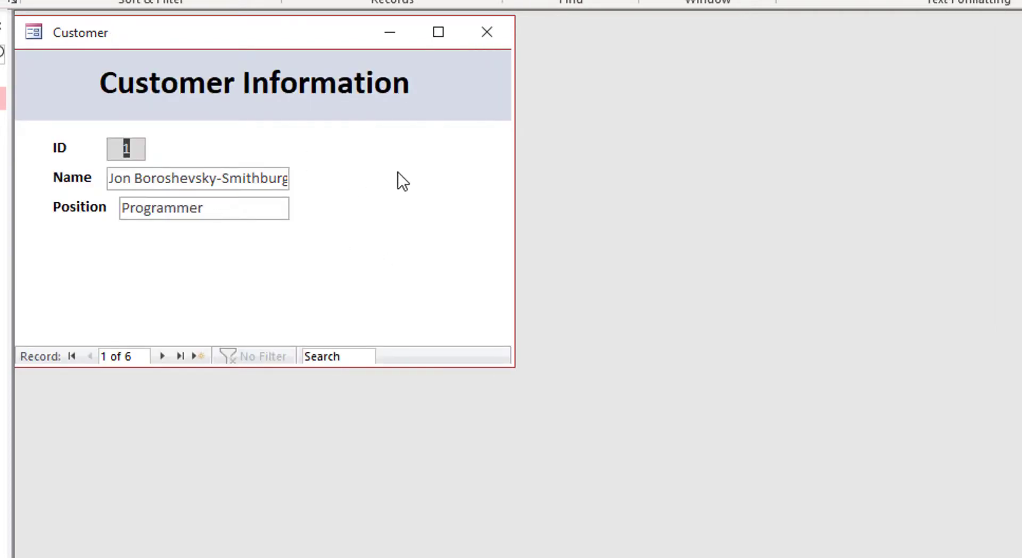
{"action": "left_click", "coordinate": [195, 179]}
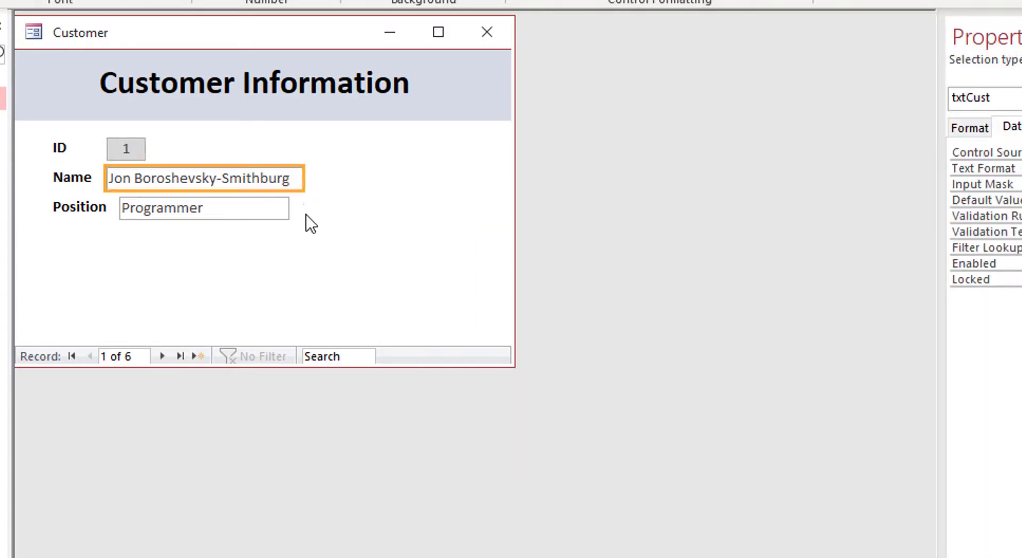
{"action": "left_click", "coordinate": [203, 208]}
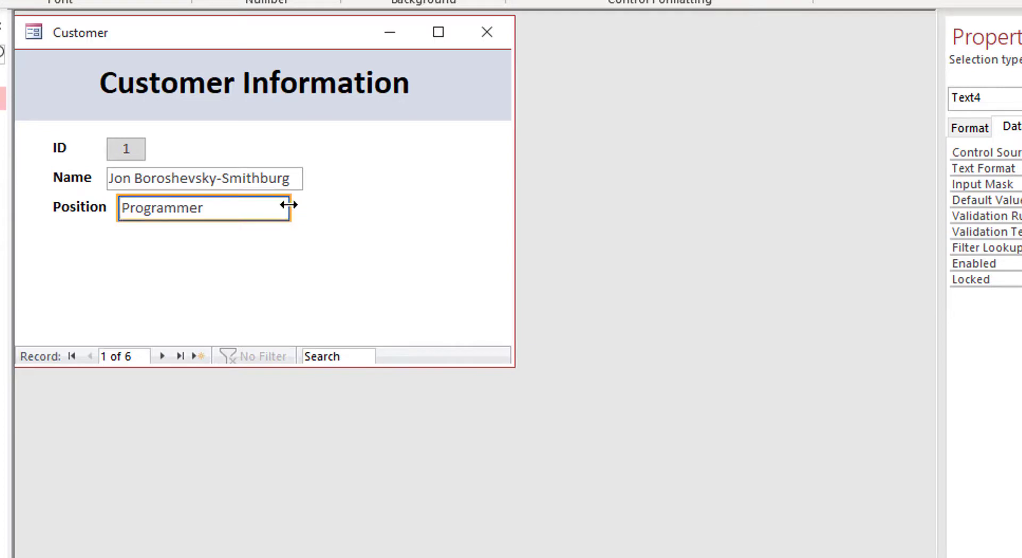
{"action": "left_click", "coordinate": [260, 273]}
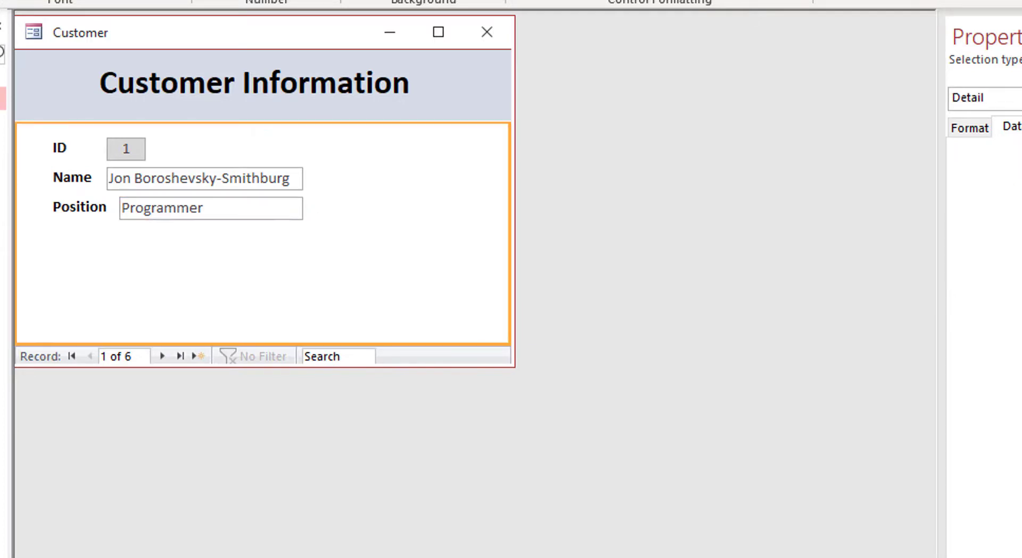
Step: Test by paging to the next record, a blank new record, and back
{"action": "left_click", "coordinate": [162, 355]}
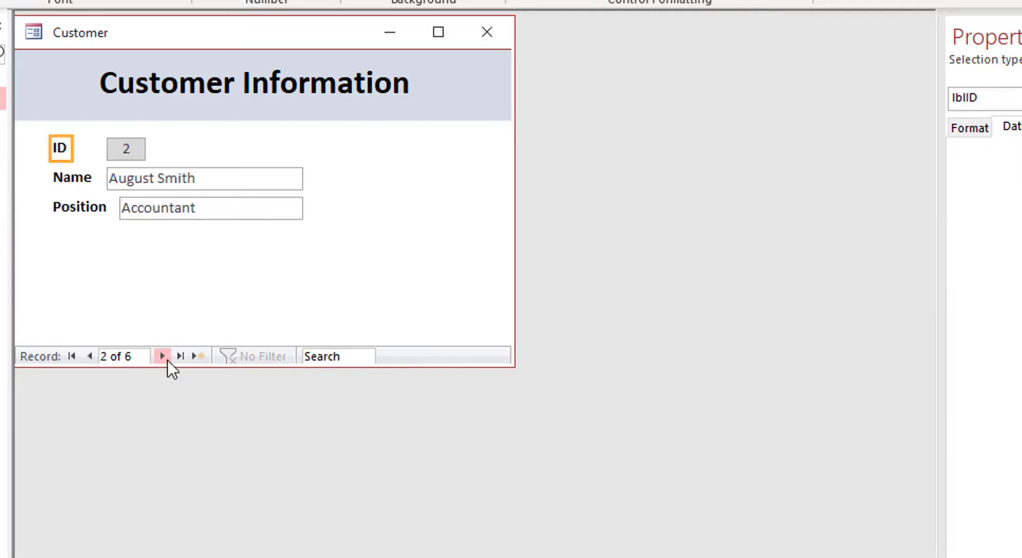
{"action": "left_click", "coordinate": [162, 356]}
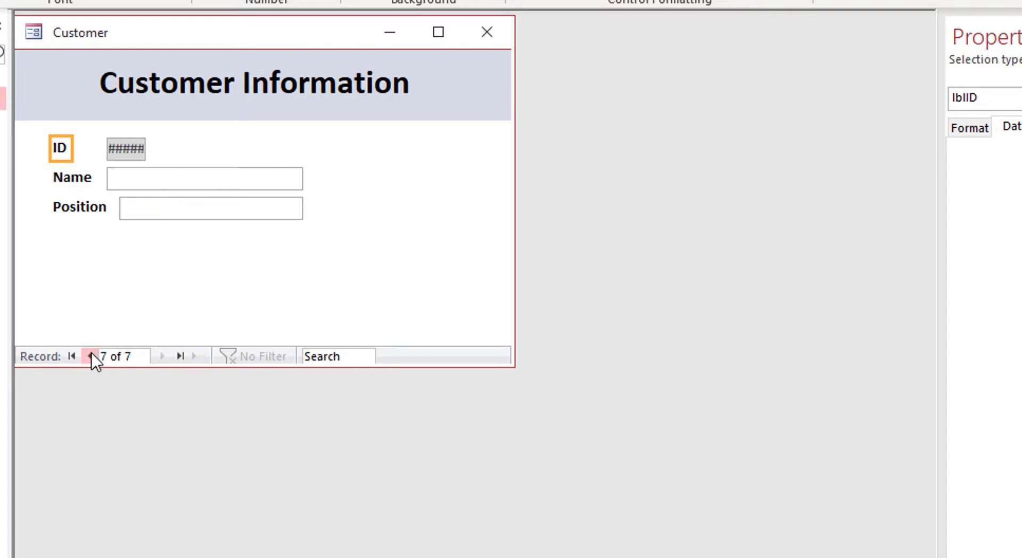
{"action": "left_click", "coordinate": [71, 355]}
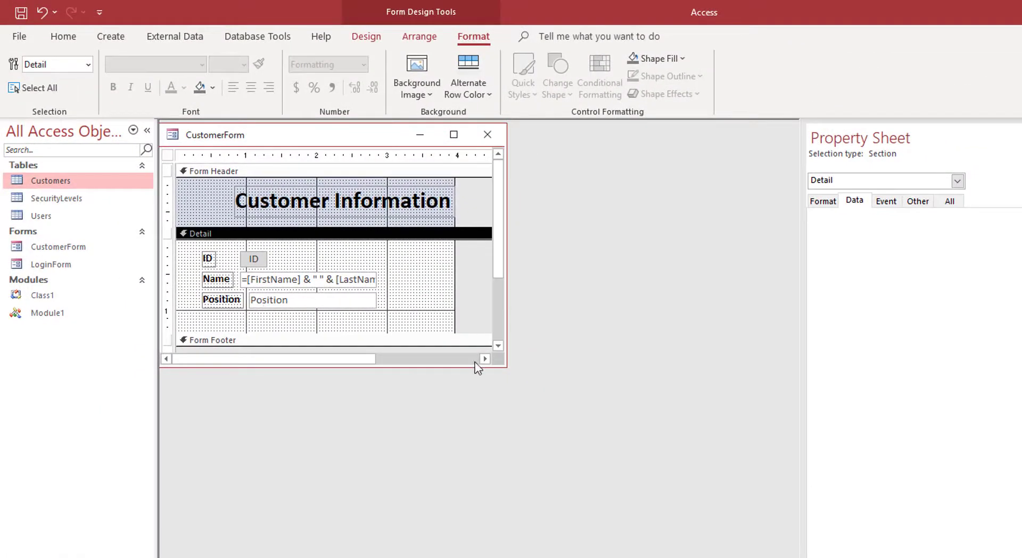
{"action": "mouse_move", "coordinate": [214, 292]}
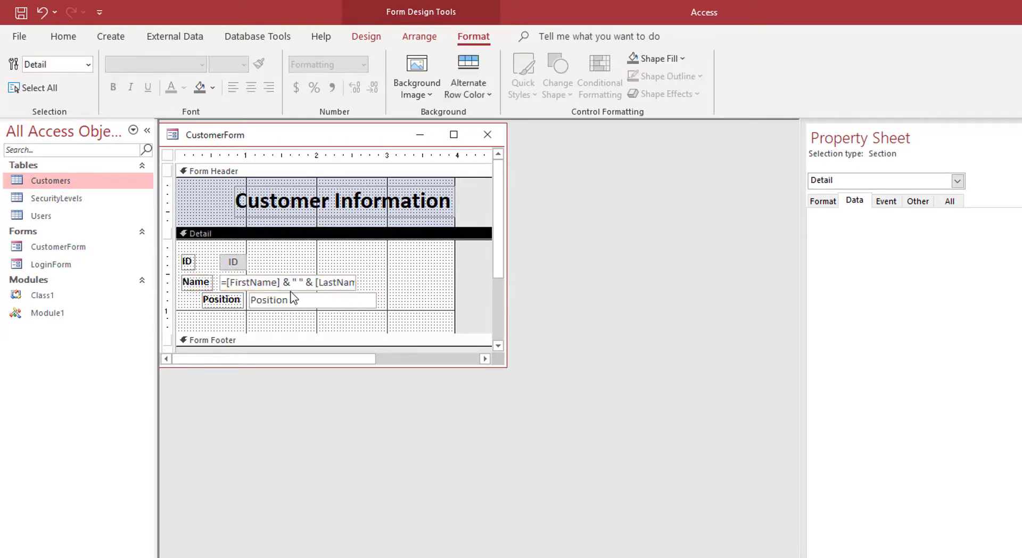
Step: Extend txtCust's Control Source to append & "(" & [Position] & ")" after the full name
{"action": "left_click", "coordinate": [287, 282]}
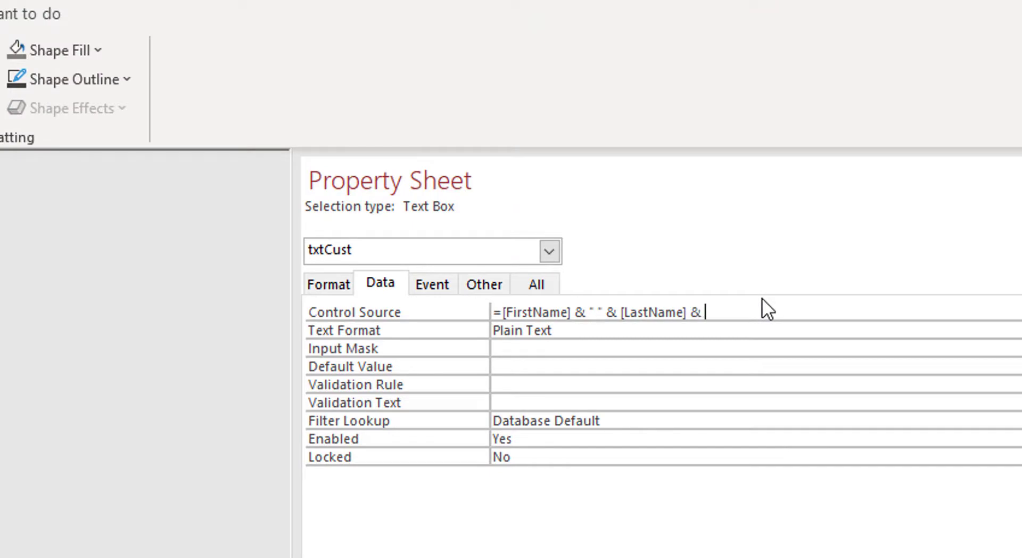
{"action": "type", "text": "\"(\" & [Position] &"}
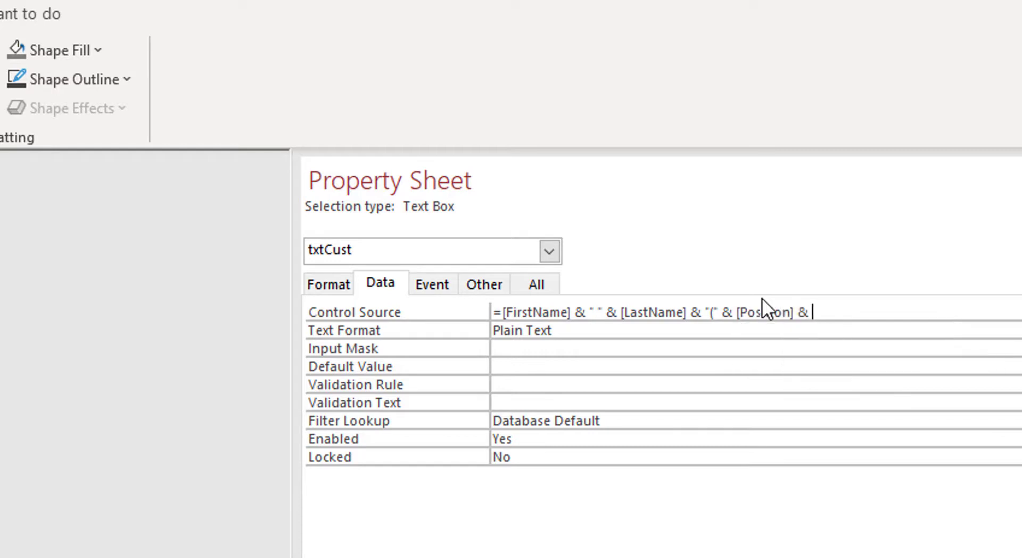
{"action": "type", "text": ")\""}
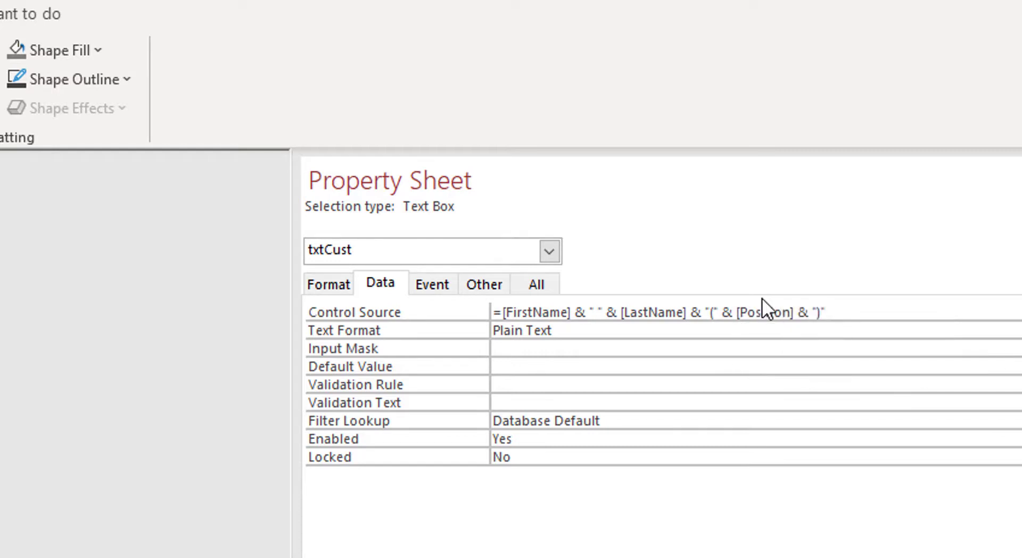
{"action": "left_click", "coordinate": [521, 330]}
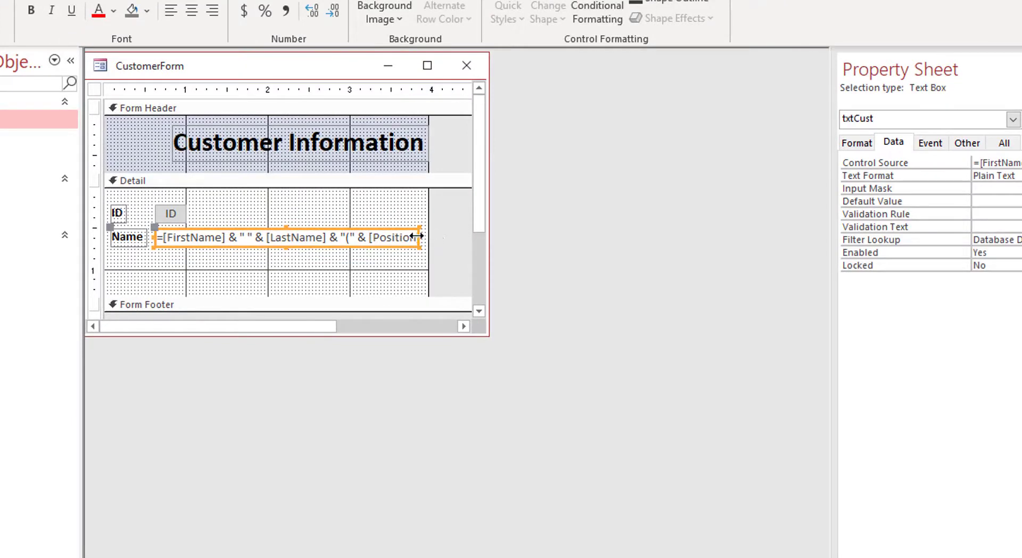
{"action": "mouse_move", "coordinate": [184, 255]}
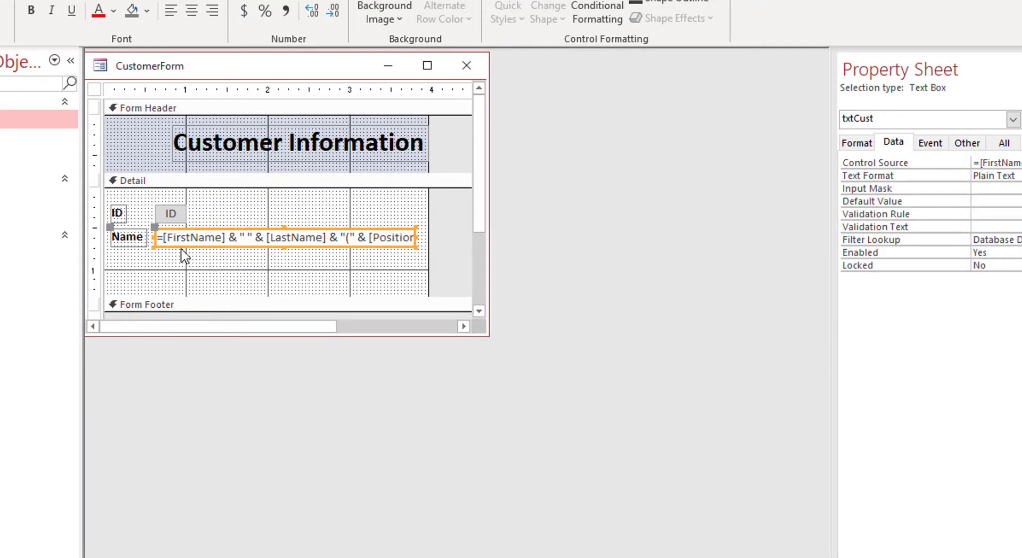
{"action": "mouse_move", "coordinate": [127, 263]}
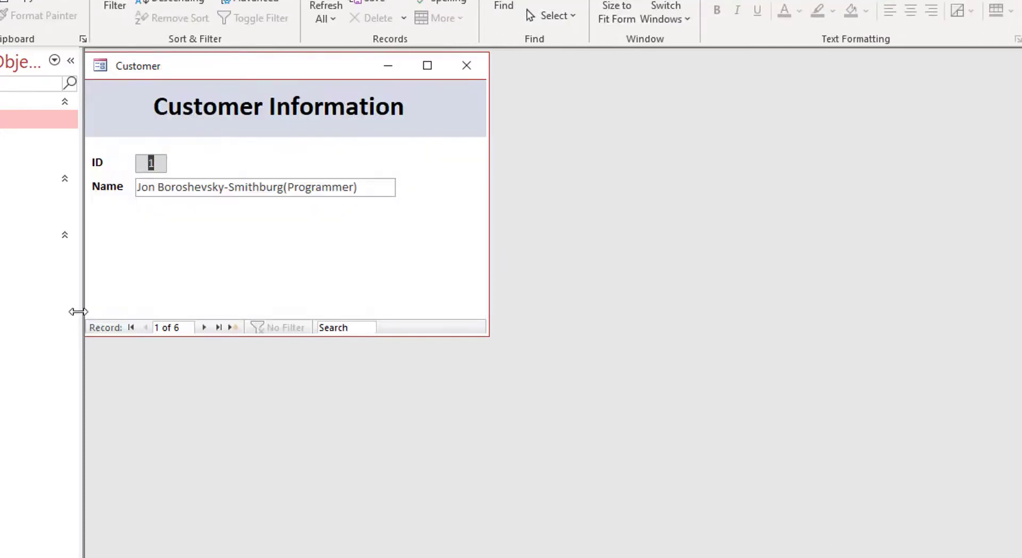
{"action": "mouse_move", "coordinate": [254, 227]}
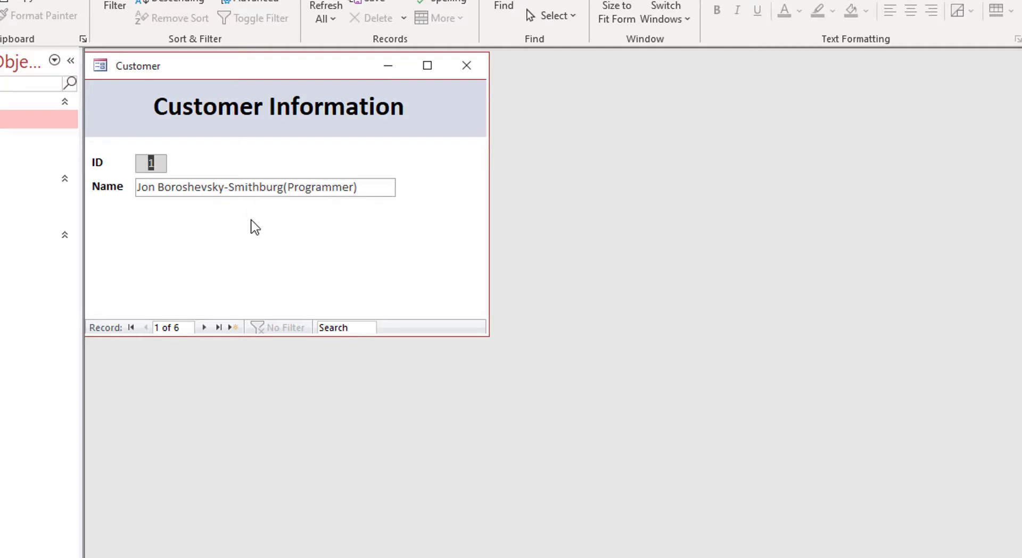
{"action": "mouse_move", "coordinate": [155, 276]}
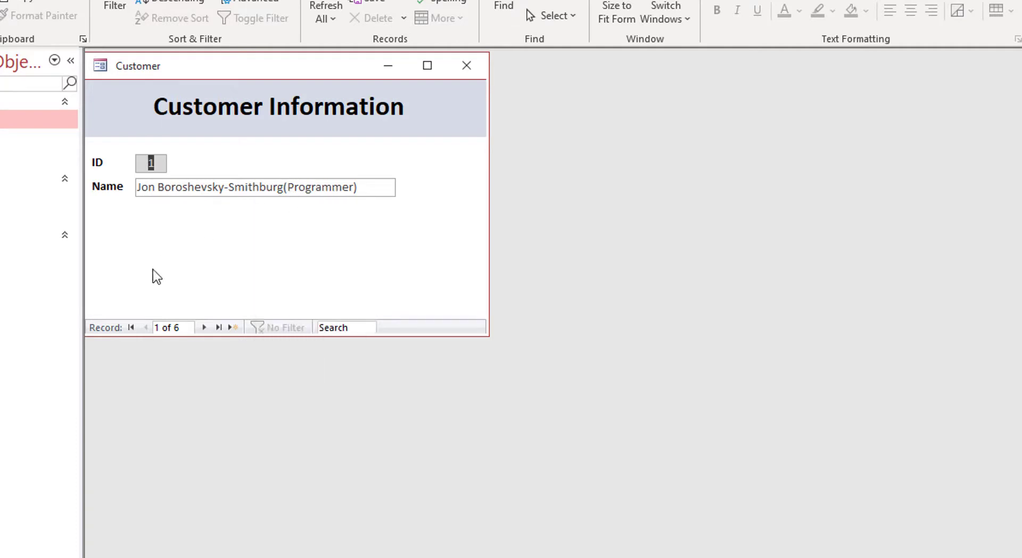
{"action": "left_click", "coordinate": [203, 327]}
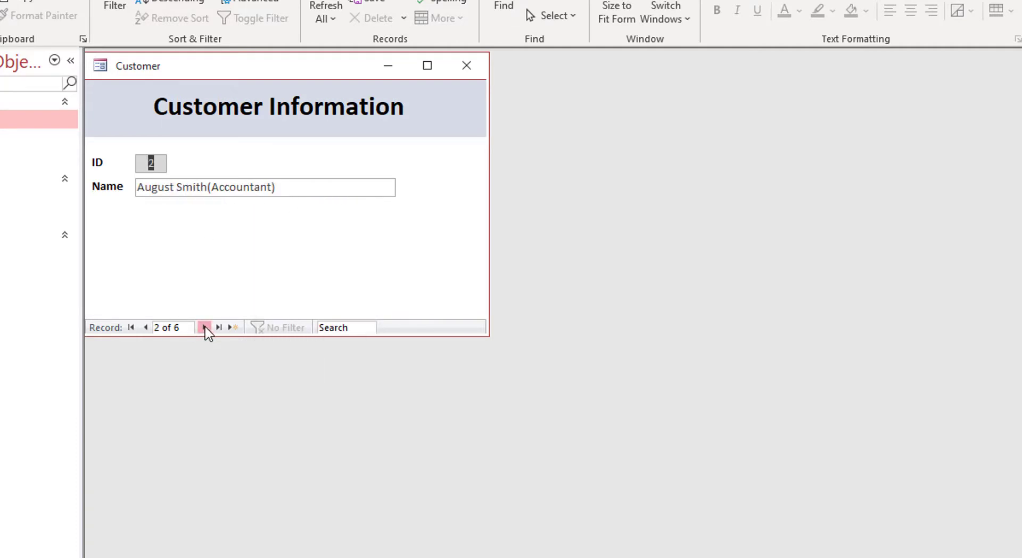
{"action": "left_click", "coordinate": [220, 327]}
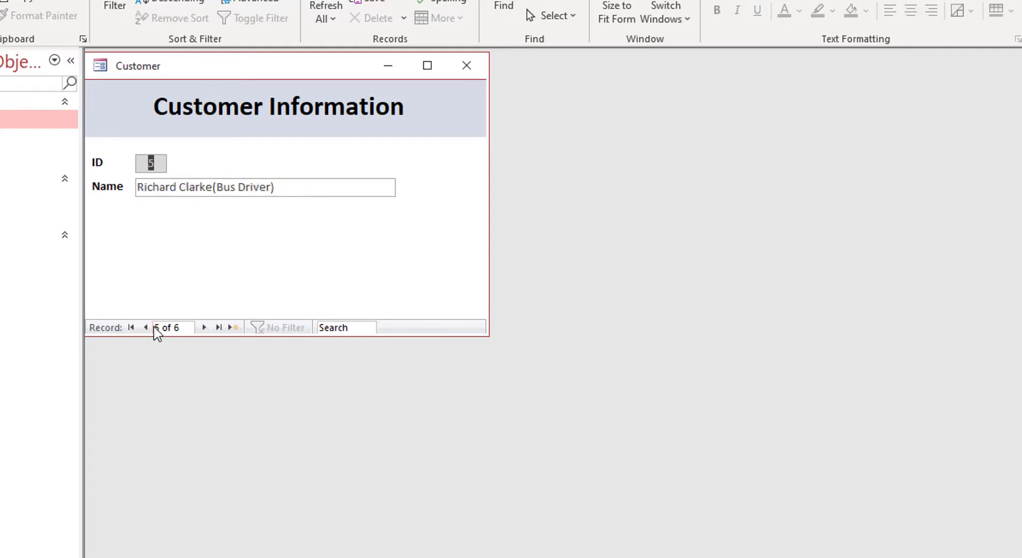
{"action": "left_click", "coordinate": [130, 328]}
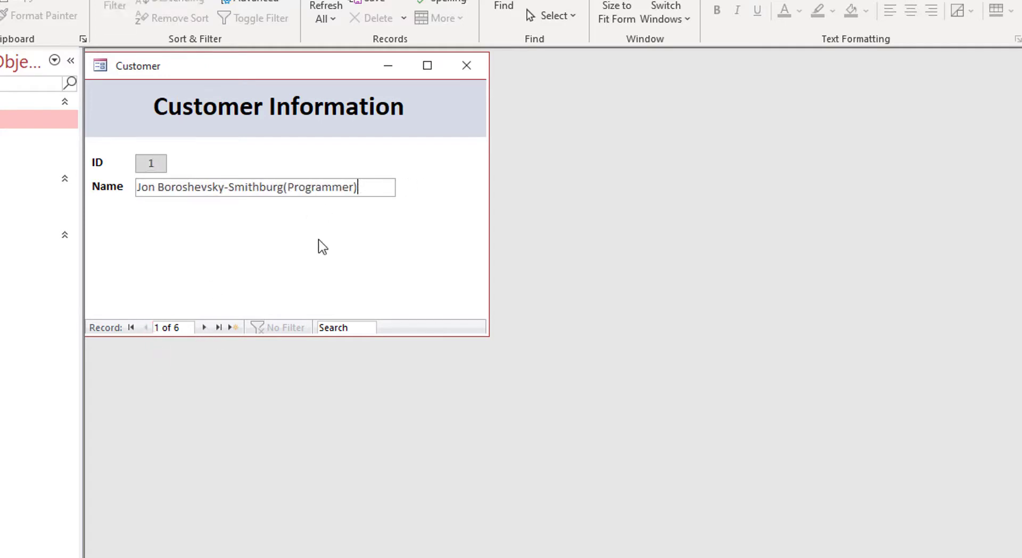
Step: Select and deselect the Name box to check its layout on the form
{"action": "left_click", "coordinate": [808, 10]}
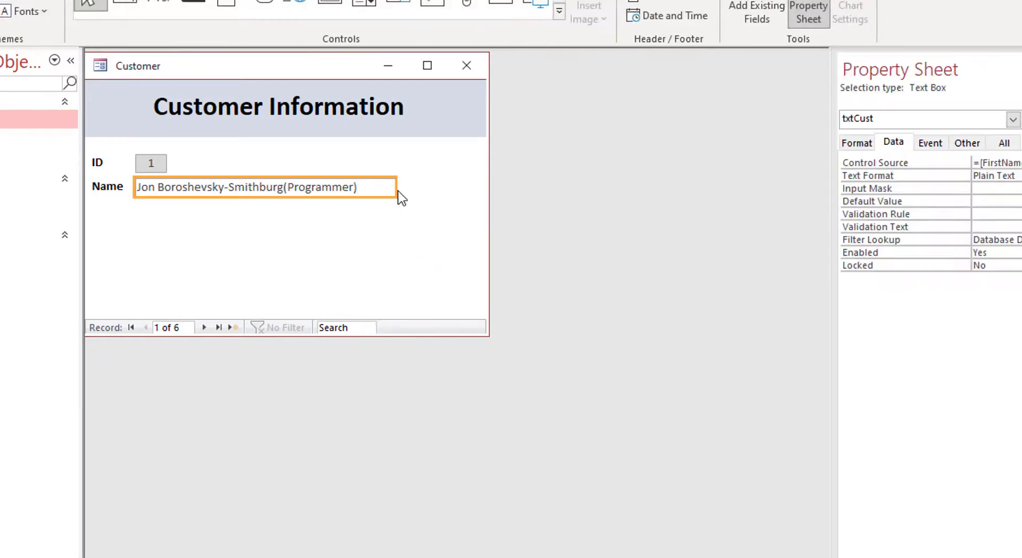
{"action": "left_click", "coordinate": [361, 291]}
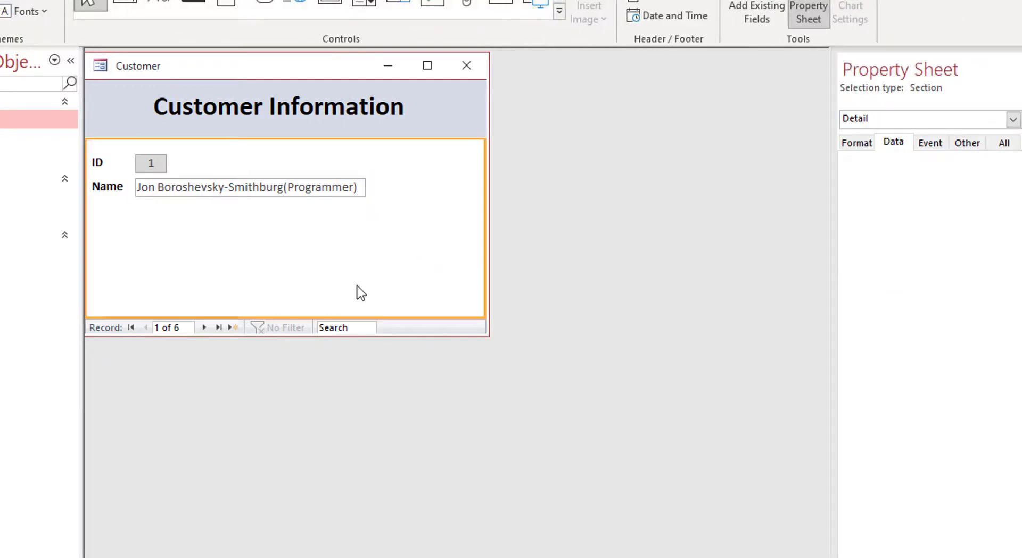
{"action": "left_click", "coordinate": [249, 187]}
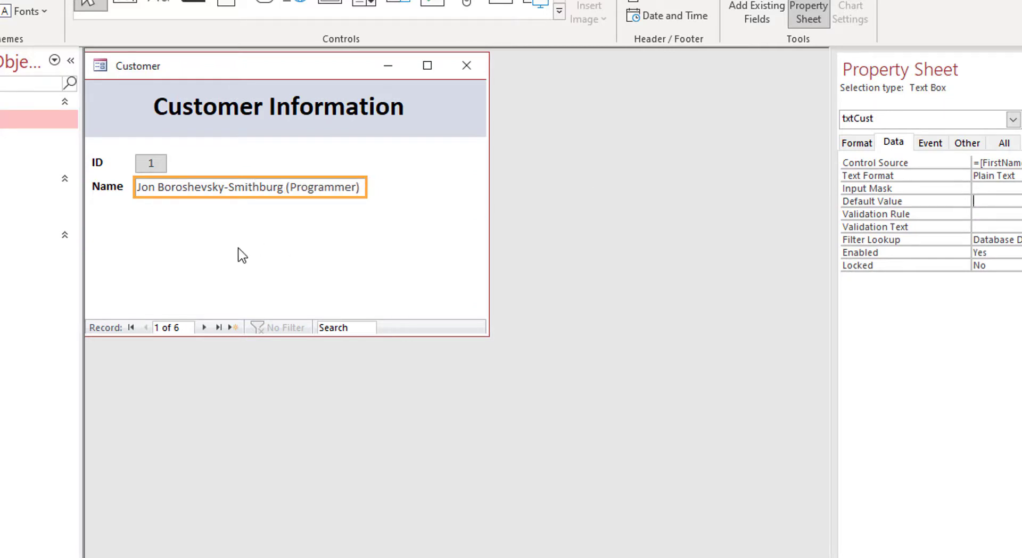
{"action": "mouse_move", "coordinate": [203, 326]}
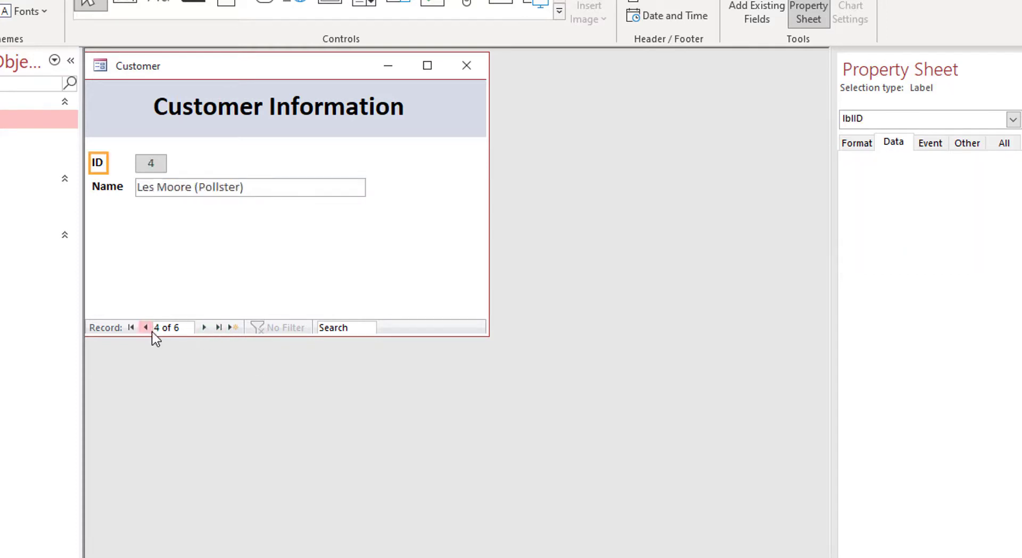
{"action": "left_click", "coordinate": [131, 326]}
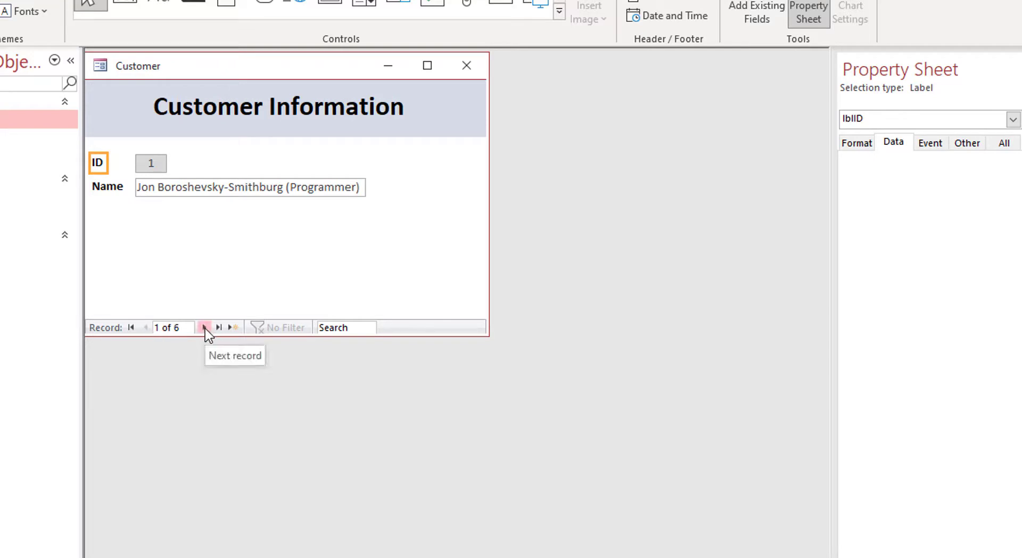
{"action": "left_click", "coordinate": [204, 327]}
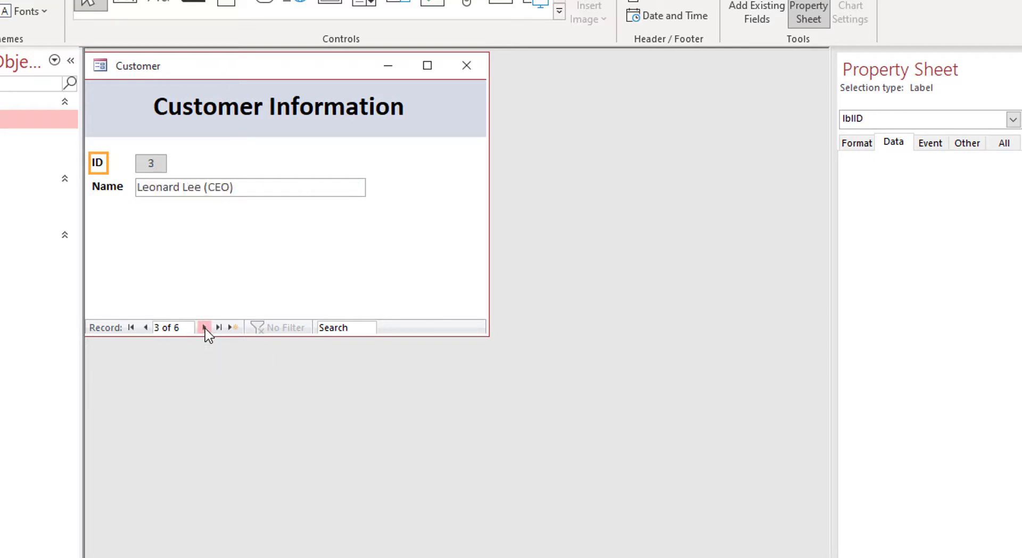
{"action": "left_click", "coordinate": [204, 327]}
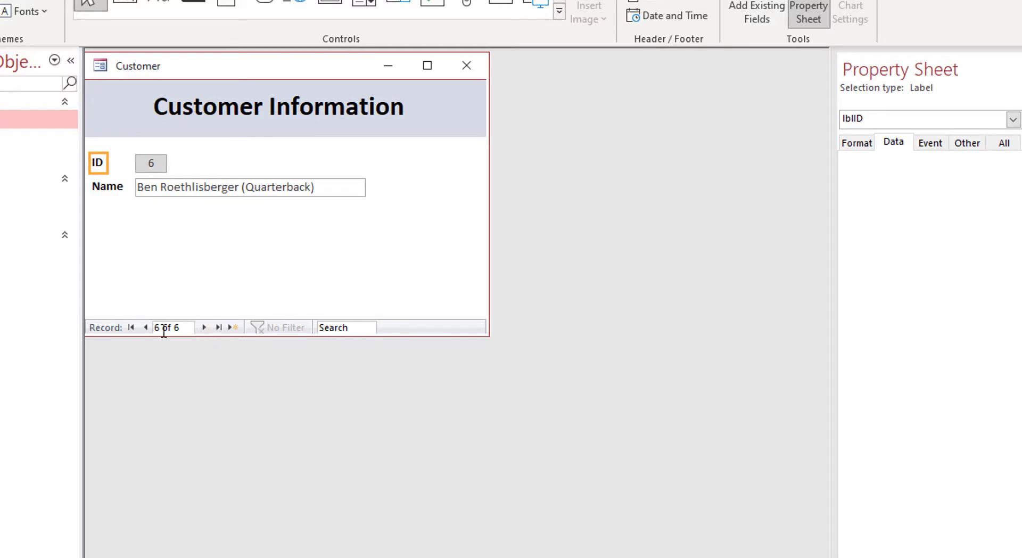
{"action": "left_click", "coordinate": [130, 327]}
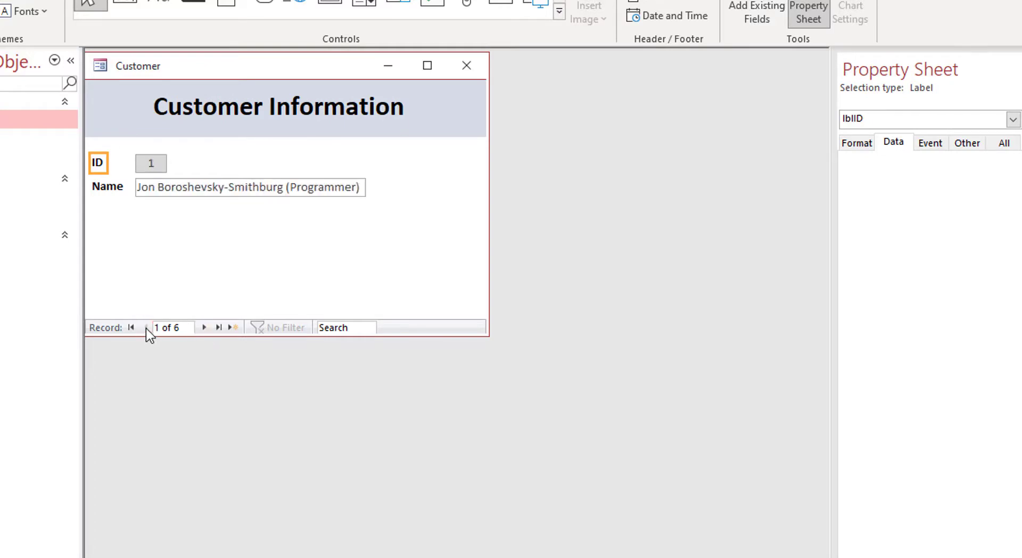
{"action": "left_click", "coordinate": [203, 327]}
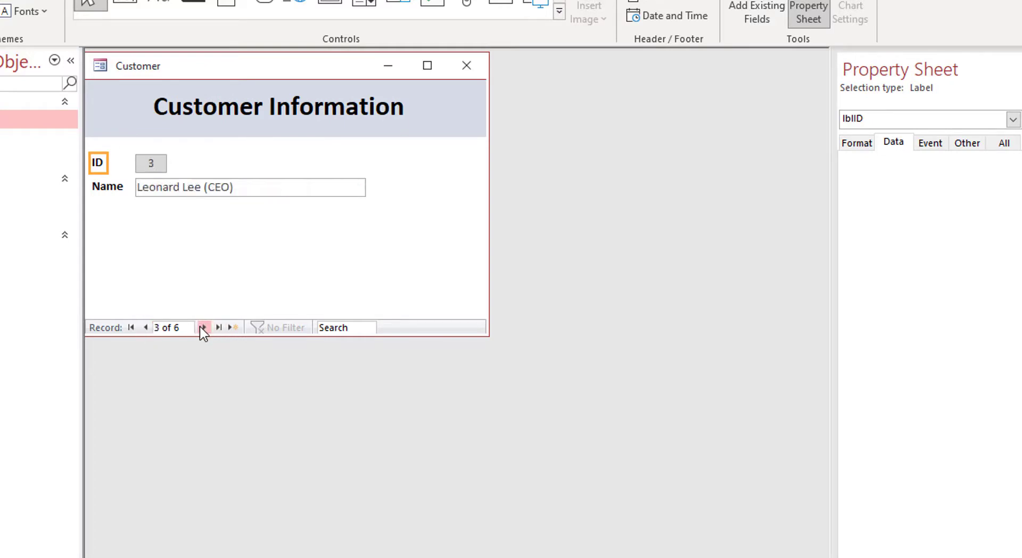
{"action": "left_click", "coordinate": [219, 327]}
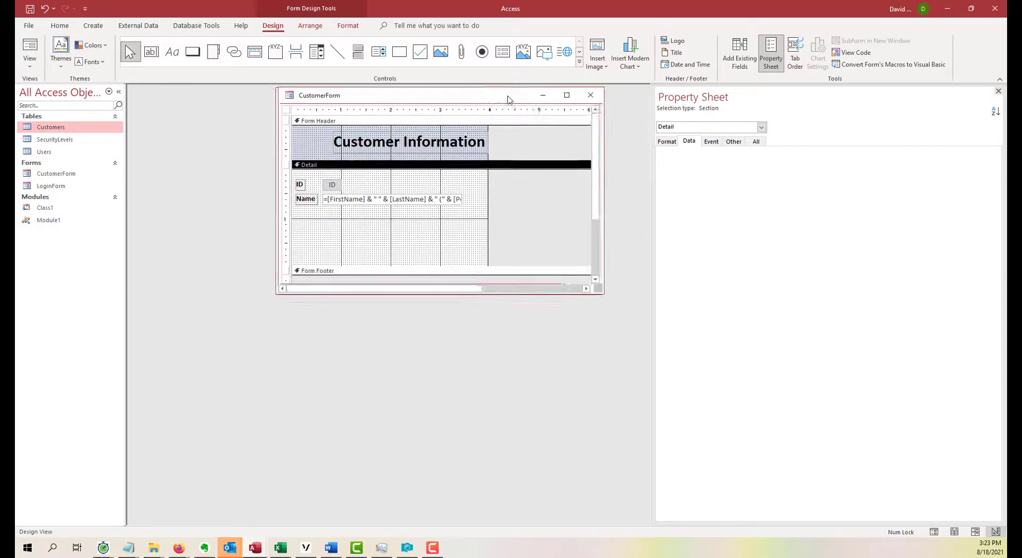
Step: Reposition the CustomerForm design window and show the existing field list
{"action": "left_click_drag", "start_coordinate": [509, 95], "coordinate": [547, 95]}
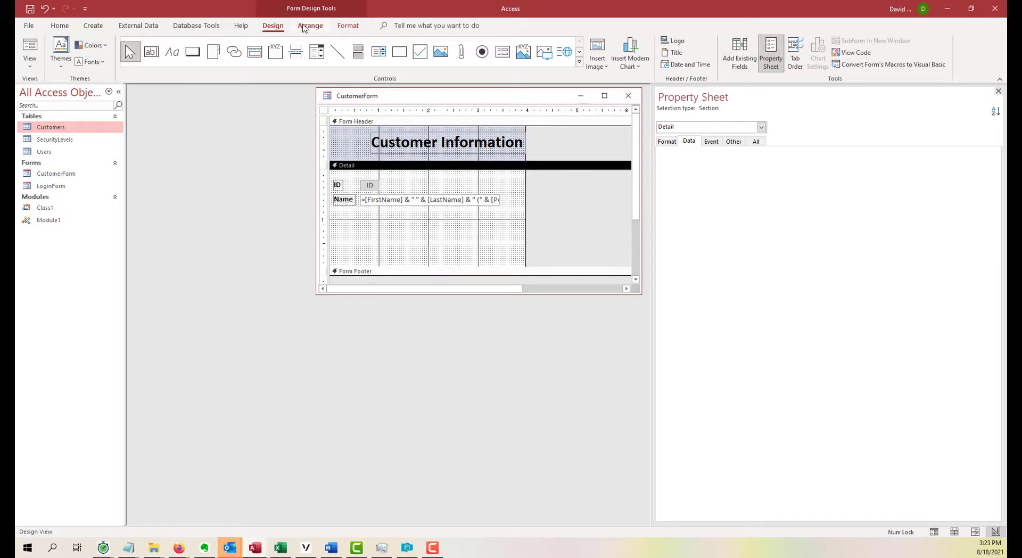
{"action": "left_click", "coordinate": [739, 53]}
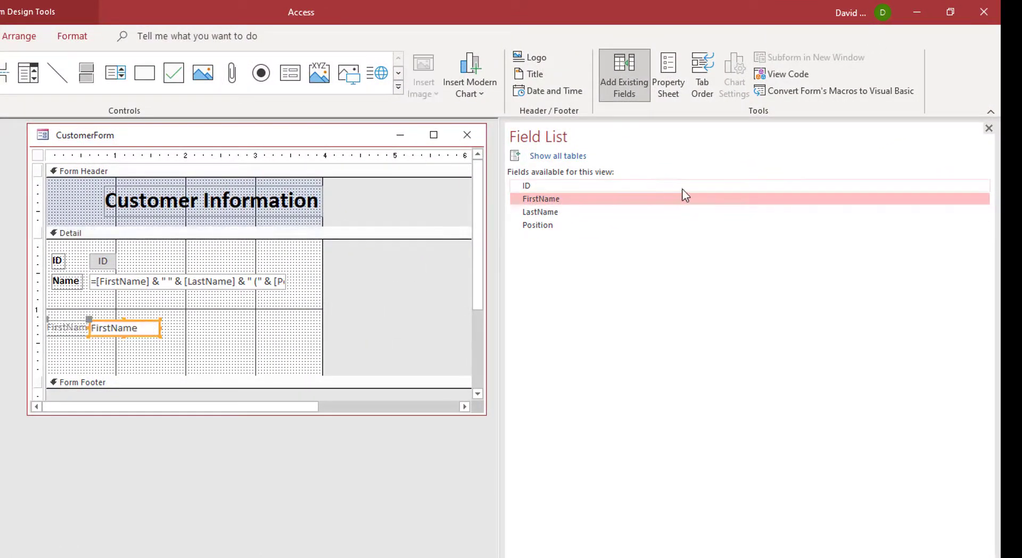
Step: Drag LastName onto the Detail section beside FirstName below the Name row
{"action": "left_click_drag", "start_coordinate": [539, 212], "coordinate": [221, 327]}
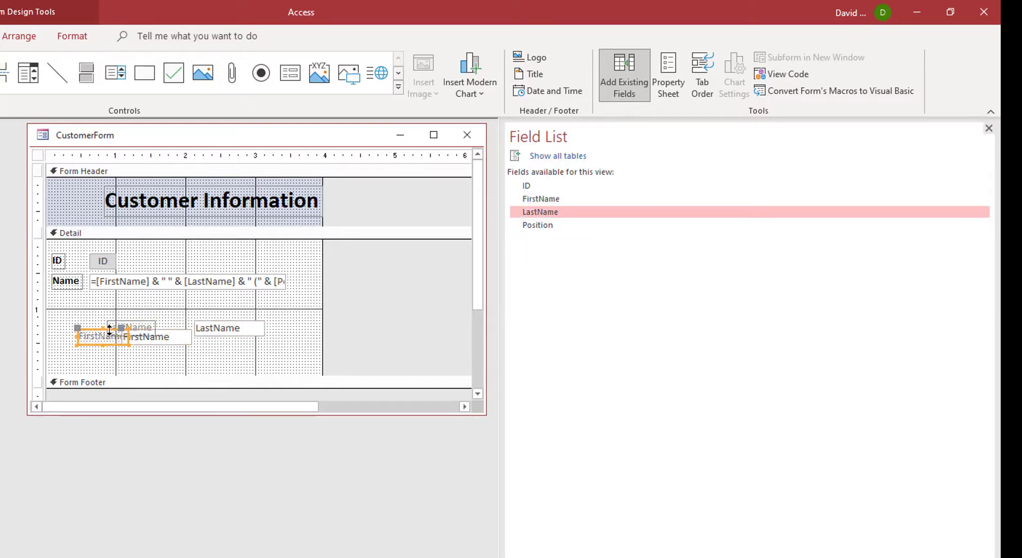
{"action": "left_click_drag", "start_coordinate": [101, 336], "coordinate": [156, 336]}
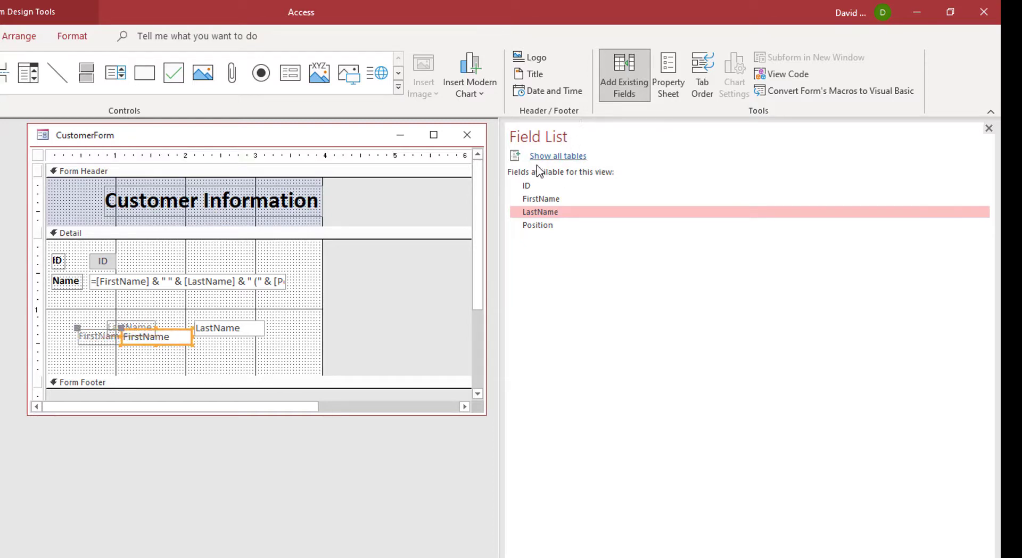
Step: Inspect the LastName box's naming properties on the Property Sheet's Other tab
{"action": "left_click", "coordinate": [668, 74]}
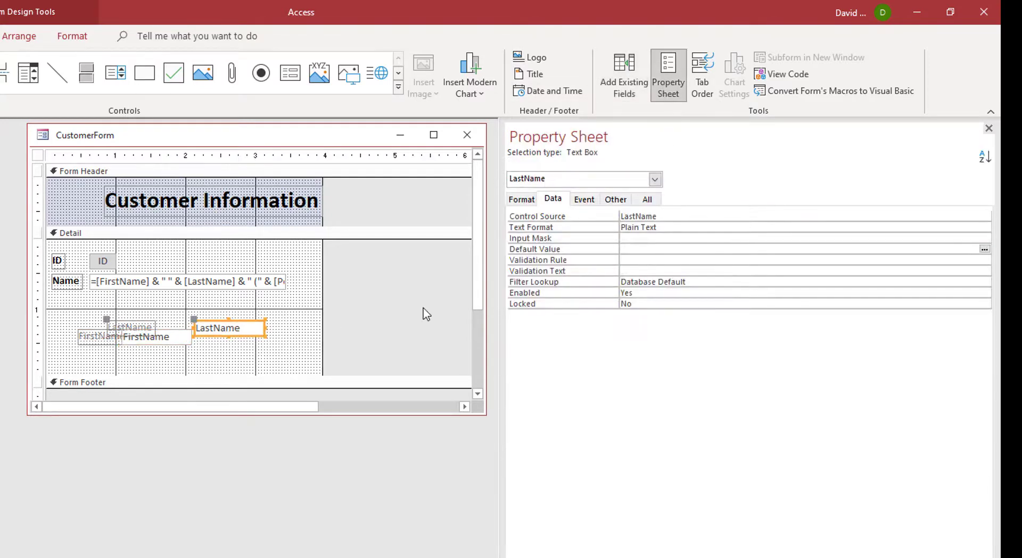
{"action": "left_click", "coordinate": [614, 199]}
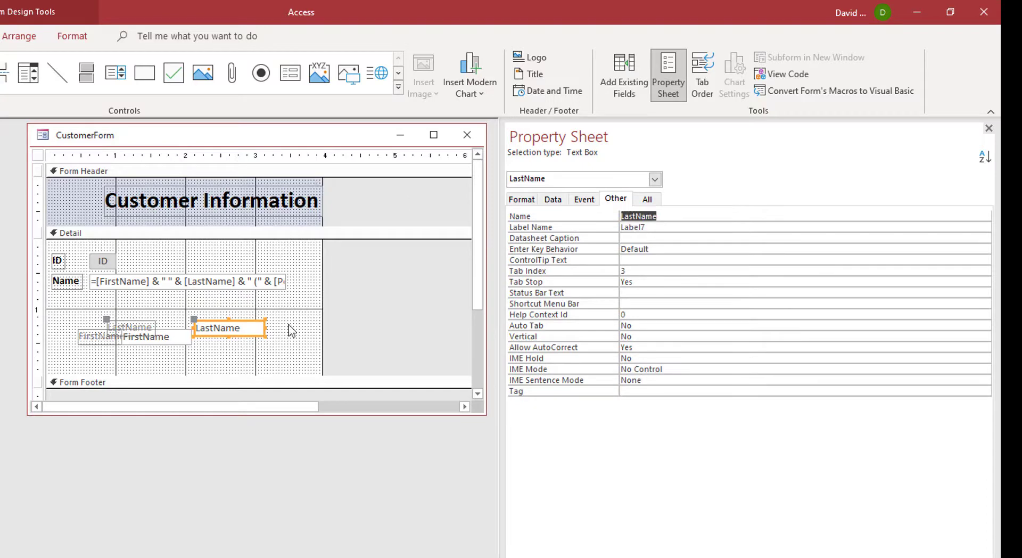
{"action": "left_click", "coordinate": [631, 227]}
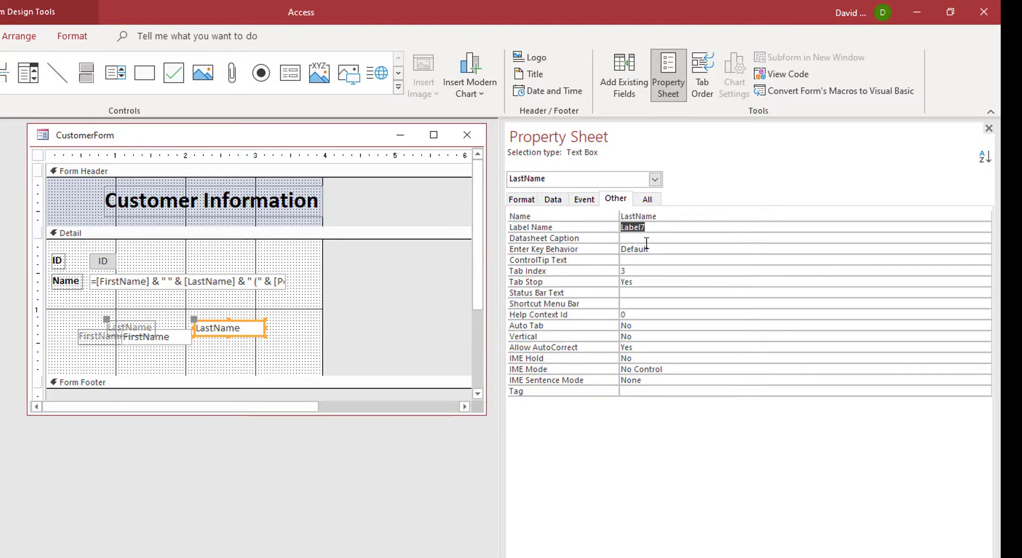
{"action": "left_click", "coordinate": [70, 233]}
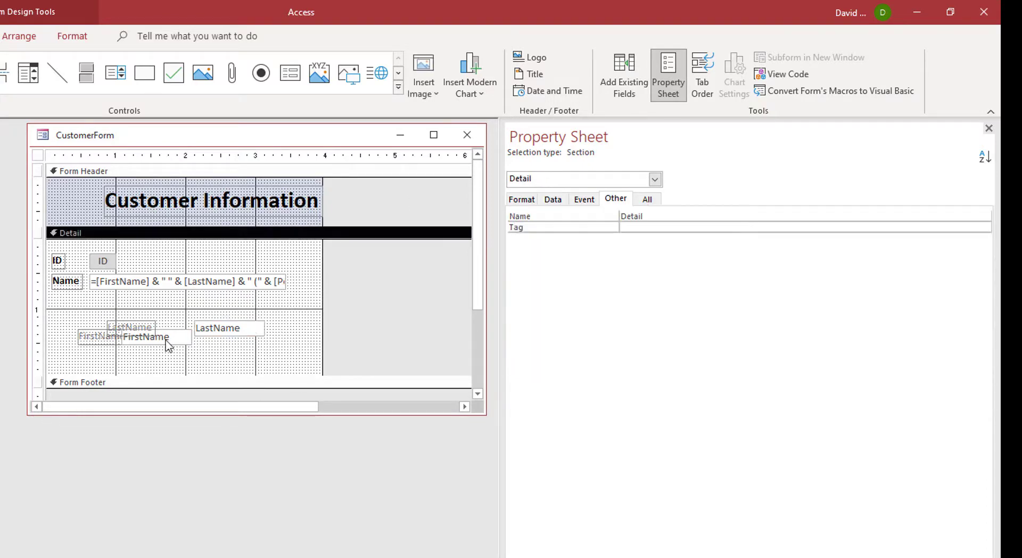
Step: Move the FirstName label left and rename its caption to Name
{"action": "left_click", "coordinate": [146, 336]}
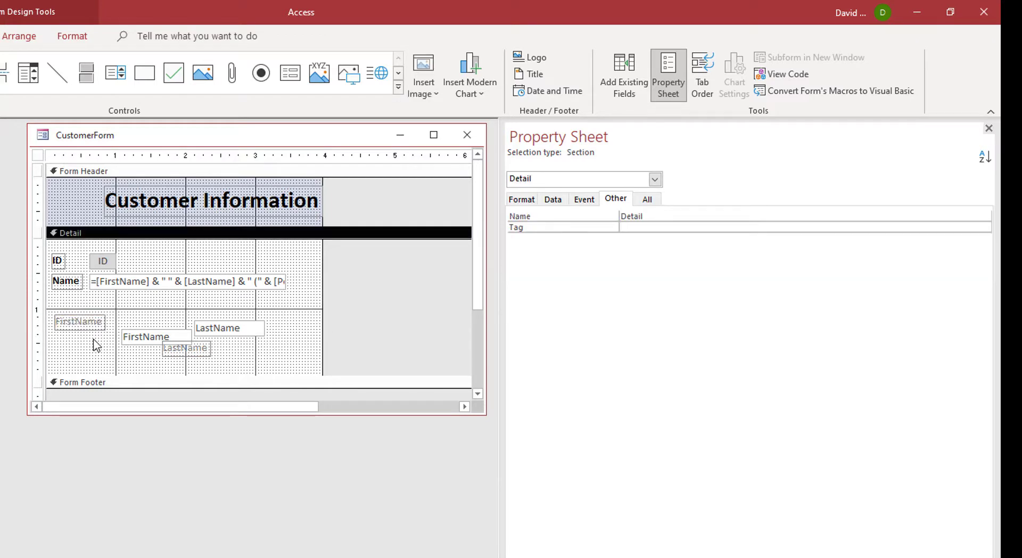
{"action": "left_click", "coordinate": [79, 322]}
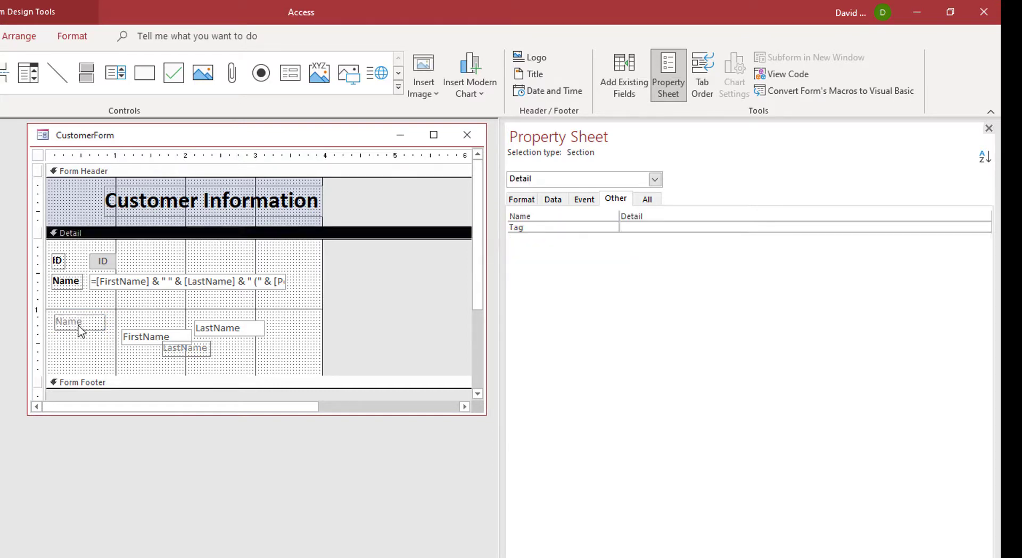
{"action": "left_click", "coordinate": [78, 321]}
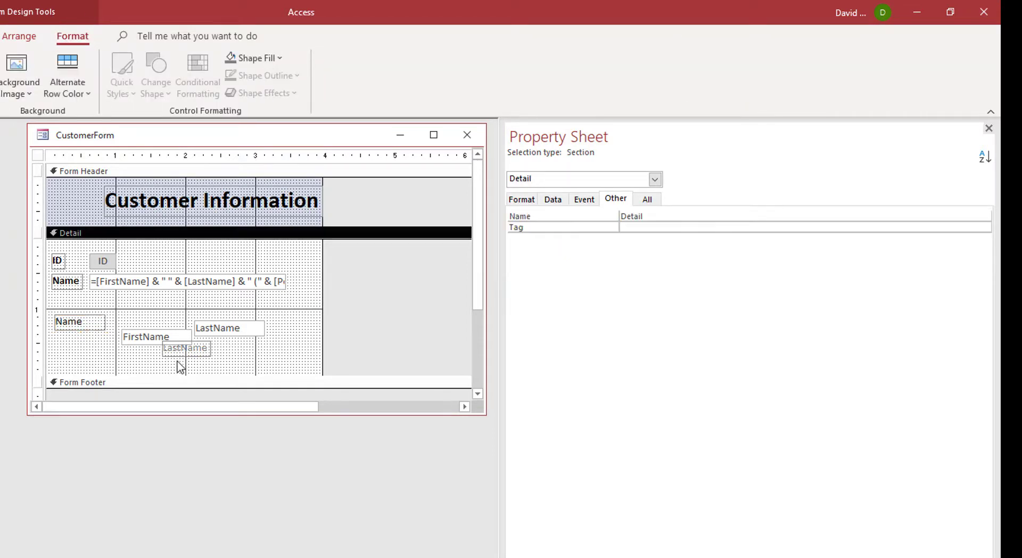
{"action": "left_click", "coordinate": [229, 328]}
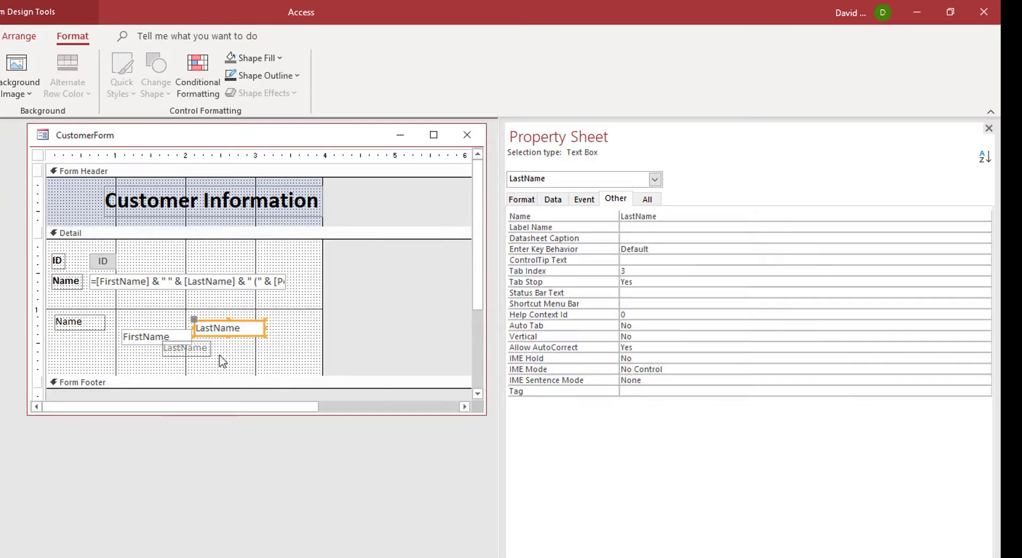
Step: Widen the second Name box and set its Control Source to =[FirstName] & " " & [LastName]
{"action": "left_click", "coordinate": [141, 321]}
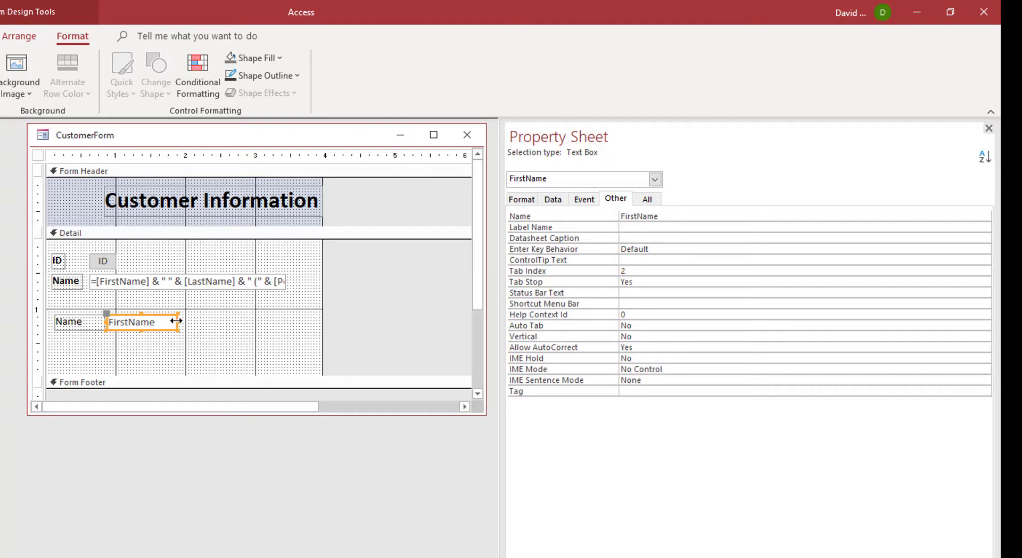
{"action": "left_click_drag", "start_coordinate": [179, 322], "coordinate": [288, 322]}
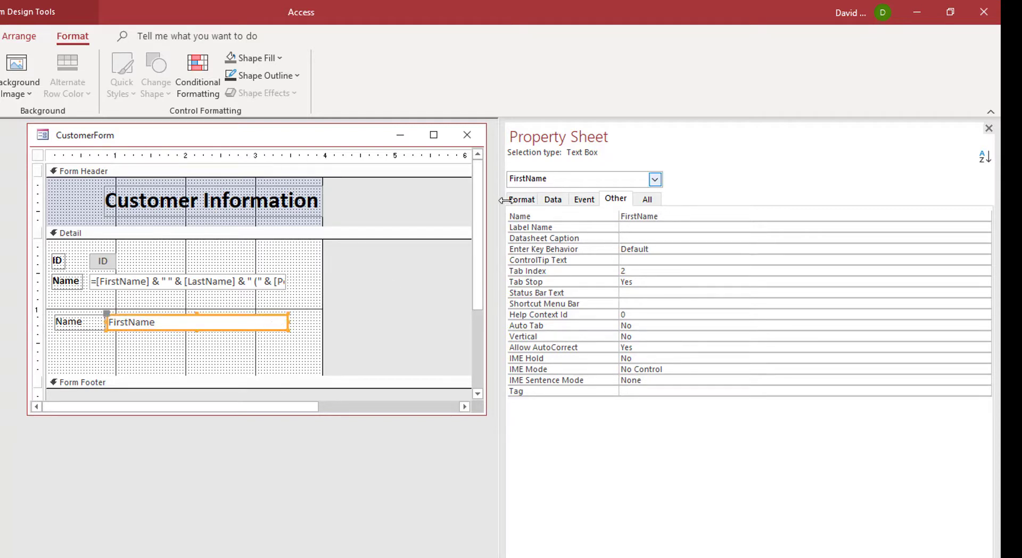
{"action": "left_click", "coordinate": [552, 199]}
{"action": "type", "text": "= FirstName"}
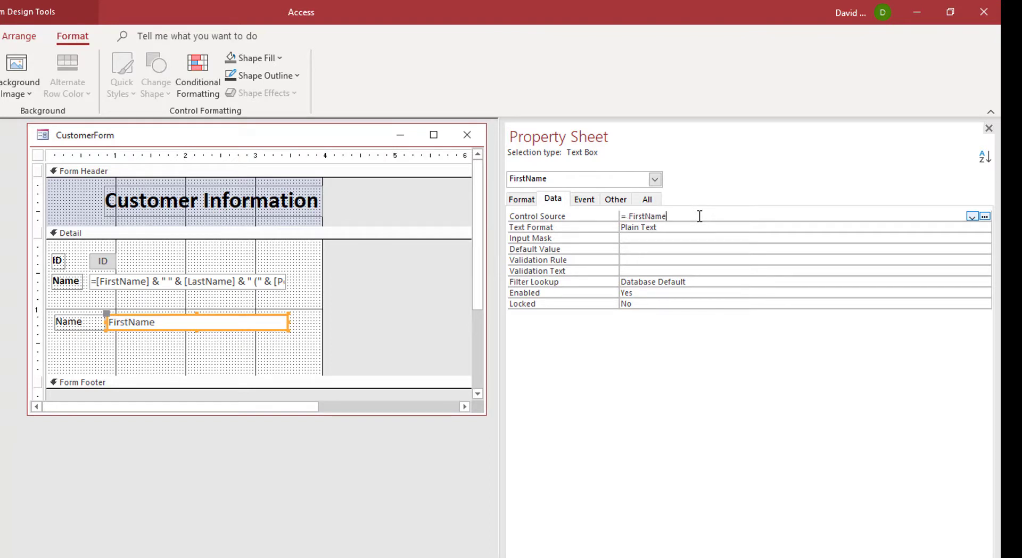
{"action": "type", "text": "& \" \" &"}
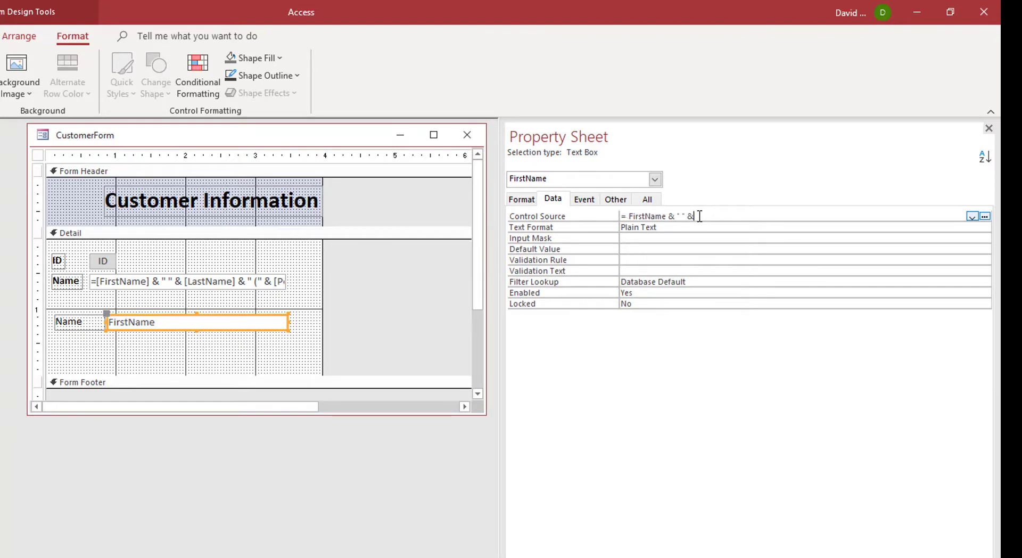
{"action": "type", "text": "[LastName]"}
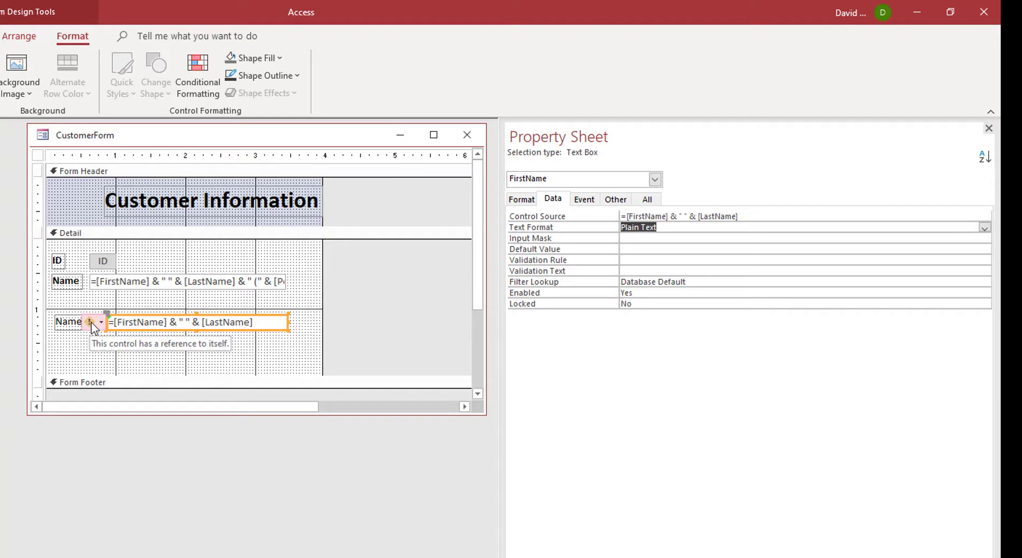
{"action": "mouse_move", "coordinate": [173, 367]}
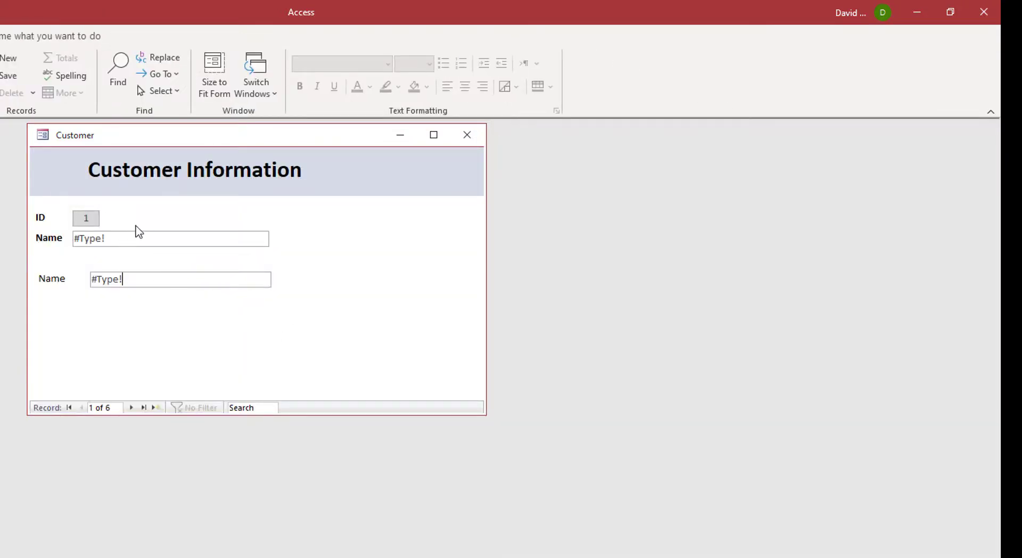
{"action": "mouse_move", "coordinate": [27, 212]}
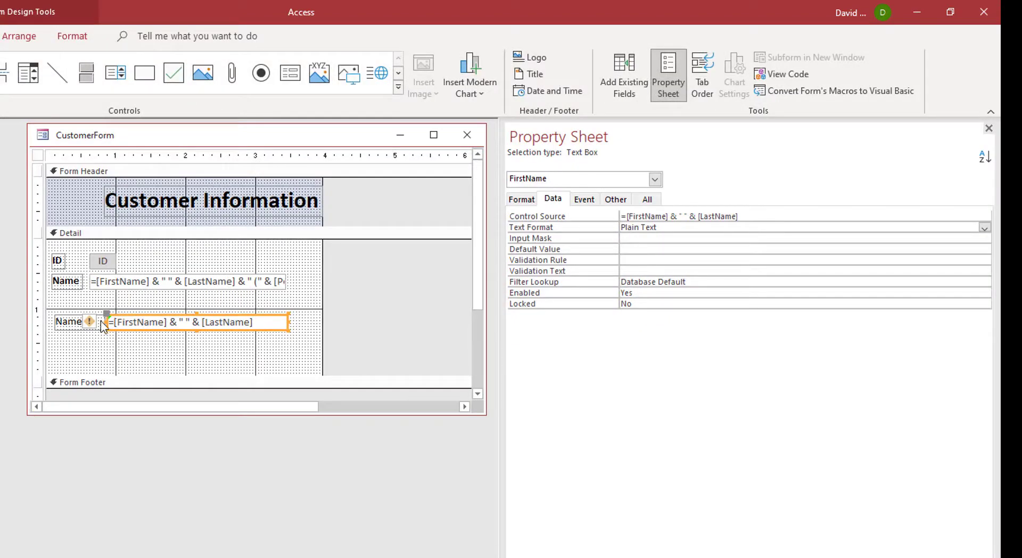
{"action": "mouse_move", "coordinate": [166, 334]}
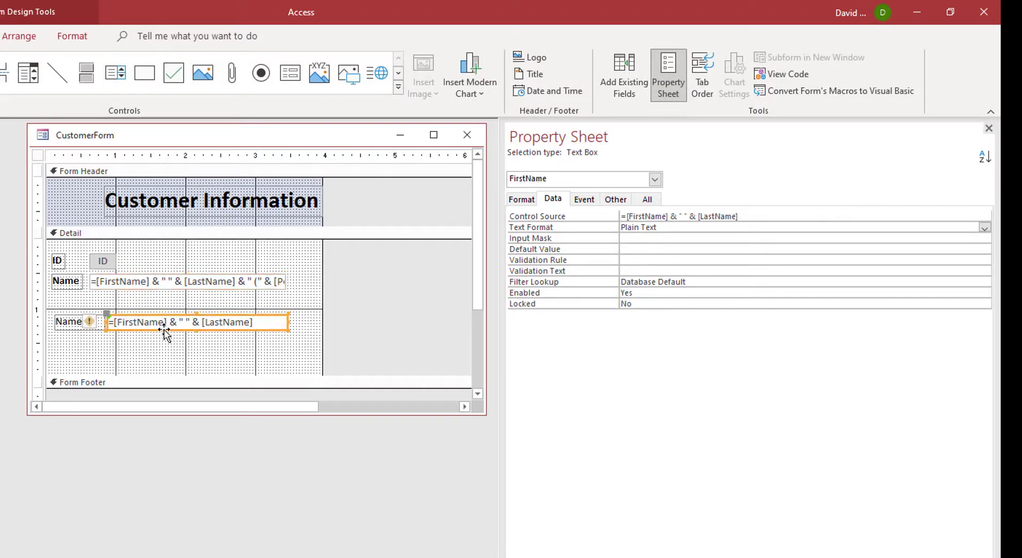
Step: Check the combined Name box's Name property on the Other tab
{"action": "left_click", "coordinate": [188, 281]}
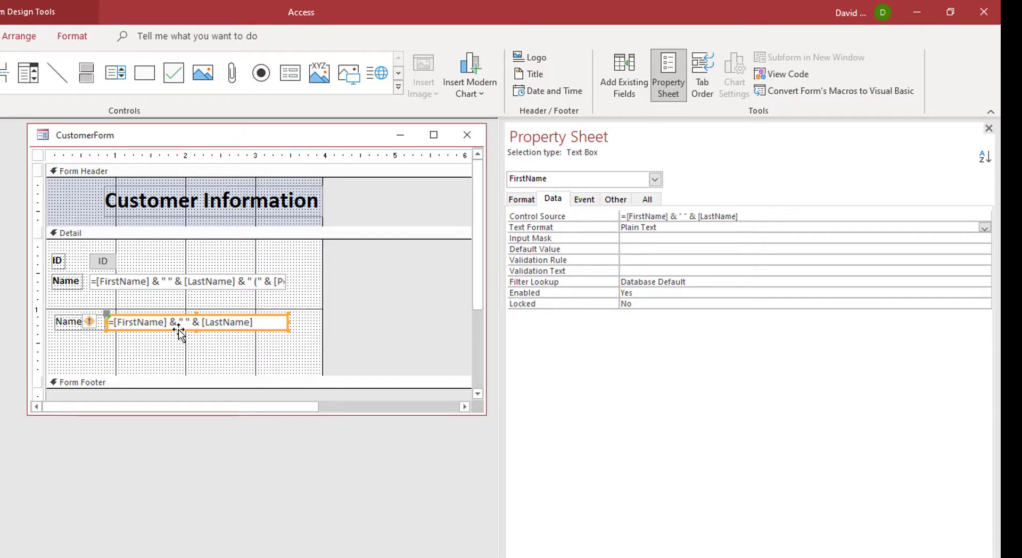
{"action": "mouse_move", "coordinate": [292, 129]}
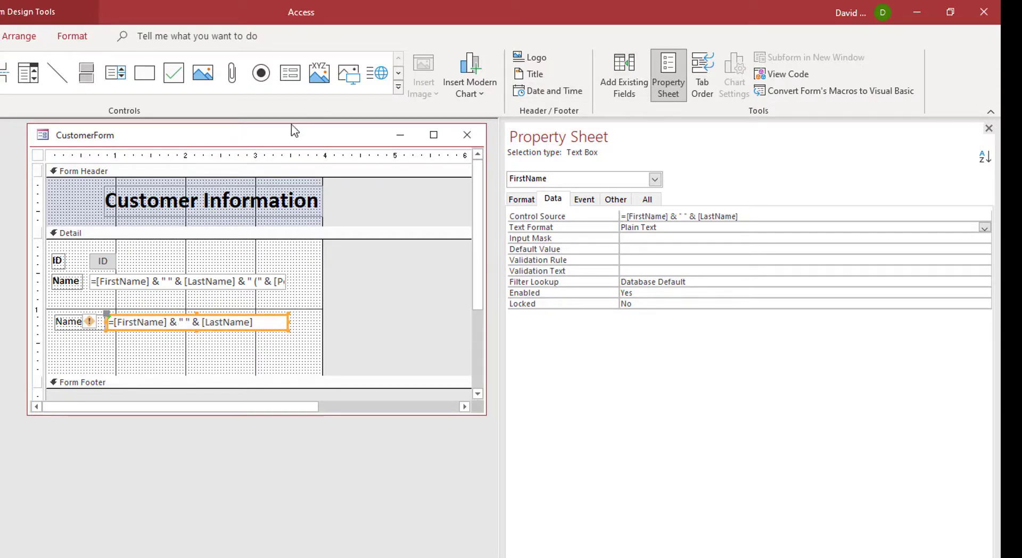
{"action": "mouse_move", "coordinate": [286, 135]}
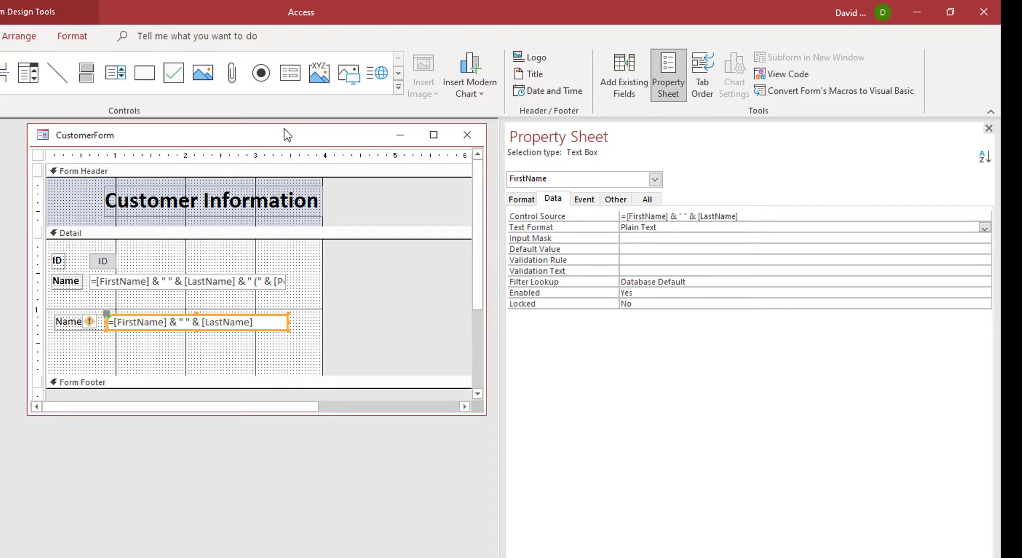
{"action": "mouse_move", "coordinate": [667, 38]}
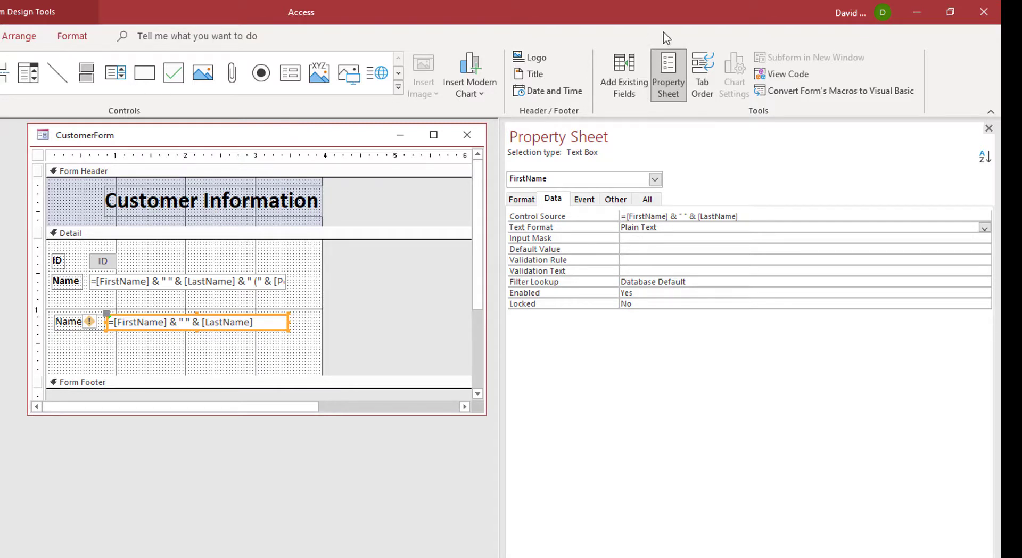
{"action": "left_click", "coordinate": [616, 199]}
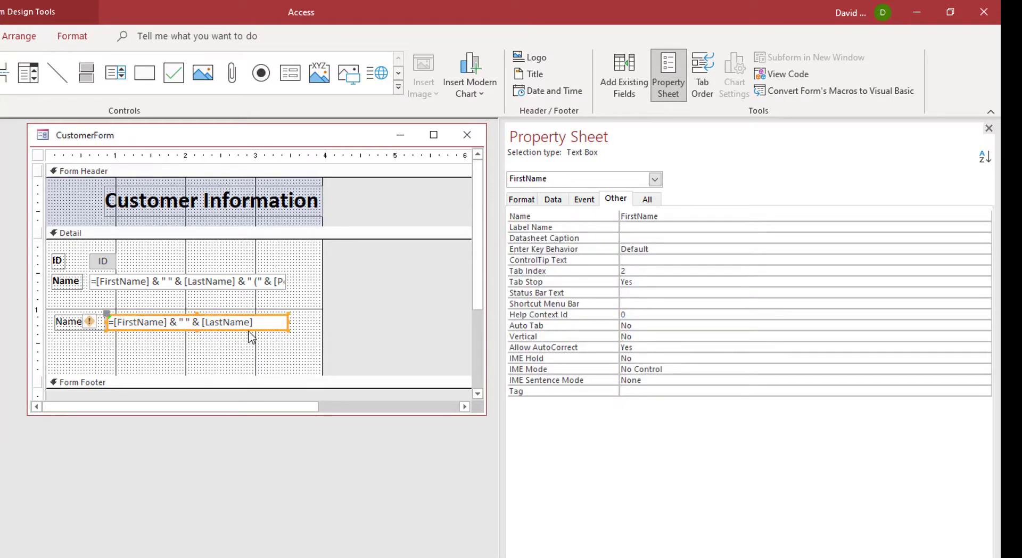
{"action": "mouse_move", "coordinate": [161, 315]}
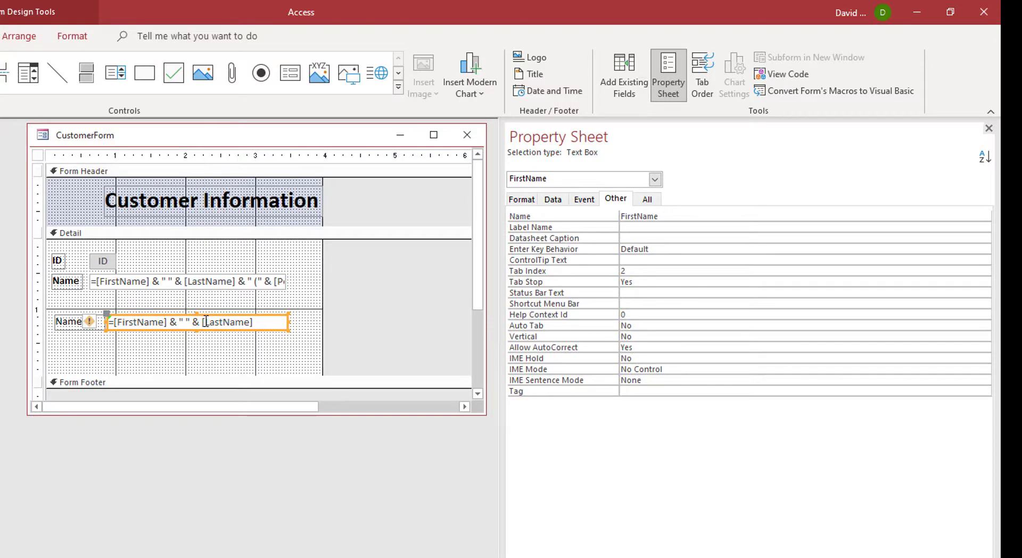
{"action": "left_click", "coordinate": [77, 233]}
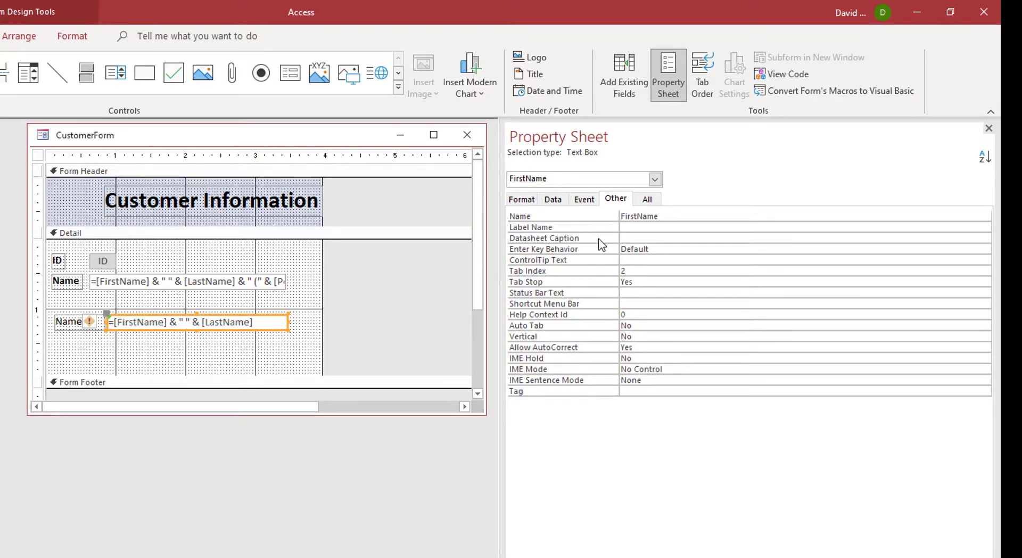
{"action": "mouse_move", "coordinate": [237, 347]}
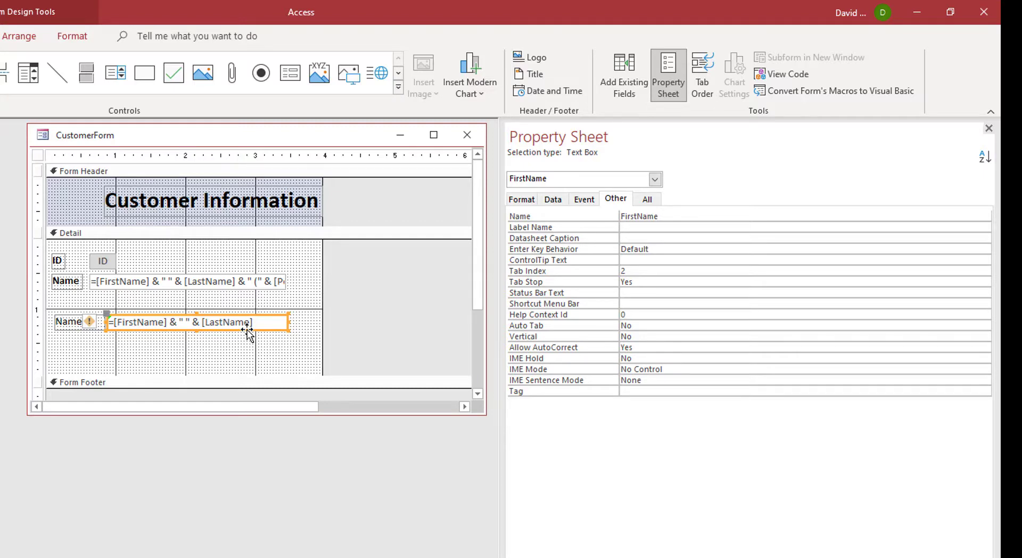
{"action": "mouse_move", "coordinate": [270, 346]}
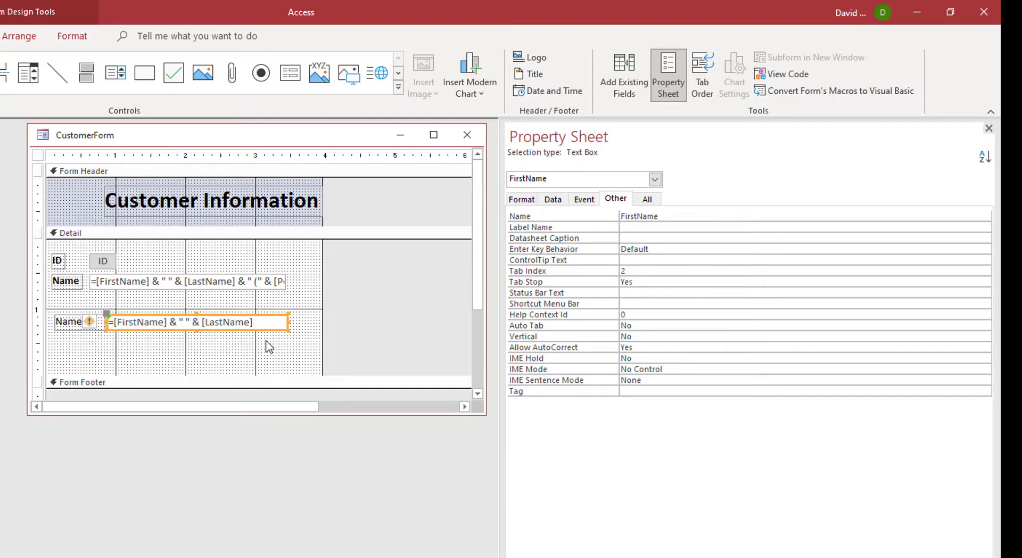
{"action": "mouse_move", "coordinate": [126, 283]}
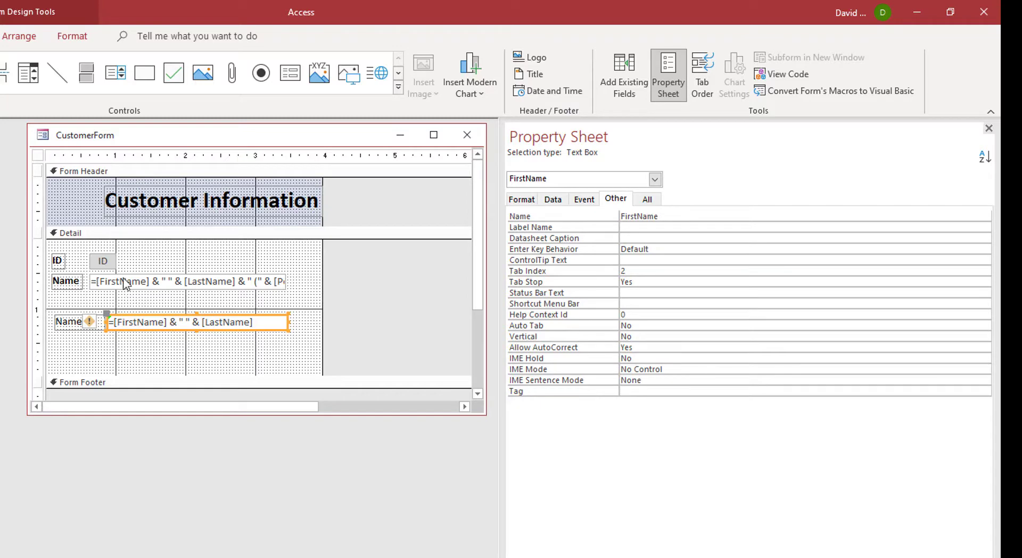
Step: Compare both Name boxes' properties, then view the form where both show #Type!
{"action": "left_click", "coordinate": [190, 281]}
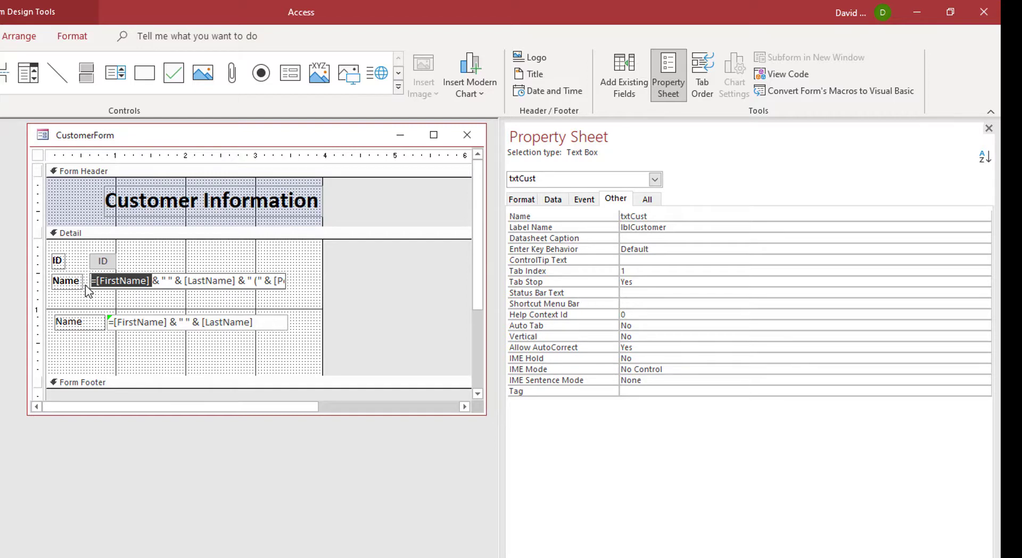
{"action": "left_click", "coordinate": [196, 321]}
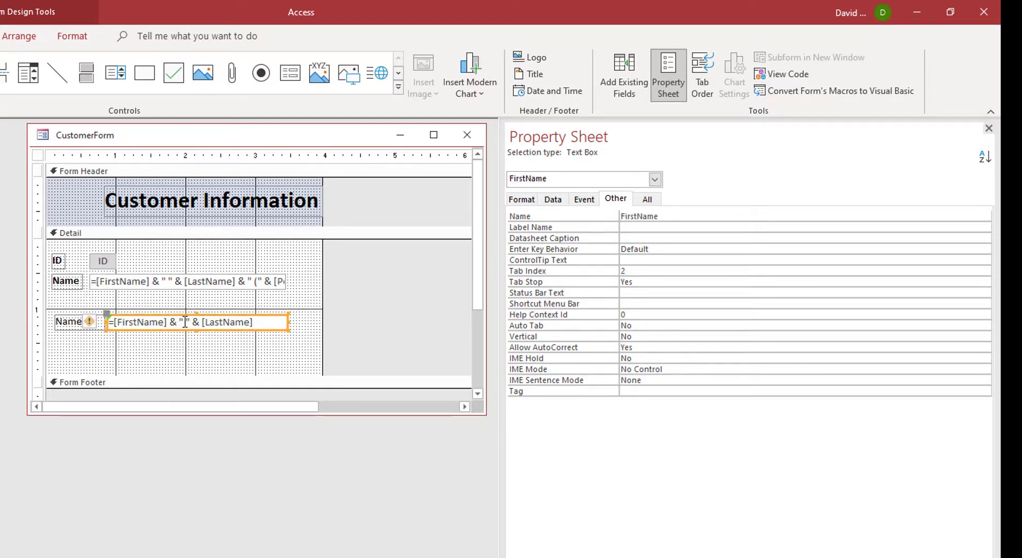
{"action": "left_click", "coordinate": [185, 281]}
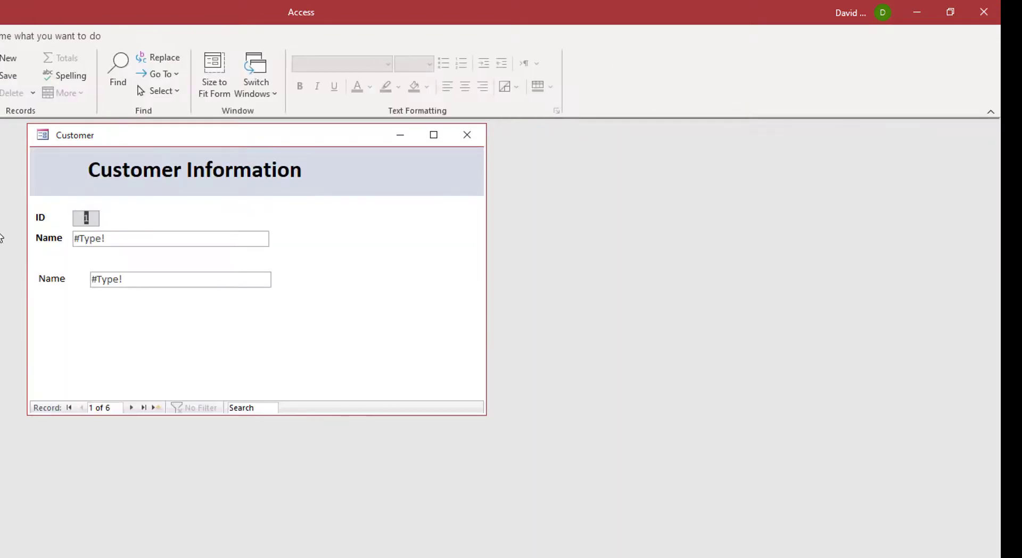
Step: Return CustomerForm to Design View with txtCust's properties showing
{"action": "left_click", "coordinate": [169, 237]}
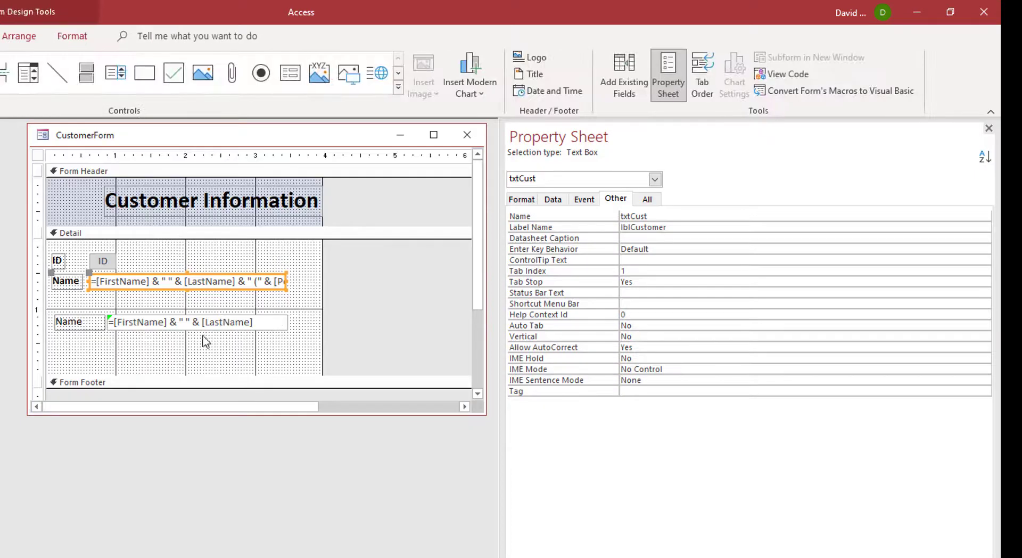
Step: Rename the second Name text box from FirstName to txtName on the Other tab
{"action": "left_click", "coordinate": [196, 321]}
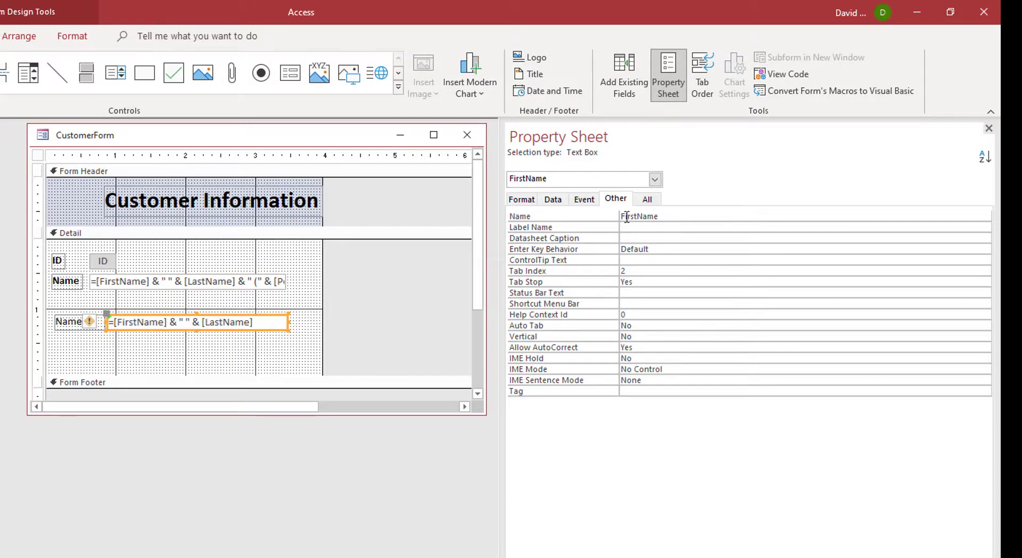
{"action": "left_click", "coordinate": [196, 321]}
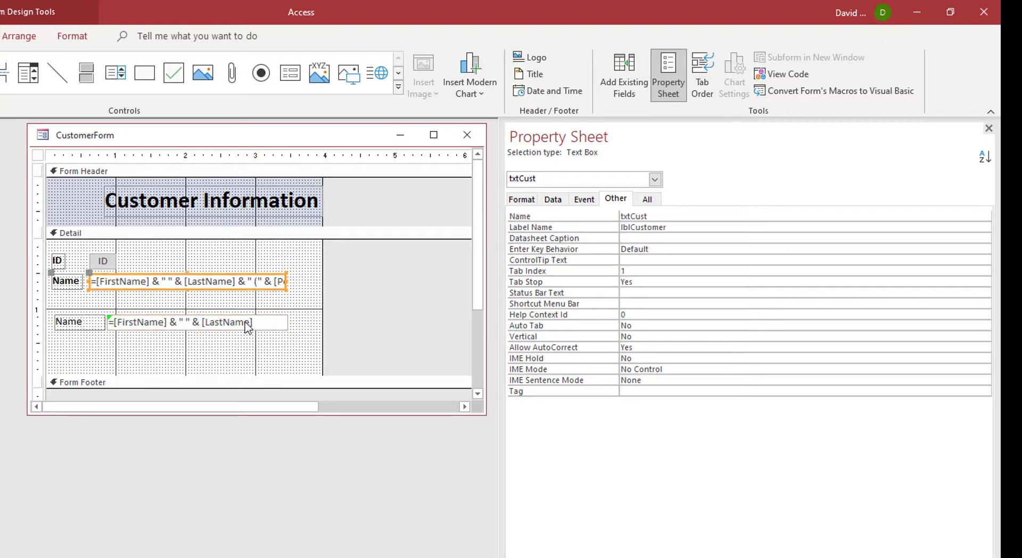
{"action": "left_click", "coordinate": [196, 321]}
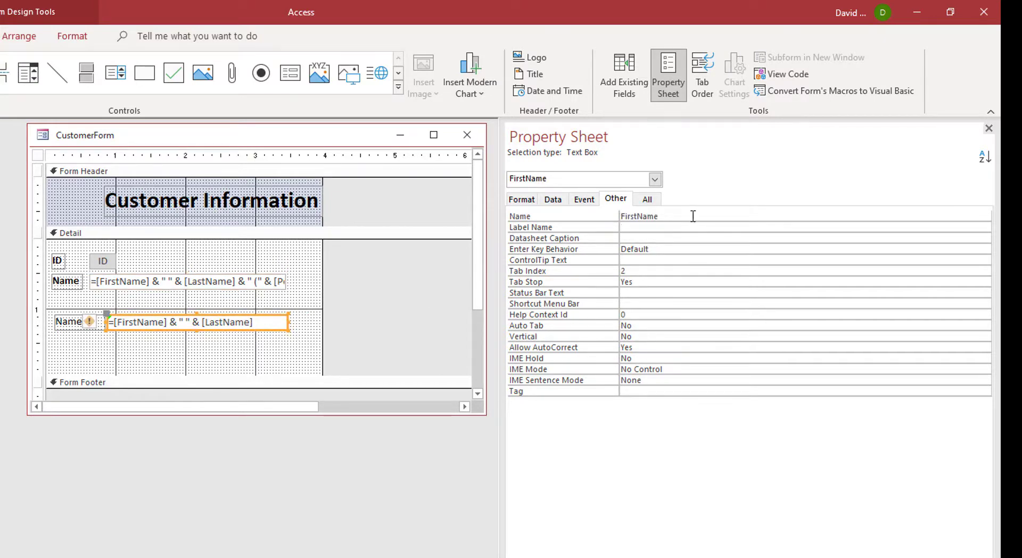
{"action": "double_click", "coordinate": [639, 216]}
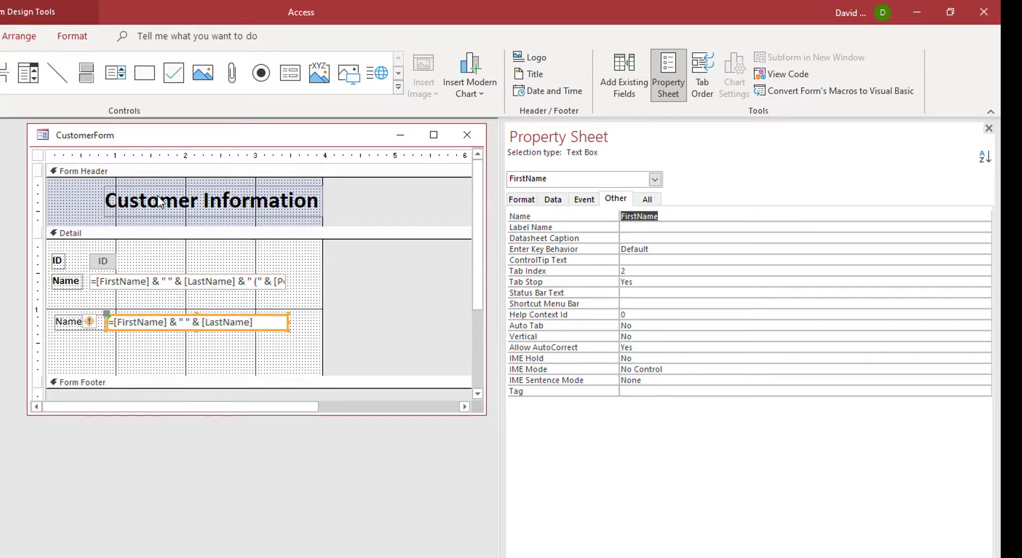
{"action": "type", "text": "txtName"}
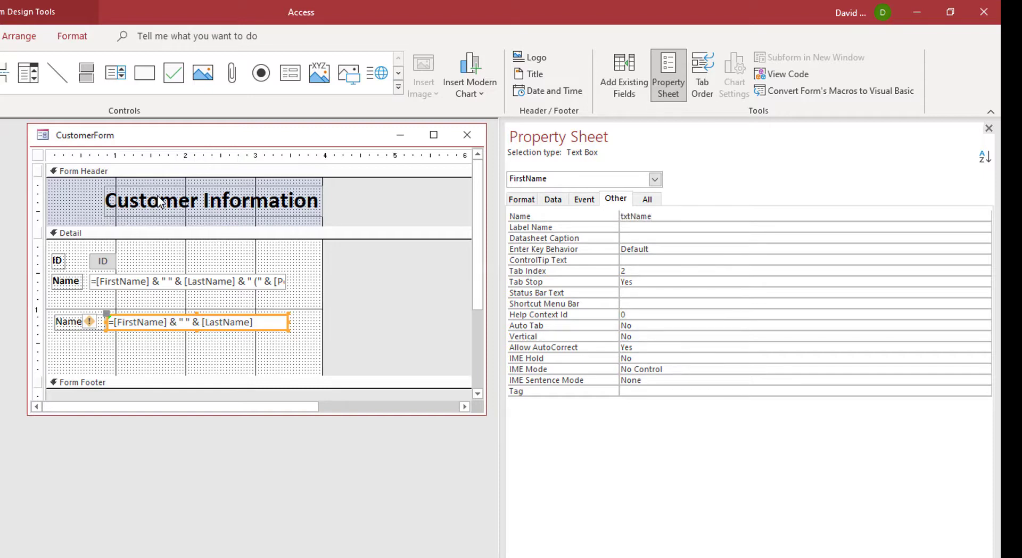
{"action": "left_click", "coordinate": [68, 233]}
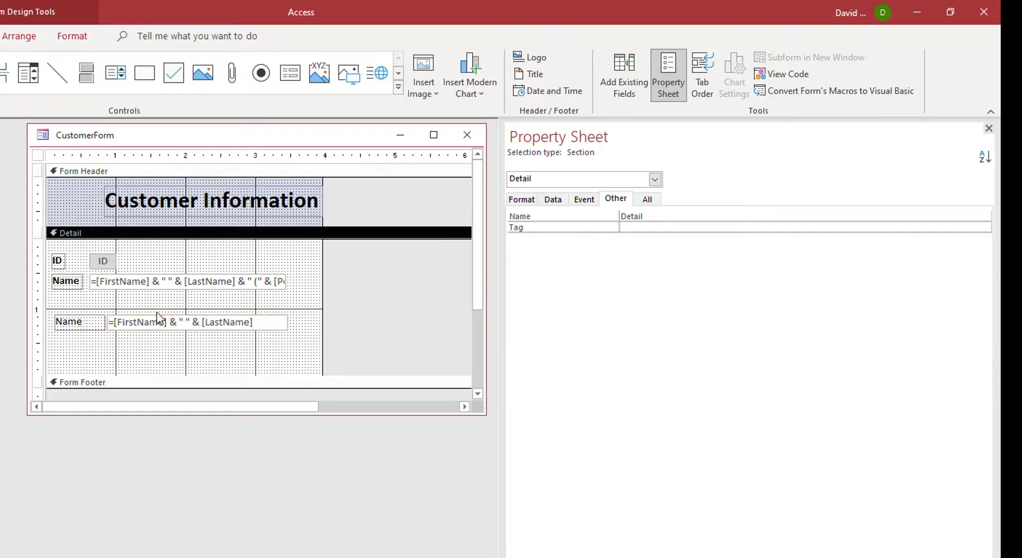
{"action": "left_click", "coordinate": [196, 322]}
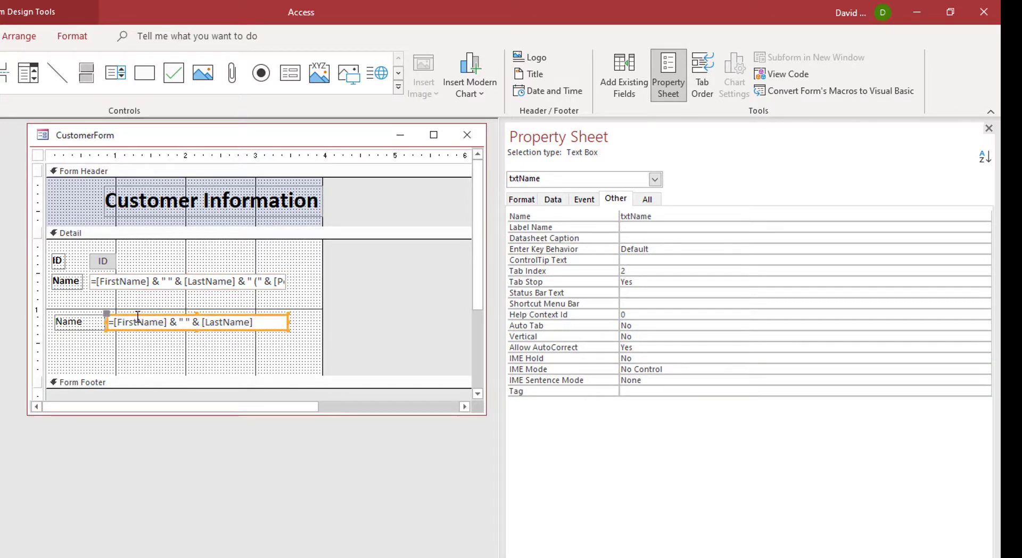
{"action": "left_click", "coordinate": [185, 281]}
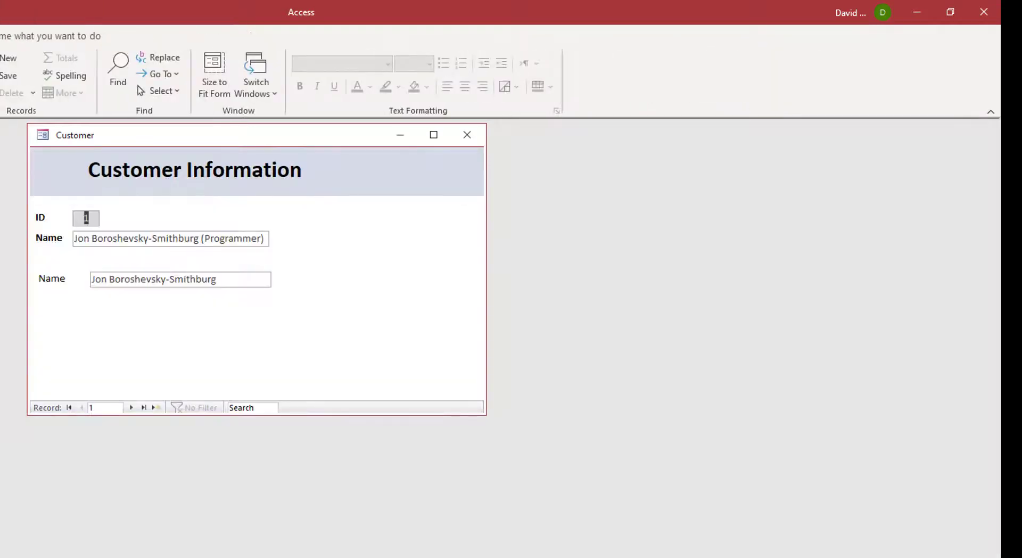
Step: Step to record 6 of 6, confirming Ben Roethlisberger shows in both Name boxes
{"action": "left_click", "coordinate": [131, 408]}
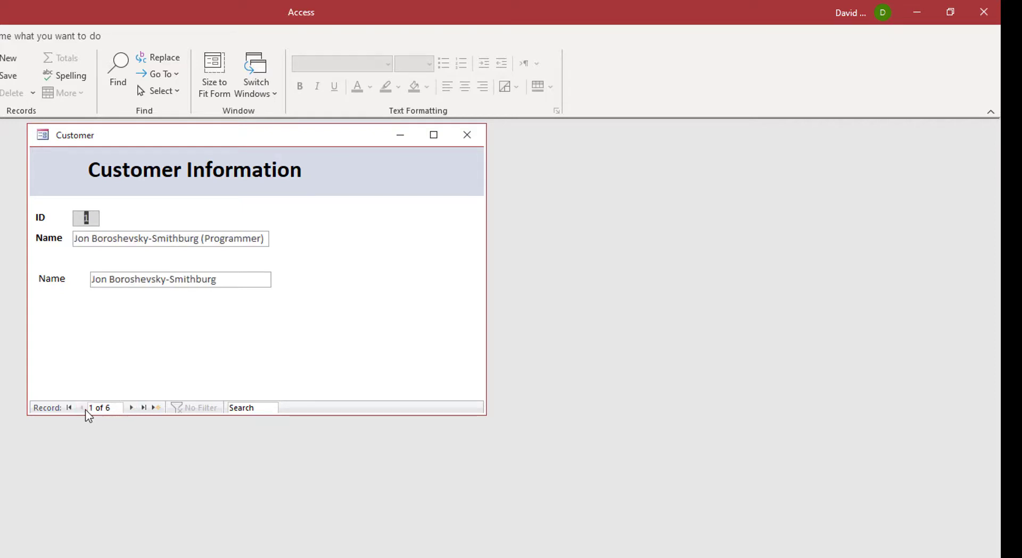
{"action": "left_click", "coordinate": [130, 408]}
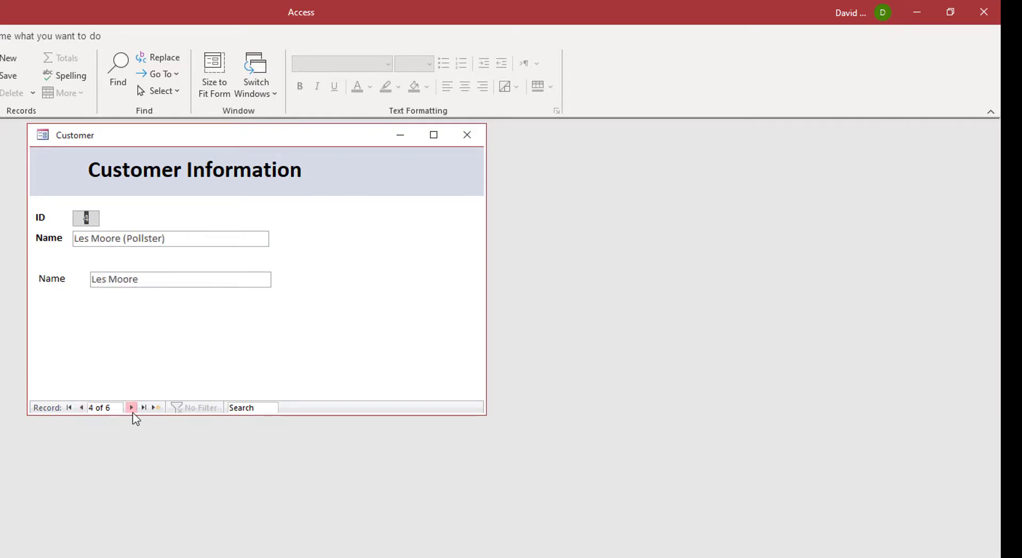
{"action": "left_click", "coordinate": [144, 407]}
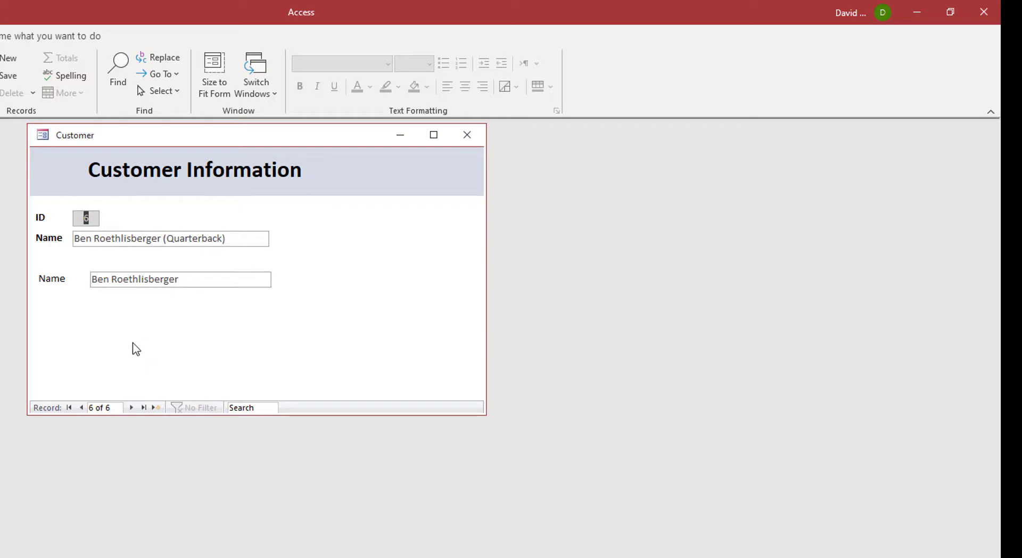
{"action": "right_click", "coordinate": [132, 347]}
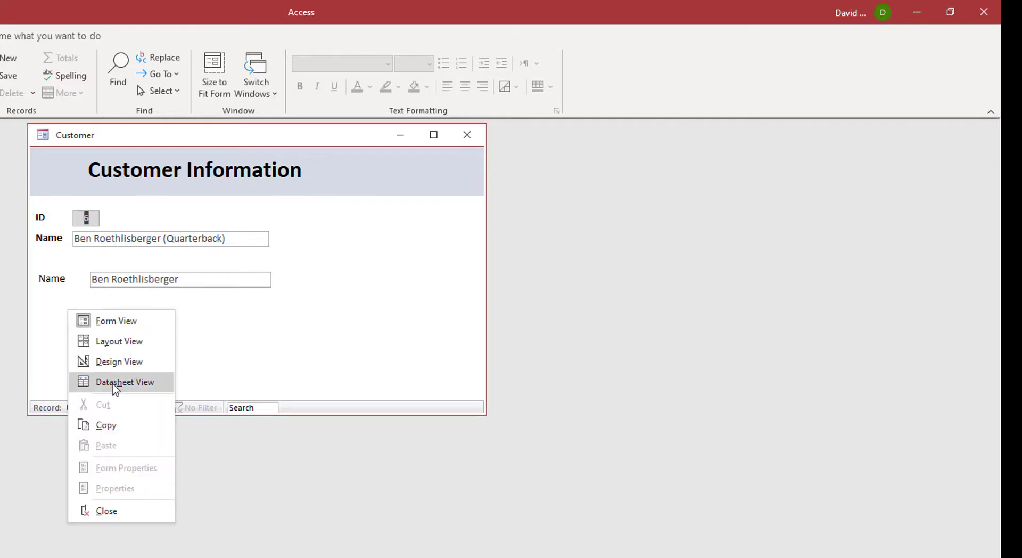
{"action": "mouse_move", "coordinate": [119, 362]}
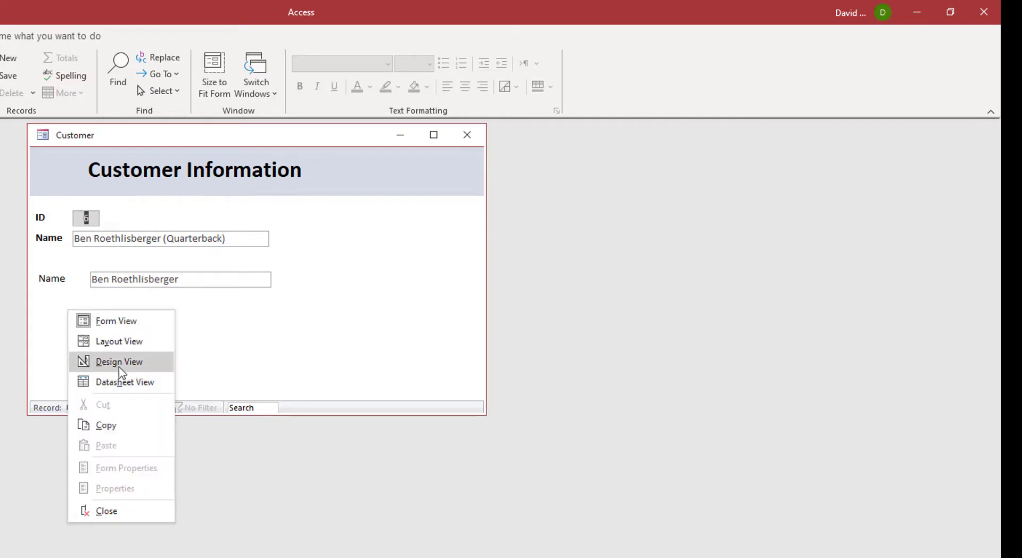
Step: Back in Design View, select txtCust and reveal its formula joining FirstName, LastName and Position
{"action": "left_click", "coordinate": [119, 362]}
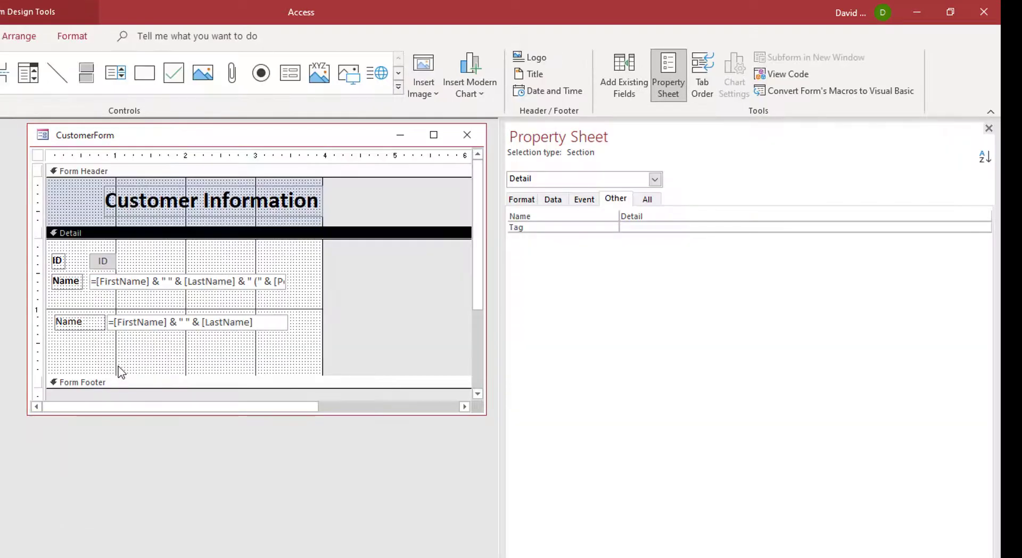
{"action": "left_click", "coordinate": [196, 322]}
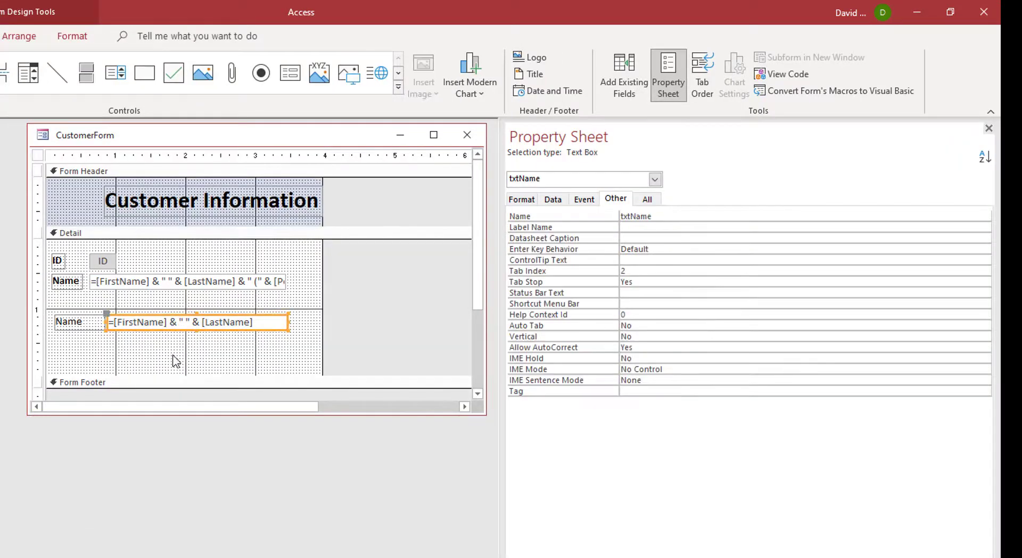
{"action": "mouse_move", "coordinate": [414, 283]}
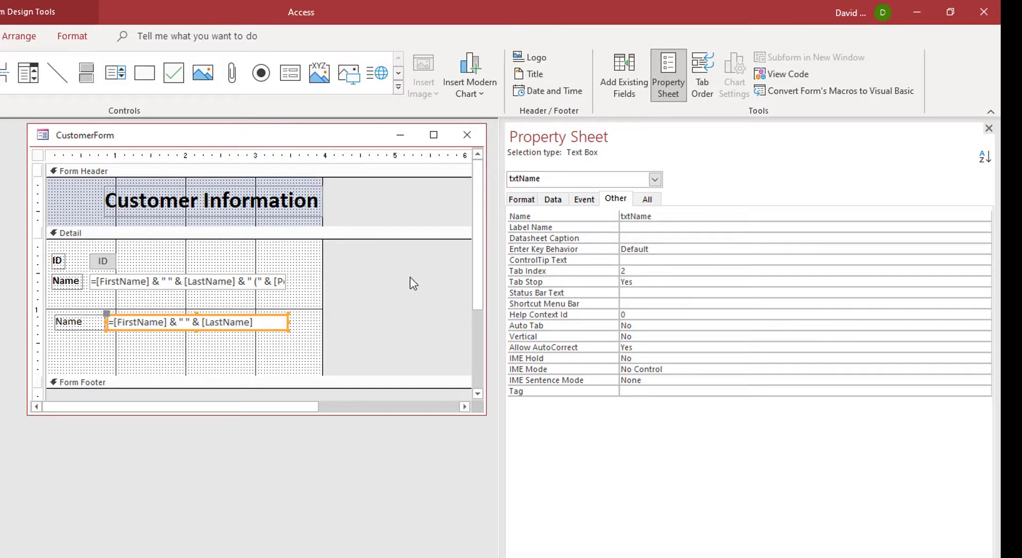
{"action": "left_click", "coordinate": [185, 281]}
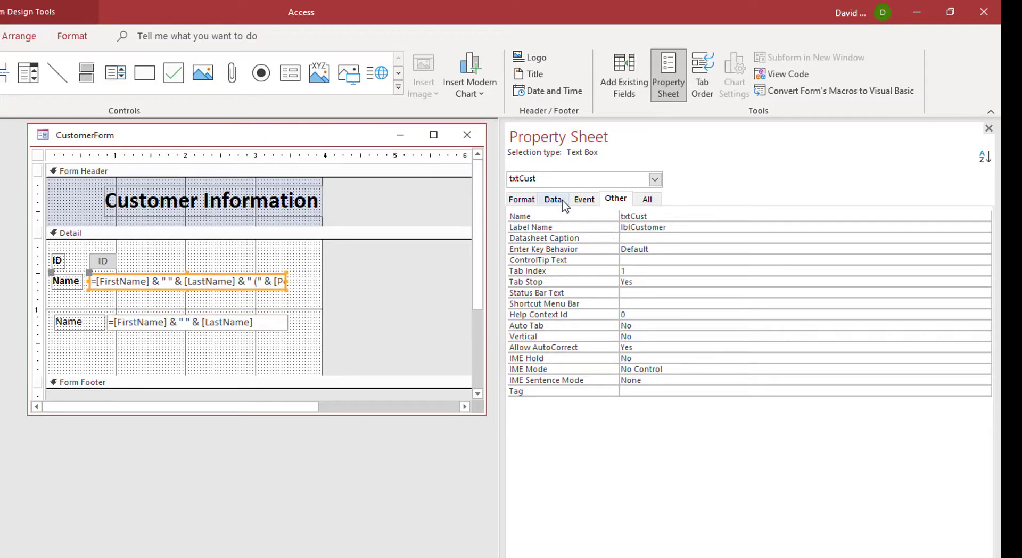
{"action": "left_click", "coordinate": [553, 199]}
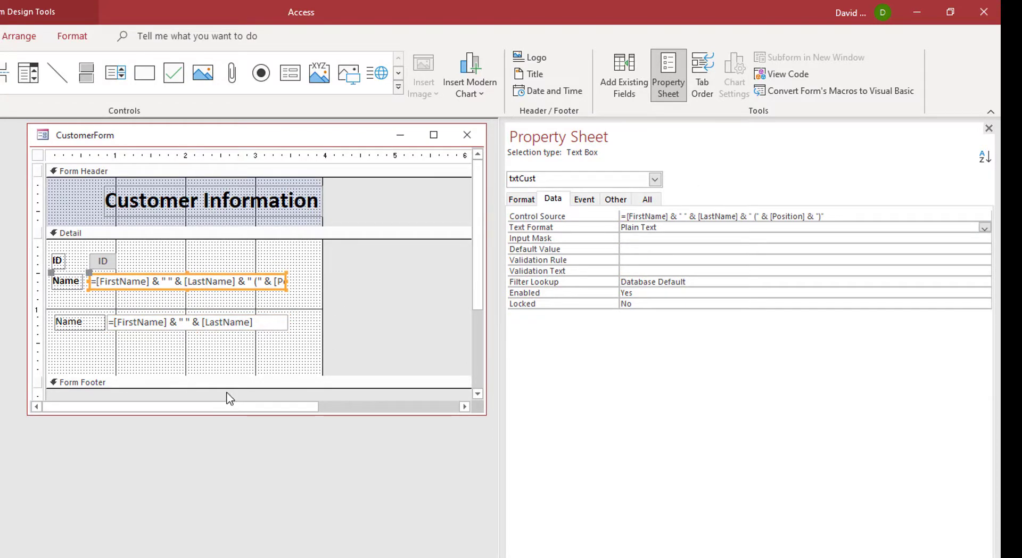